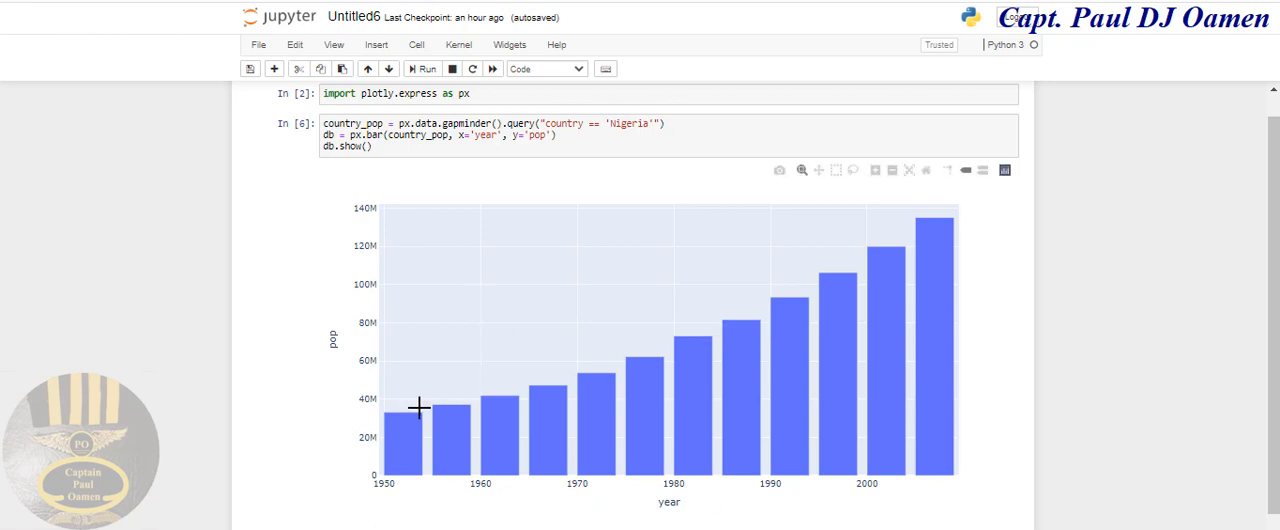
mouse_move(1048, 362)
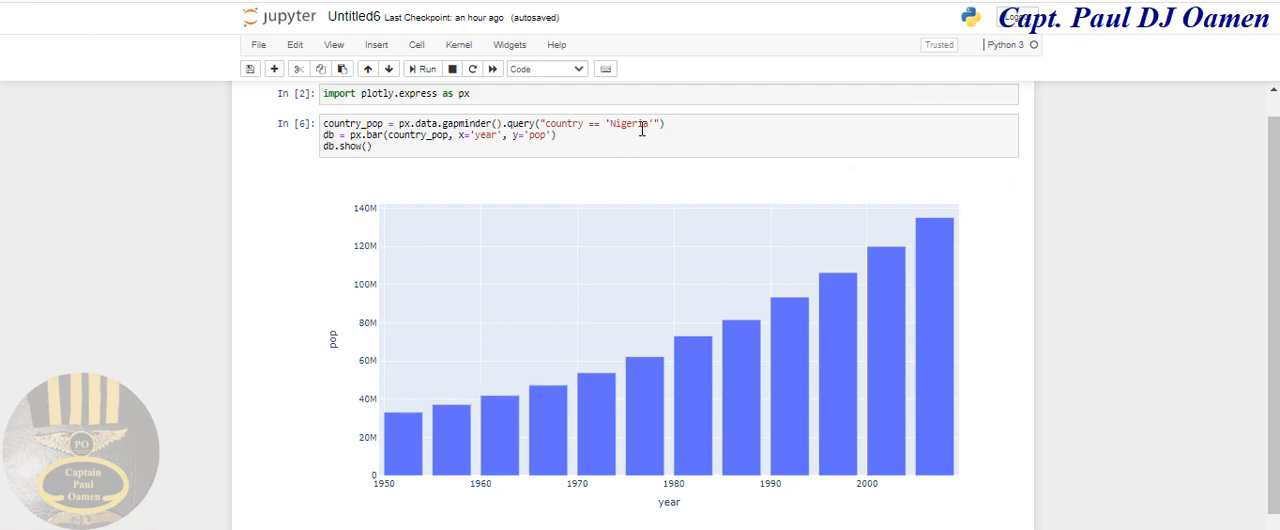
mouse_move(431, 477)
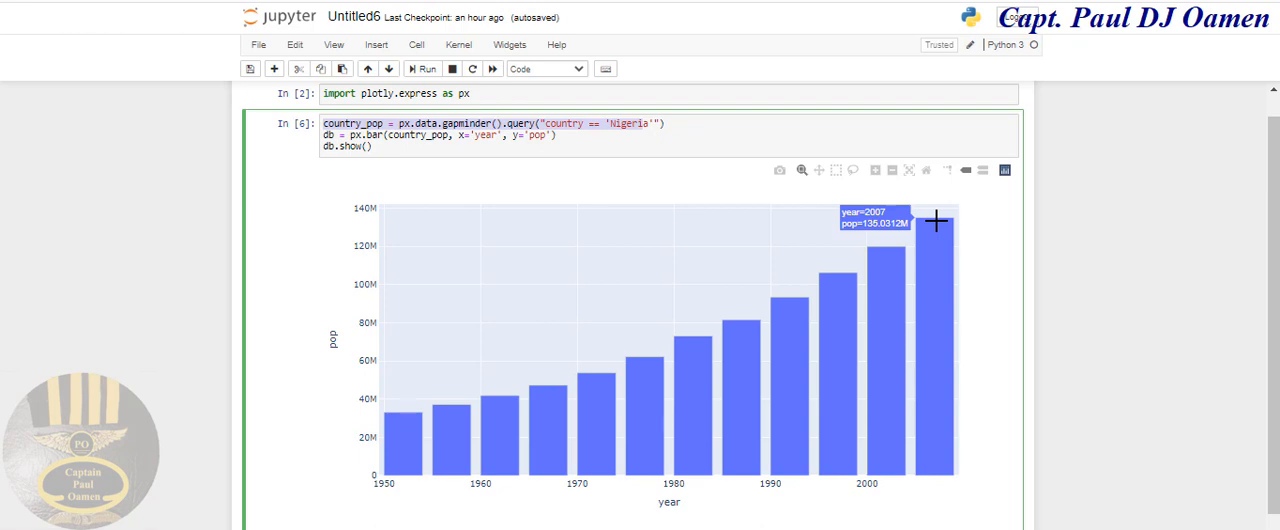
mouse_move(438, 211)
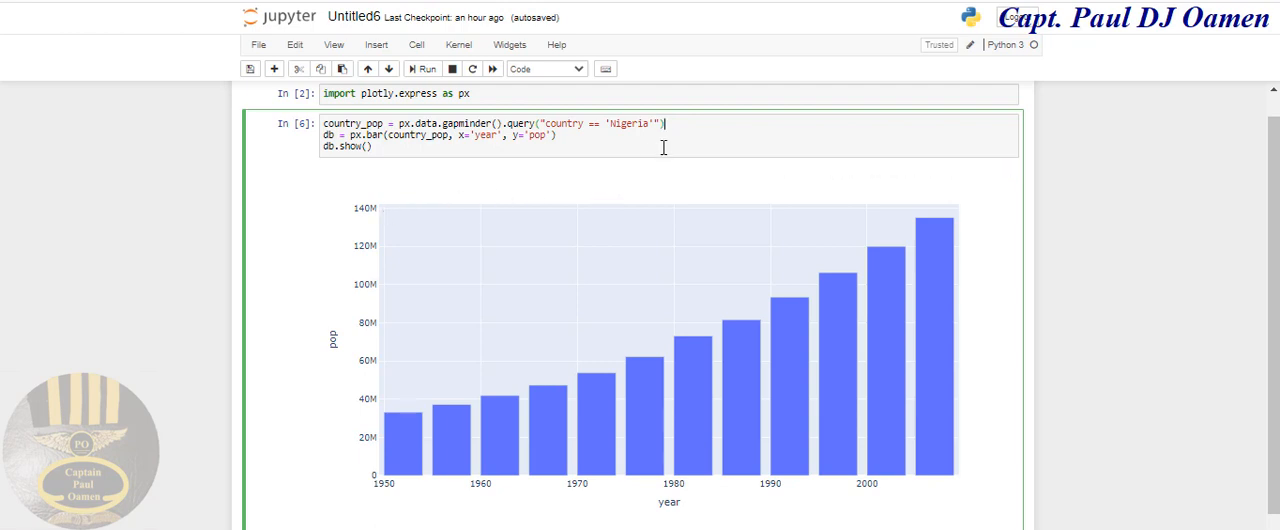
mouse_move(642, 135)
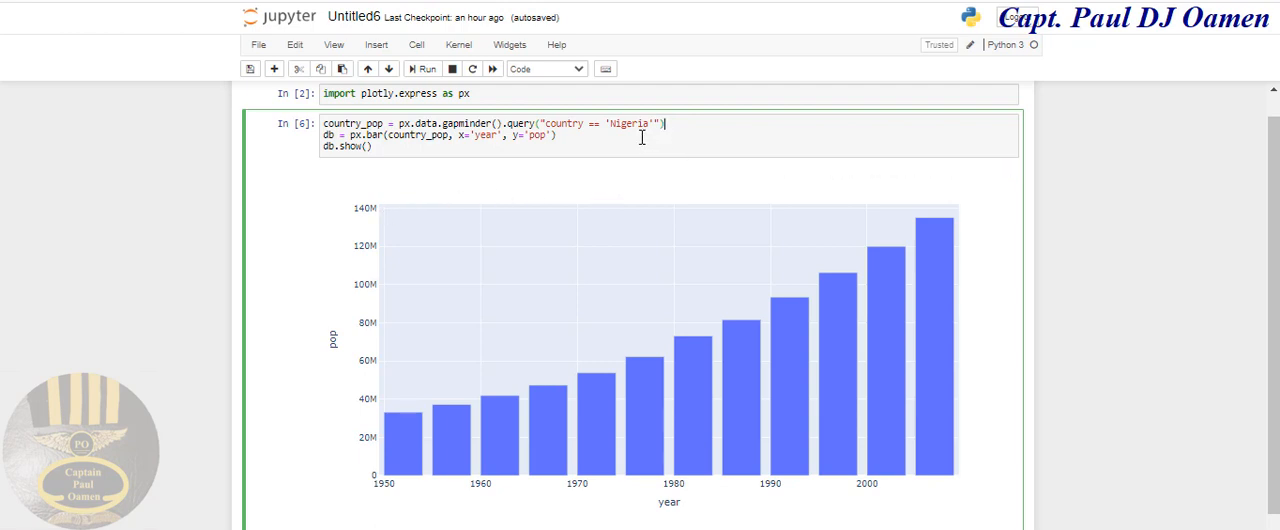
mouse_move(328, 175)
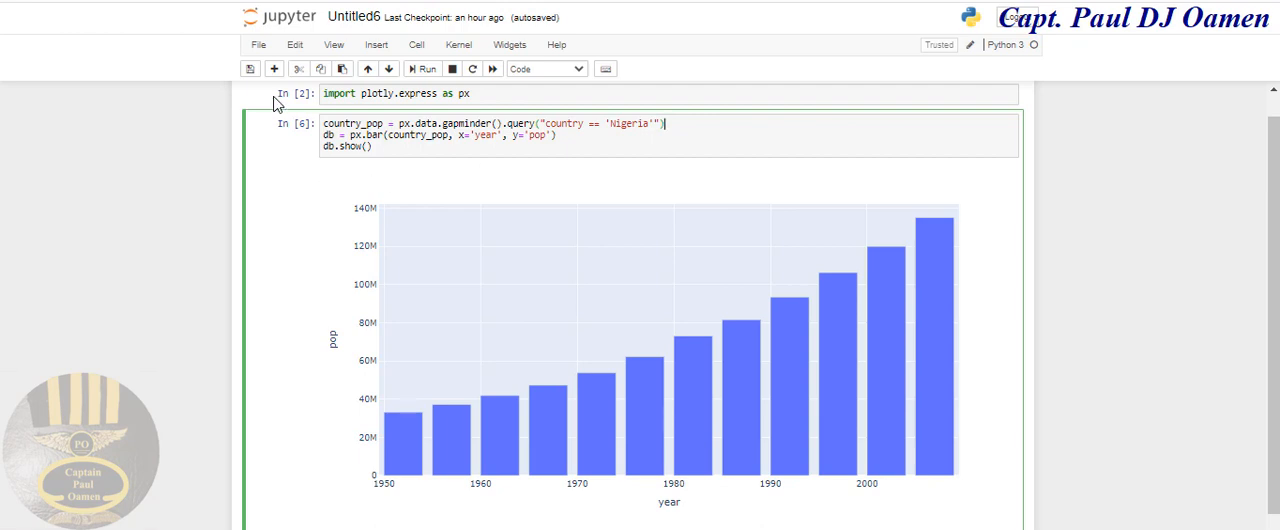
mouse_move(367, 300)
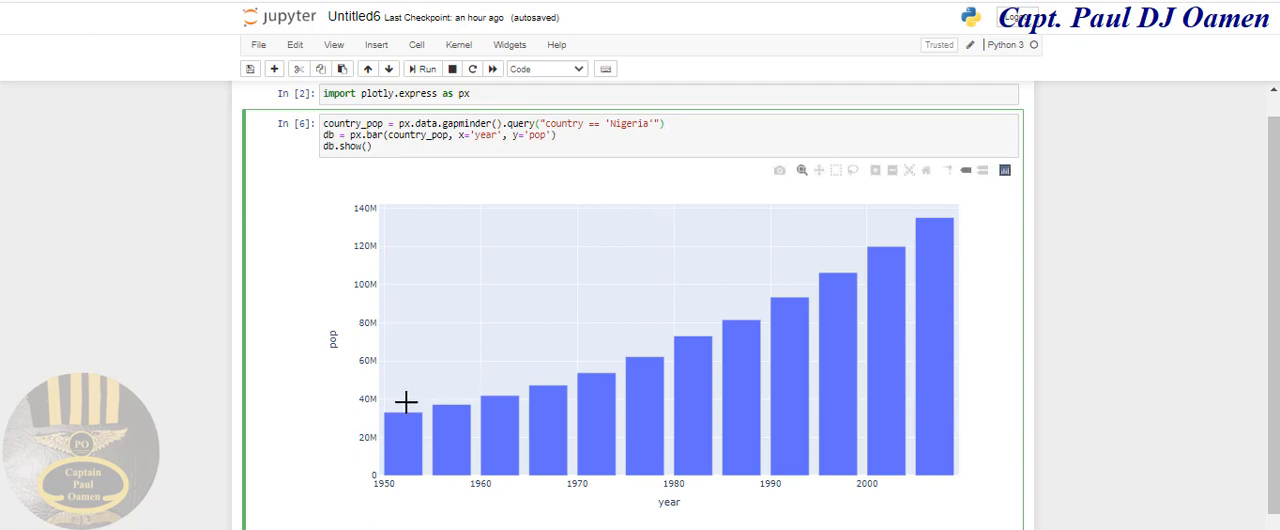
mouse_move(968, 248)
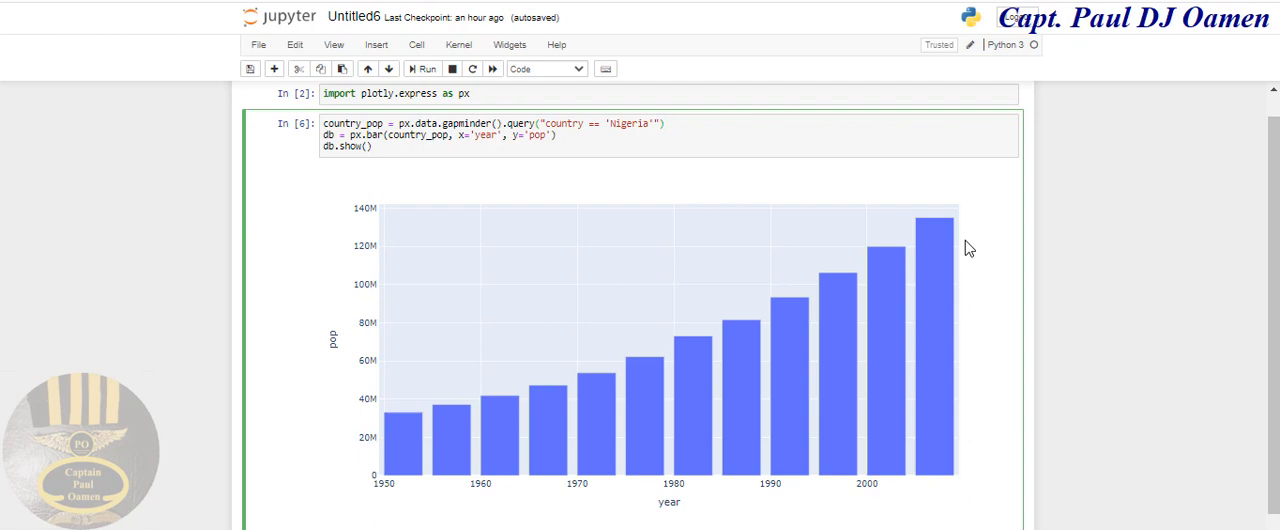
Step: Replace 'Nigeria' with 'Ghana' in the query and rerun the chart cell
click(650, 123)
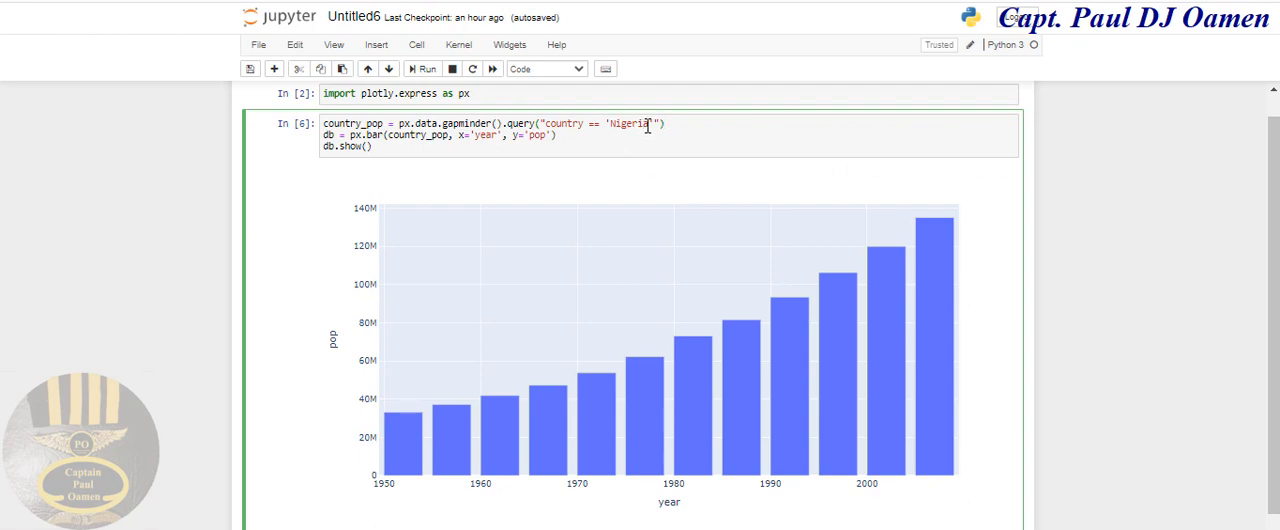
double_click(627, 123)
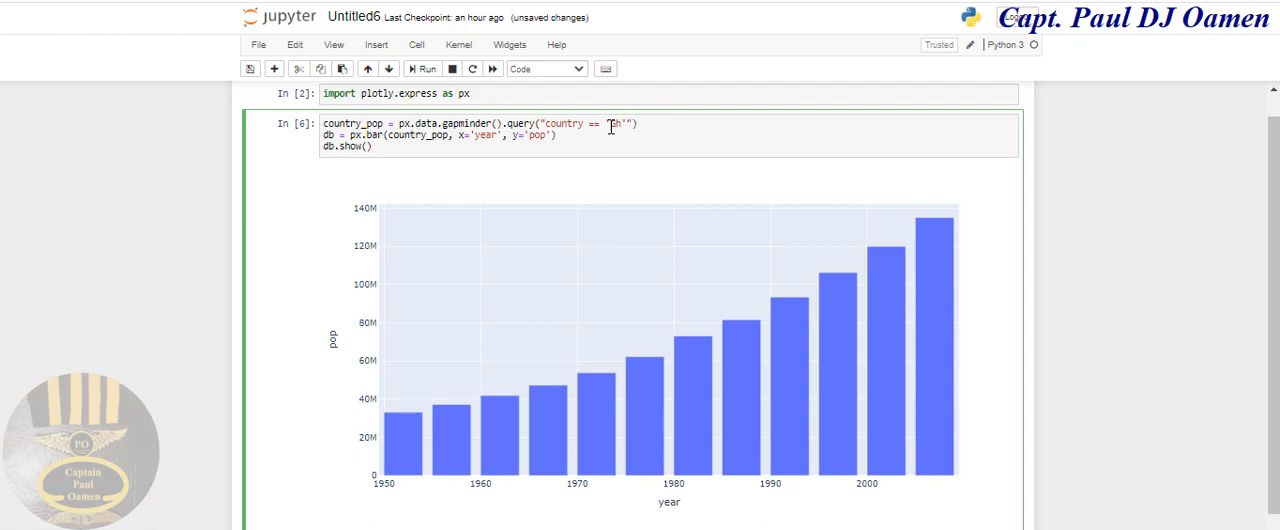
text(Ghana)
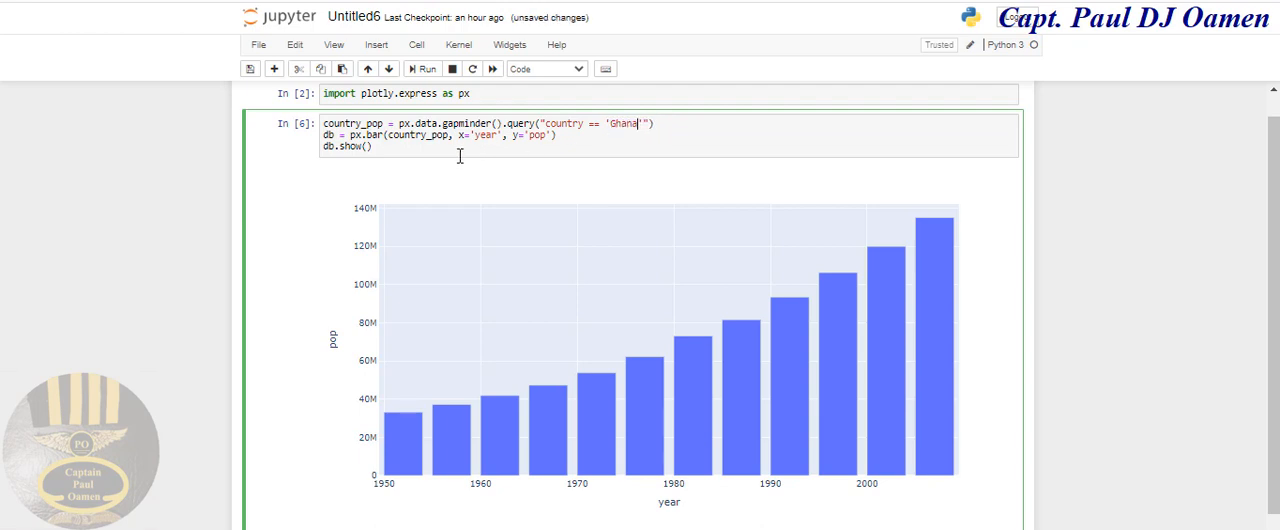
mouse_move(422, 70)
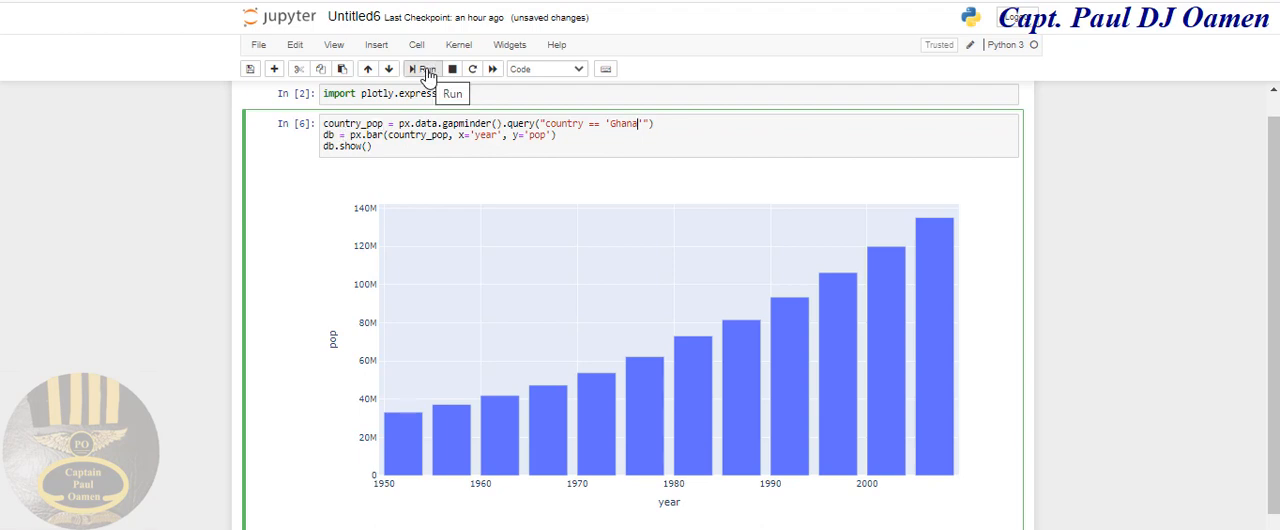
click(421, 69)
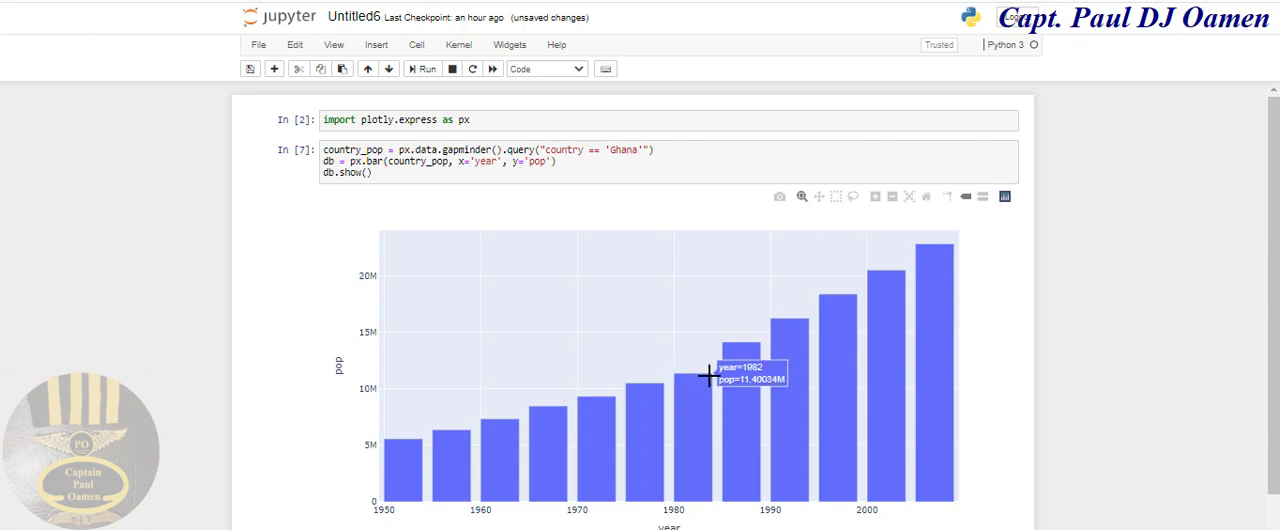
mouse_move(774, 338)
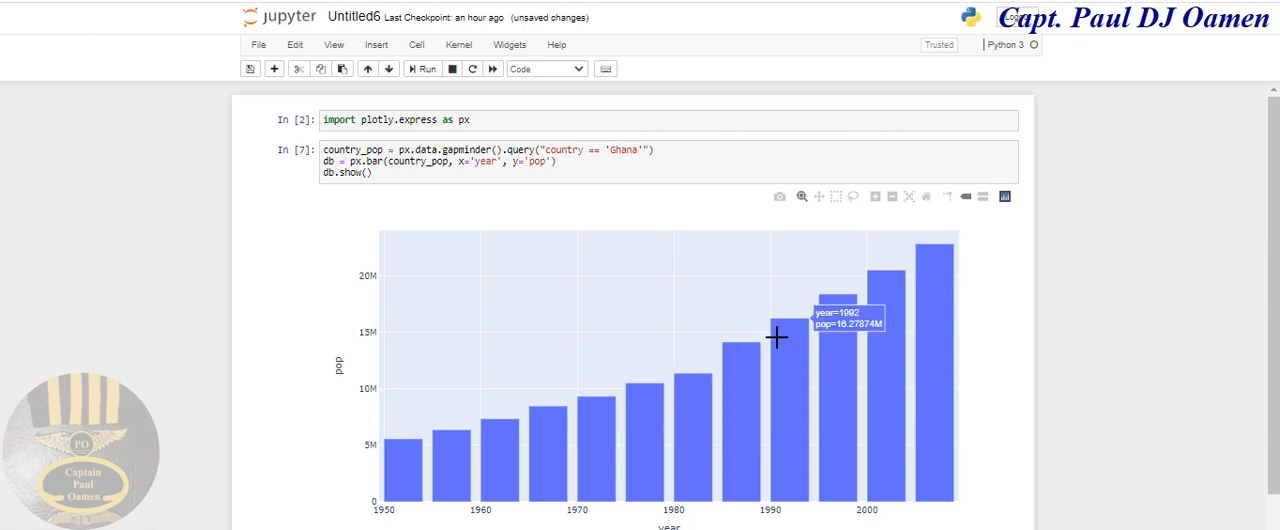
mouse_move(876, 284)
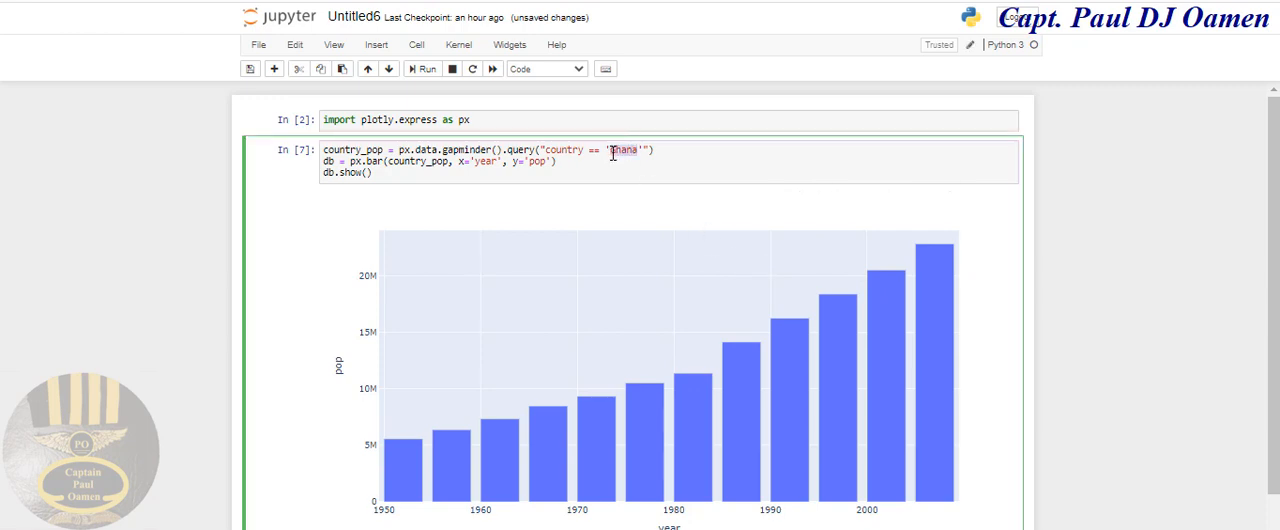
Step: Change the query country to 'India' and rerun to redraw the bar chart
text(India)
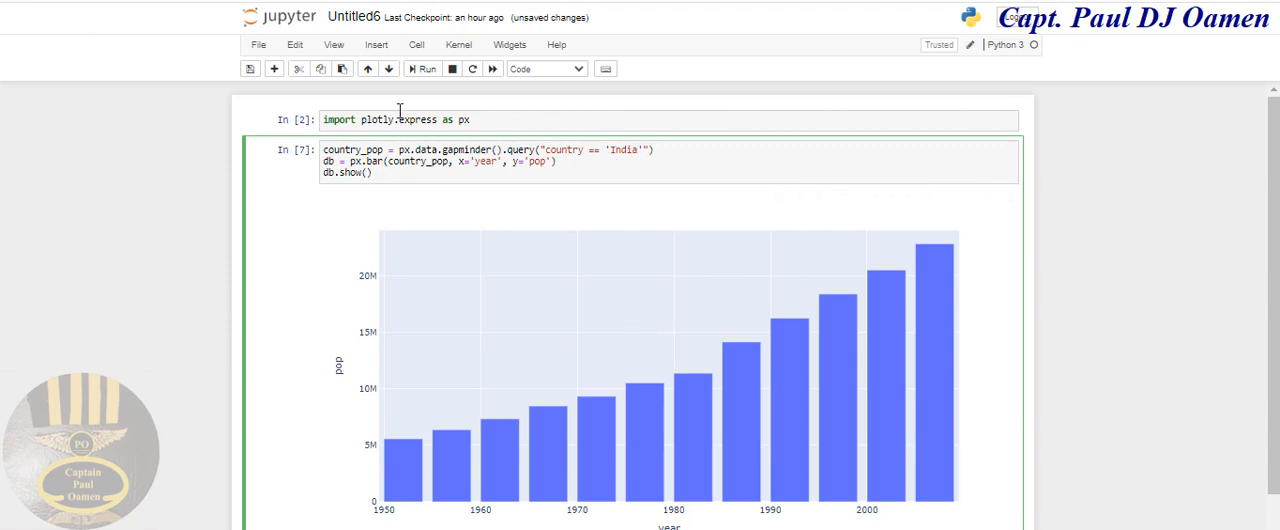
click(430, 69)
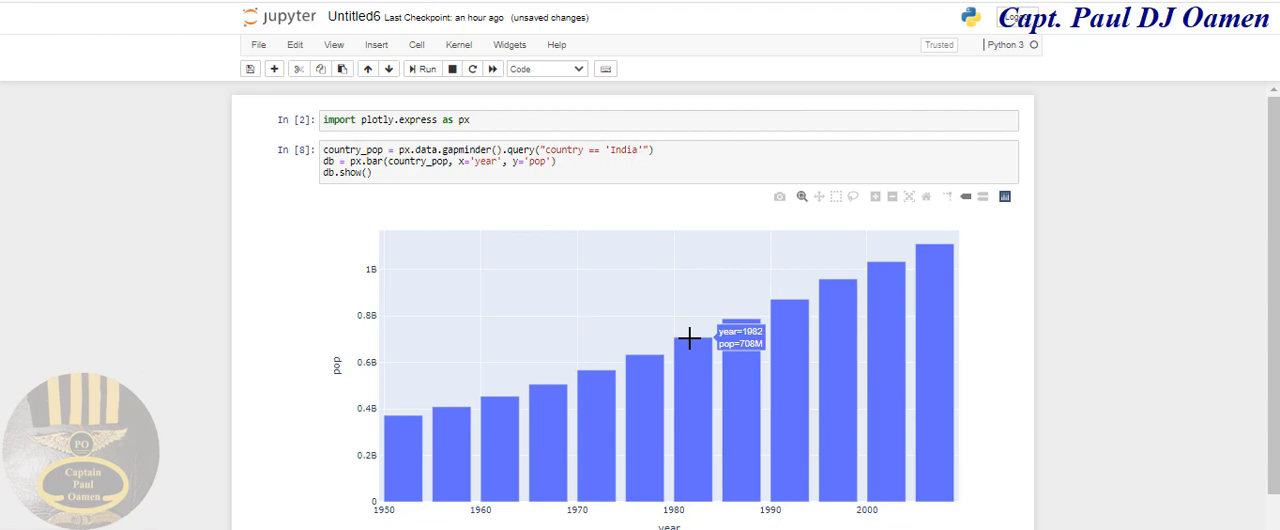
mouse_move(940, 246)
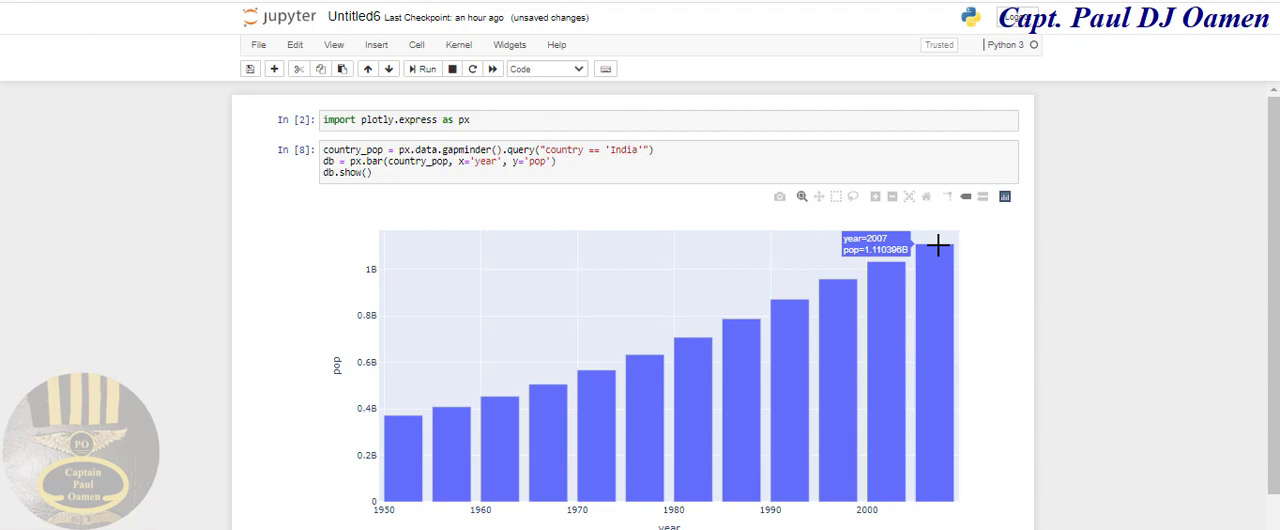
mouse_move(636, 175)
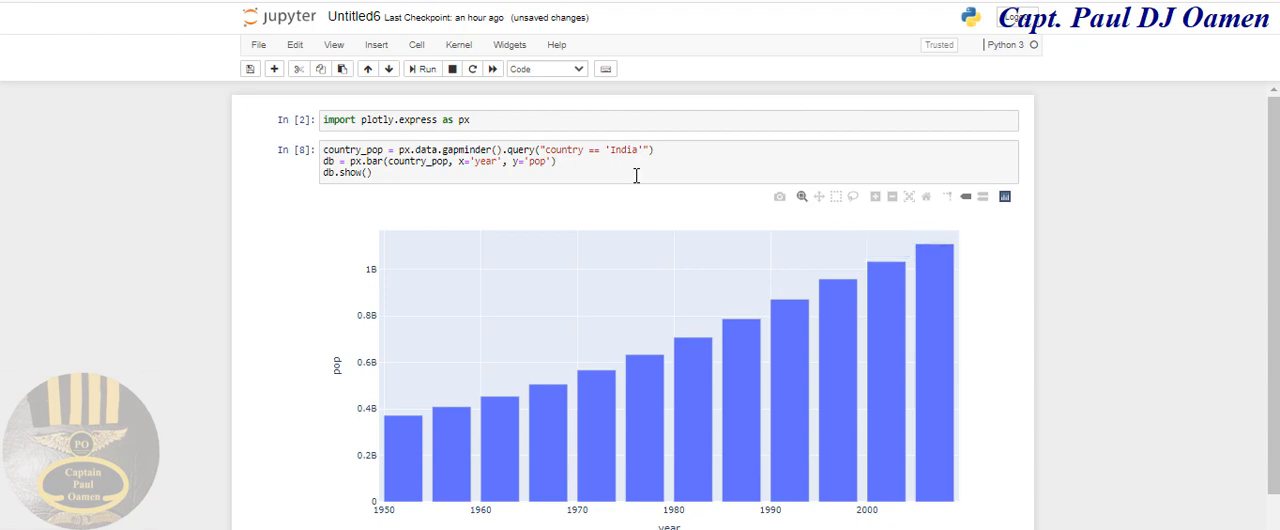
Step: Change the query country from 'India' to 'Canada' and rerun the chart
click(617, 150)
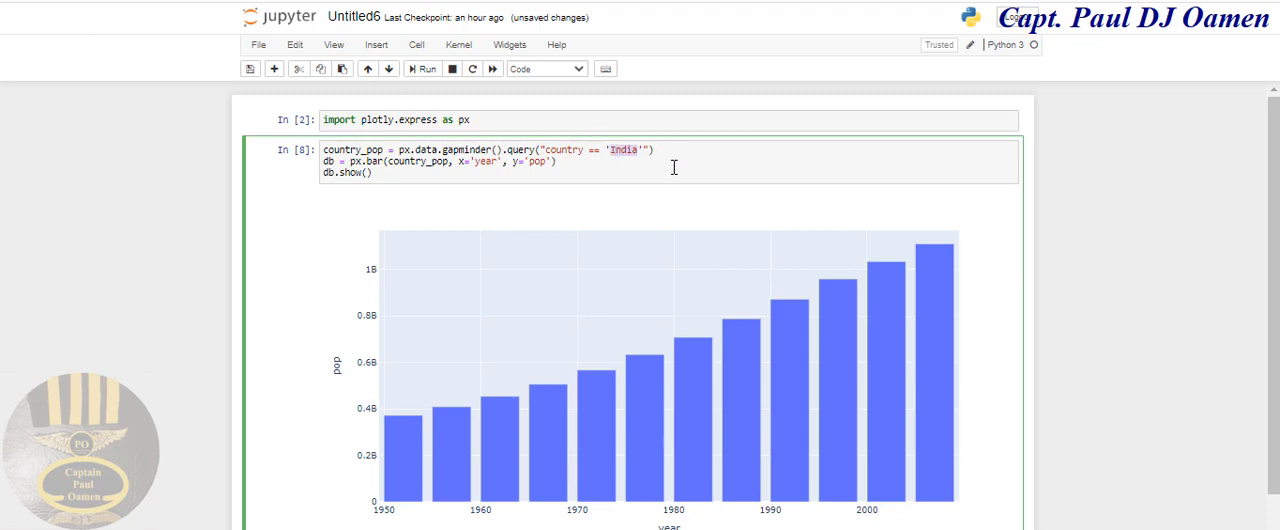
text(Cana)
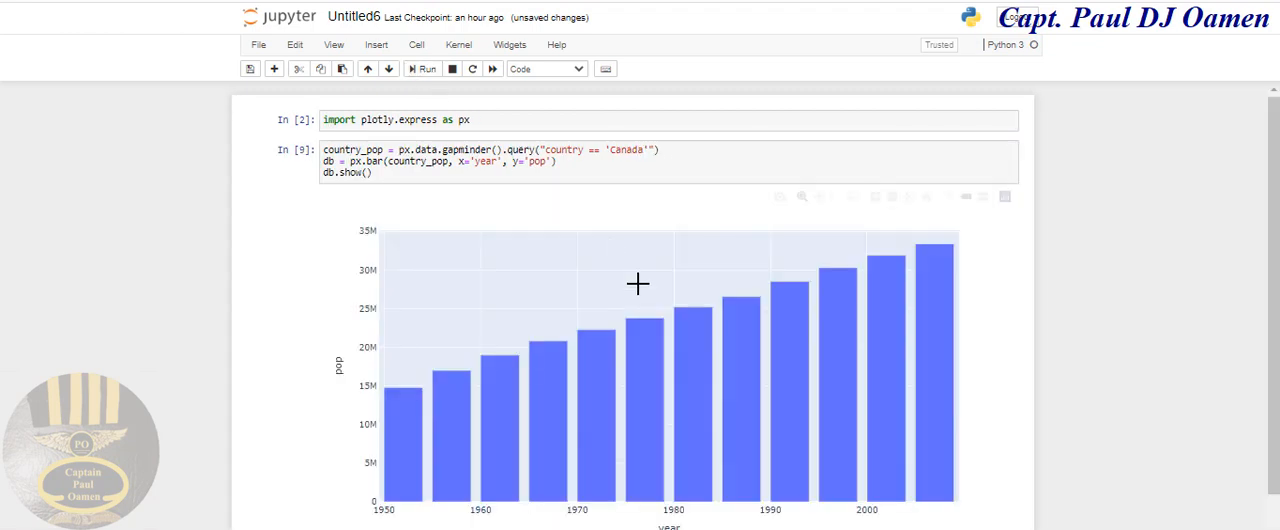
mouse_move(838, 302)
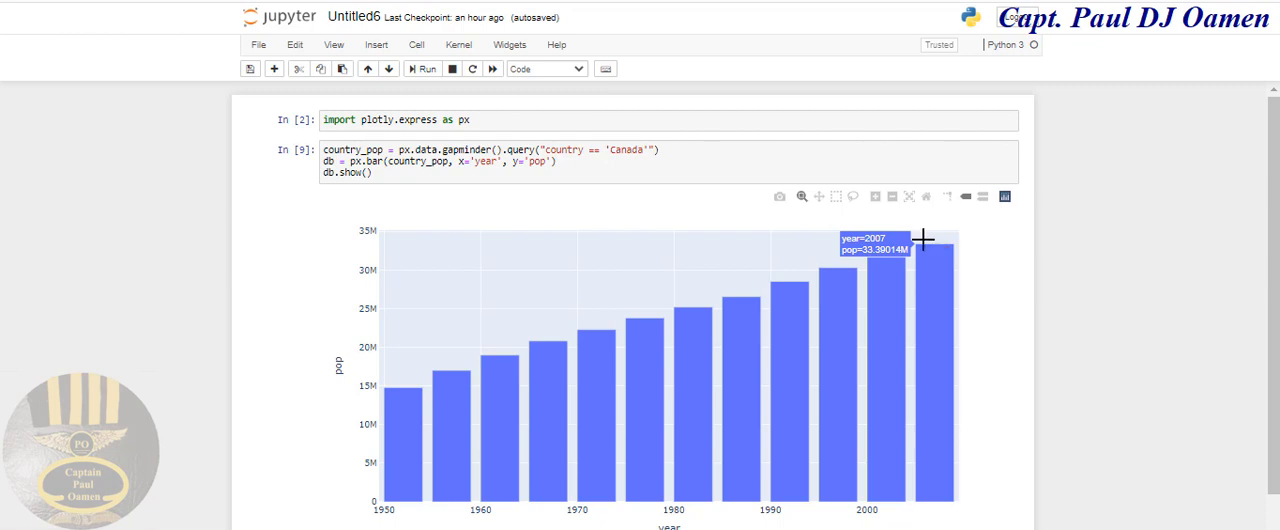
mouse_move(323, 128)
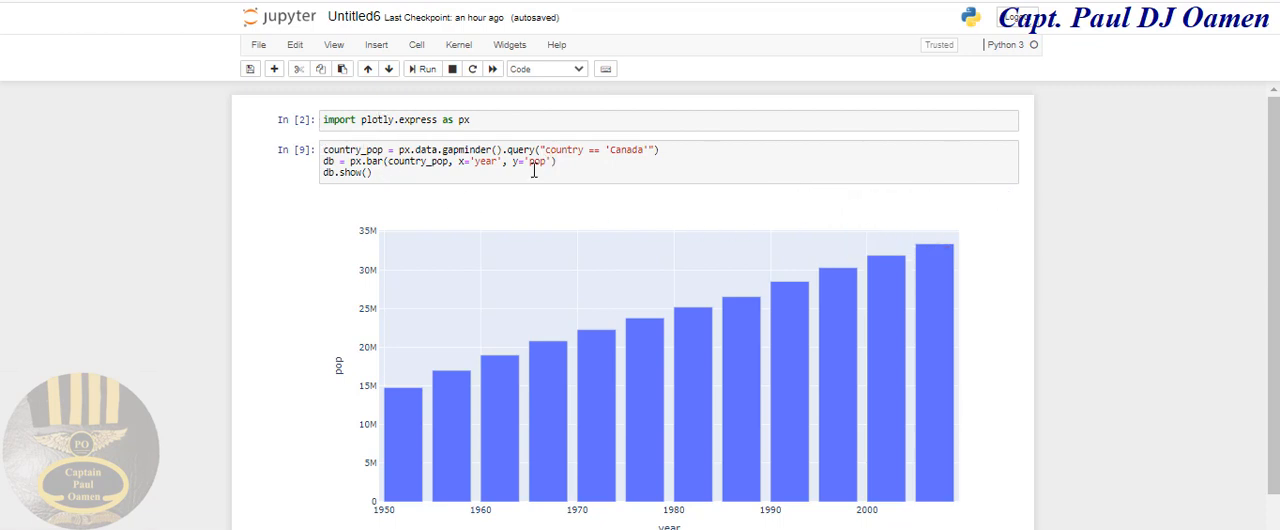
mouse_move(461, 197)
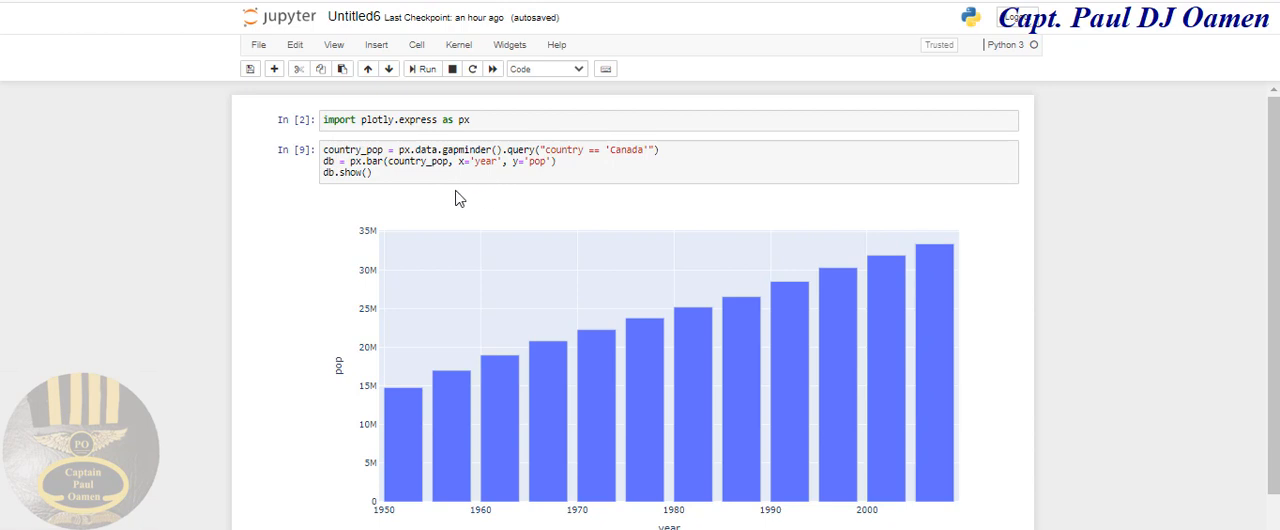
click(560, 170)
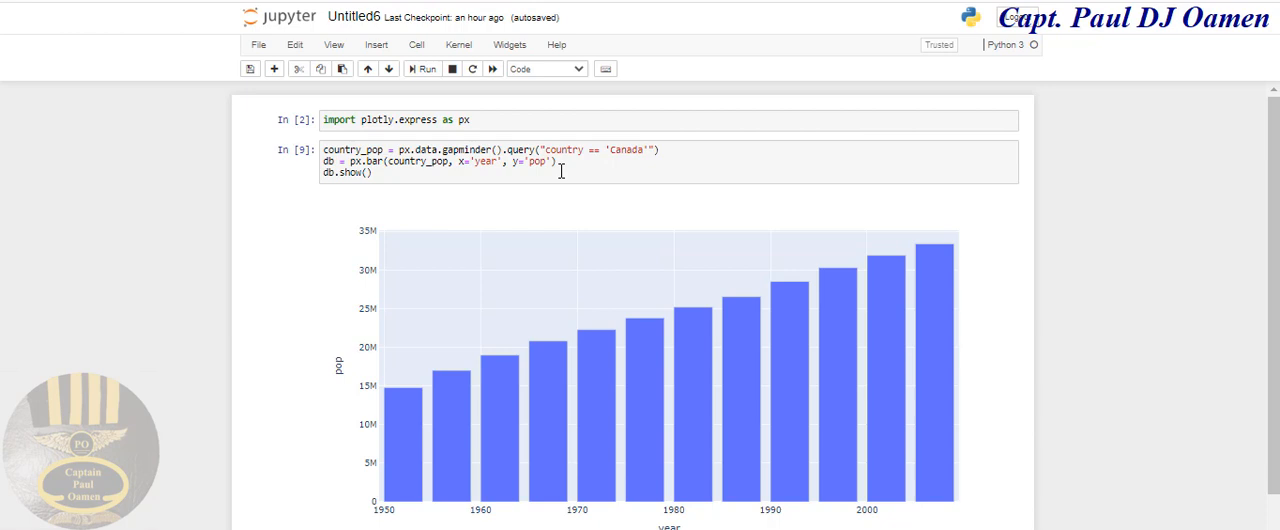
mouse_move(364, 236)
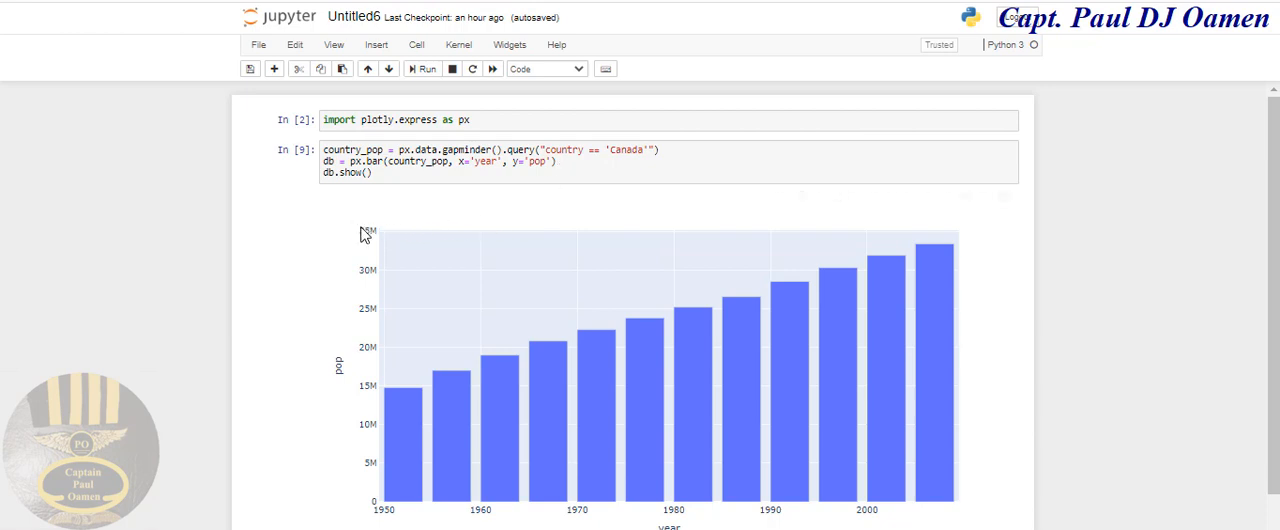
mouse_move(936, 194)
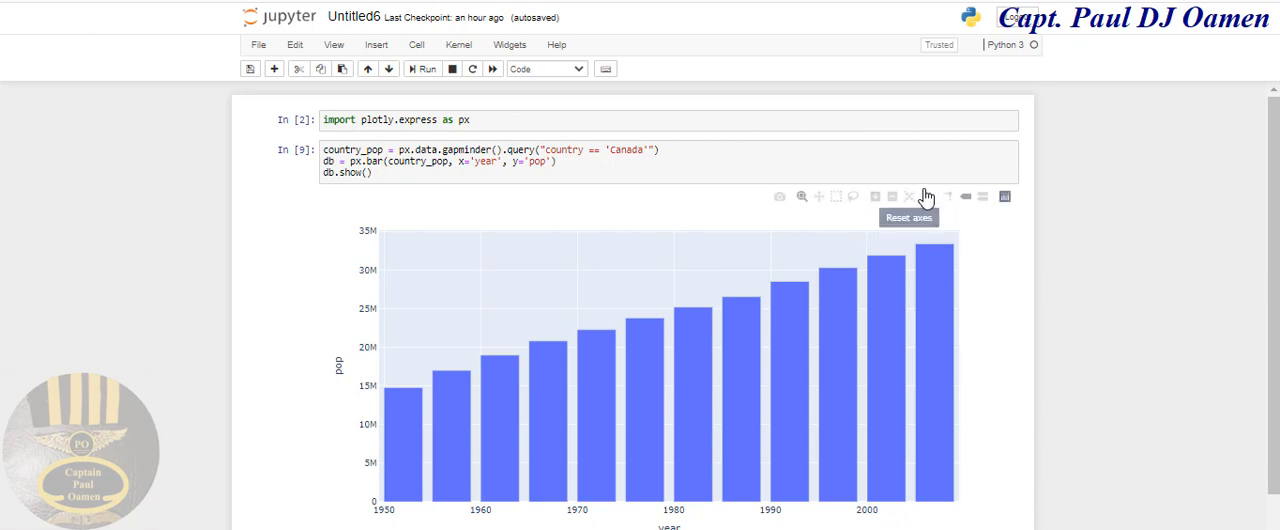
mouse_move(595, 204)
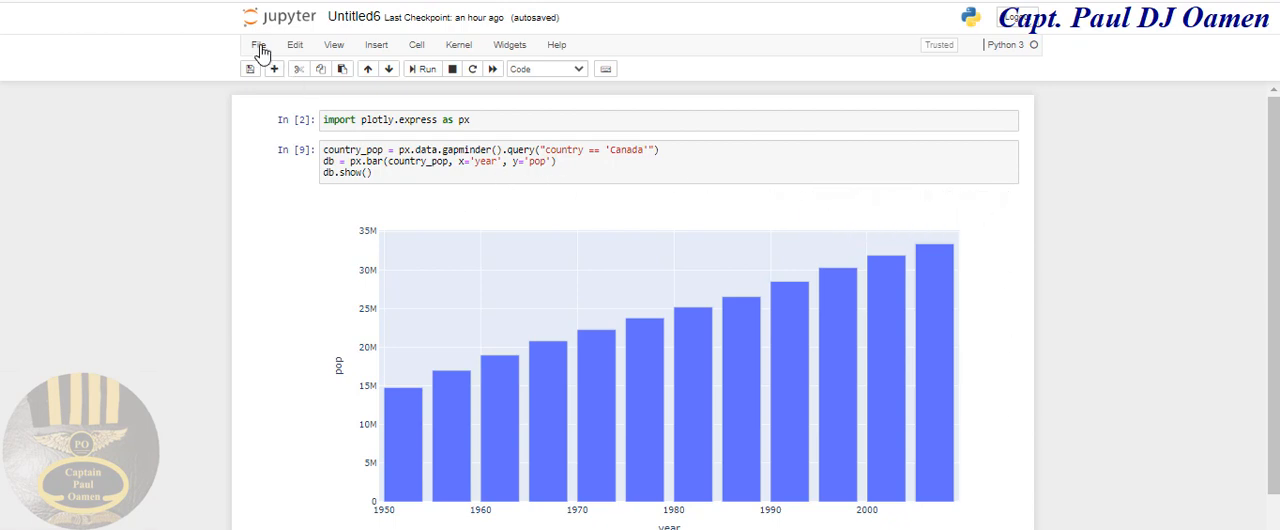
Step: Open the File menu options for creating a new Python 3 notebook
click(255, 45)
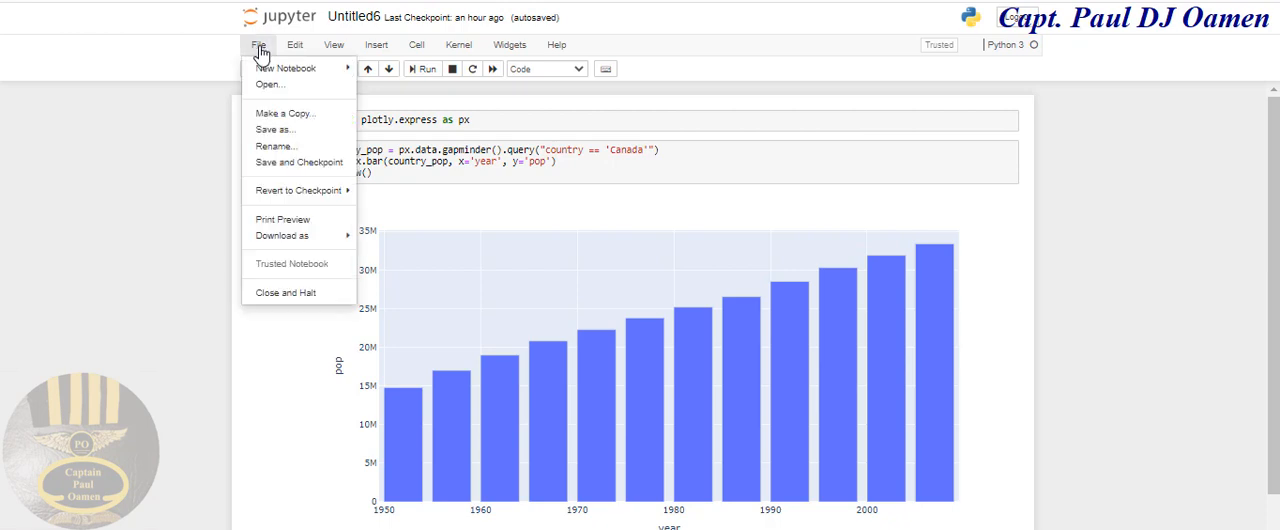
mouse_move(540, 431)
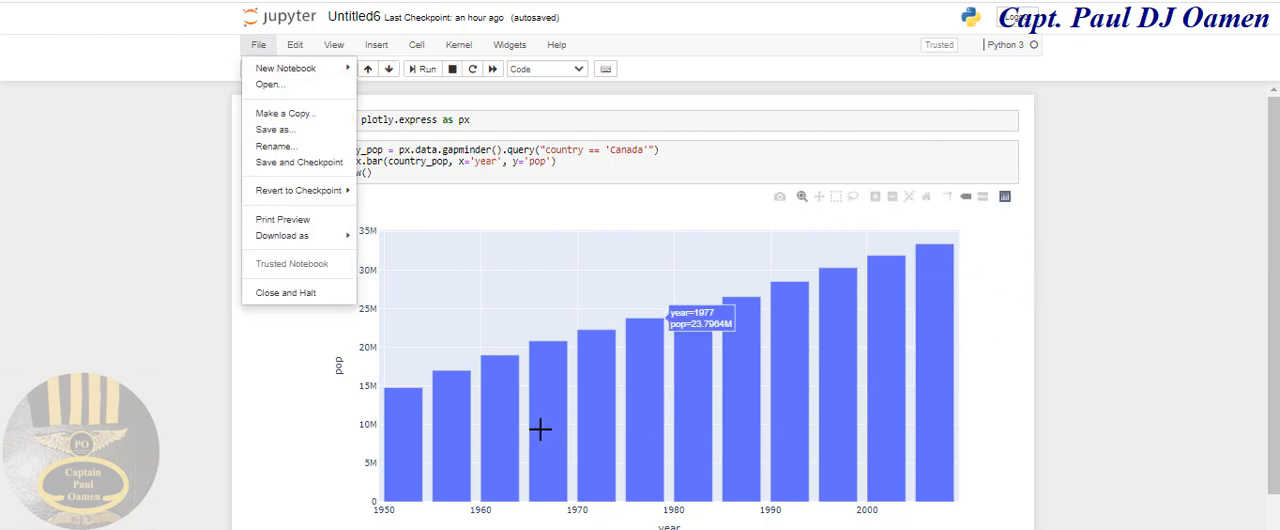
mouse_move(1014, 365)
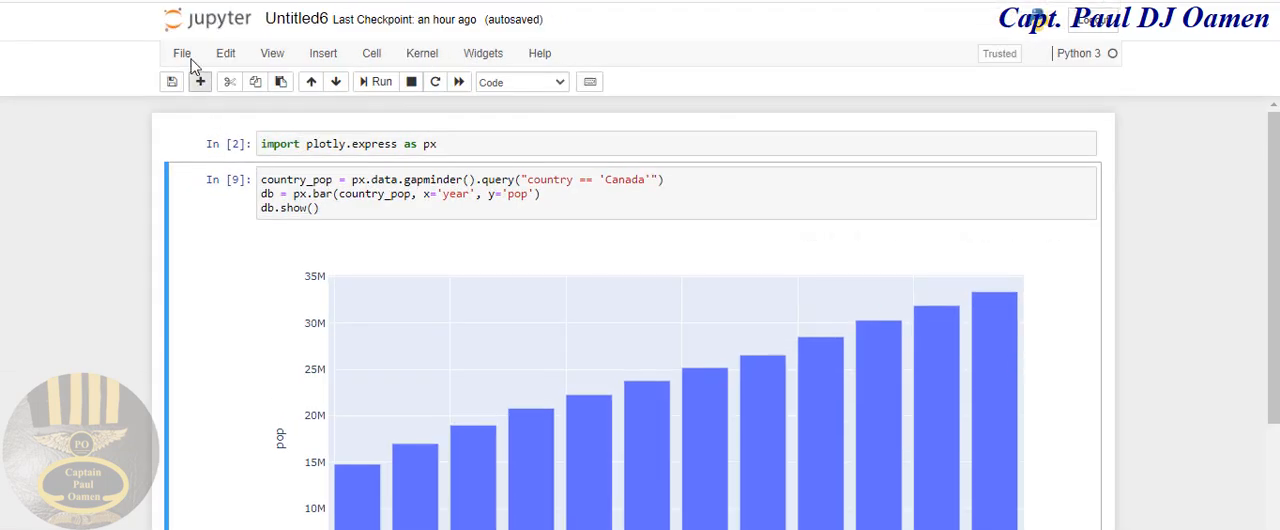
click(184, 53)
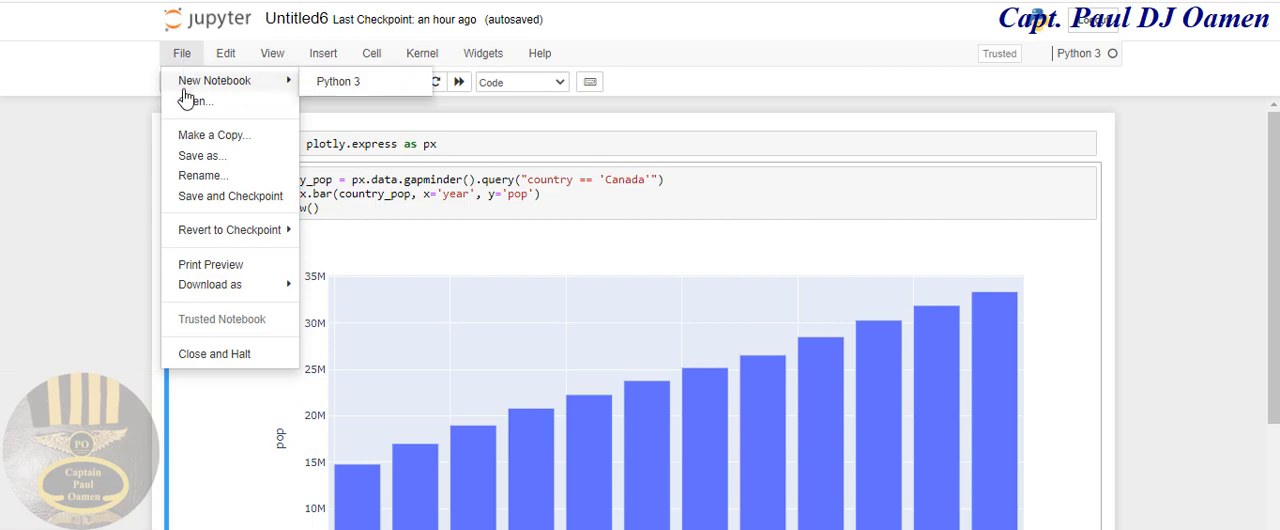
mouse_move(318, 88)
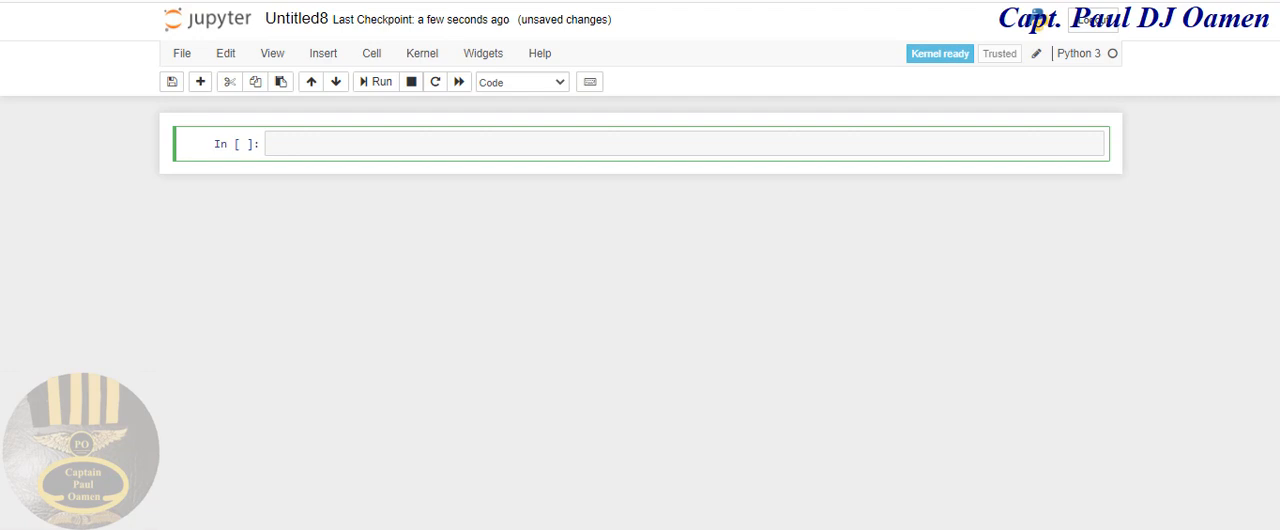
Step: Enter 'import plotly.express as px' in the first cell and run it
text(impo)
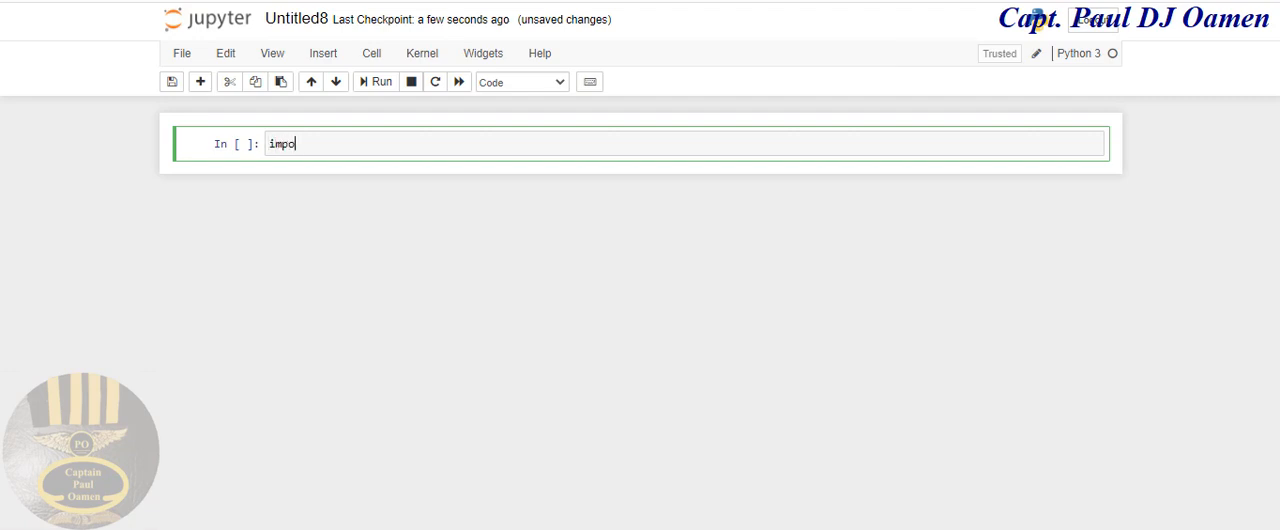
text(rt)
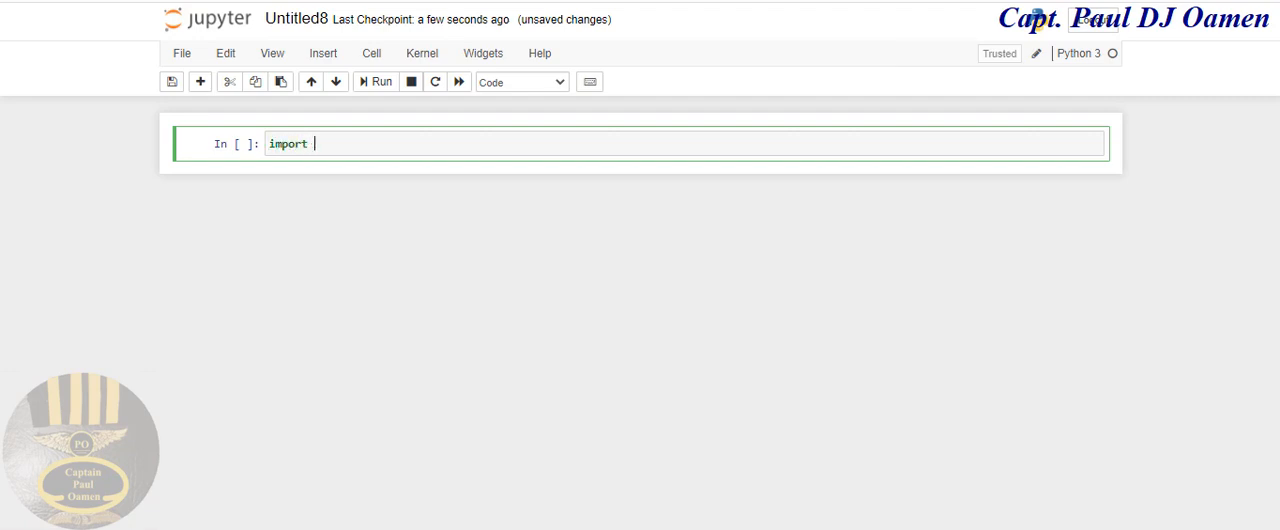
text(plo)
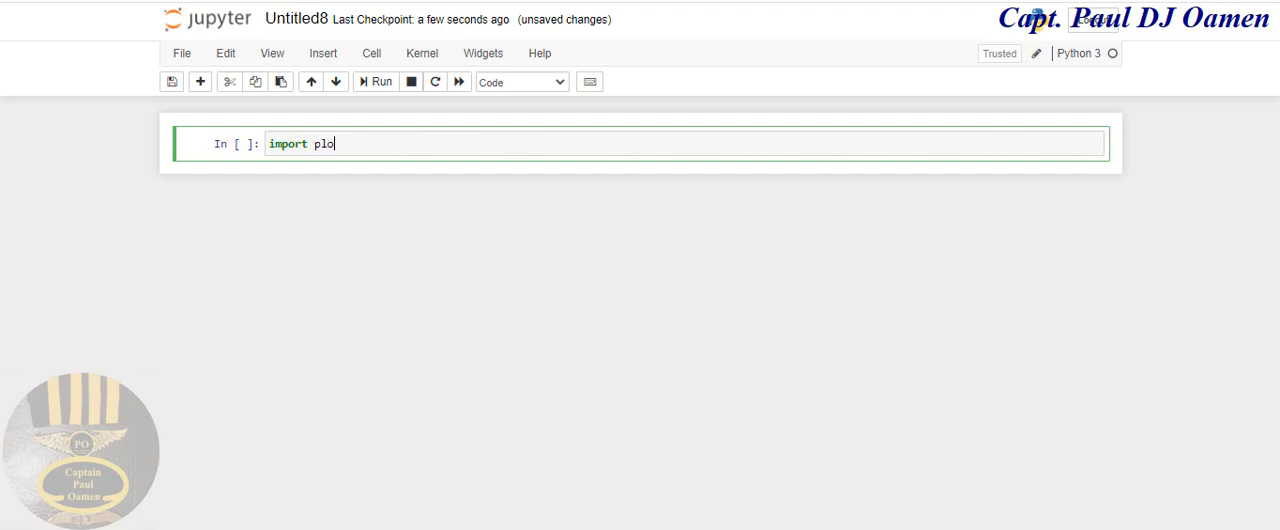
text(tly)
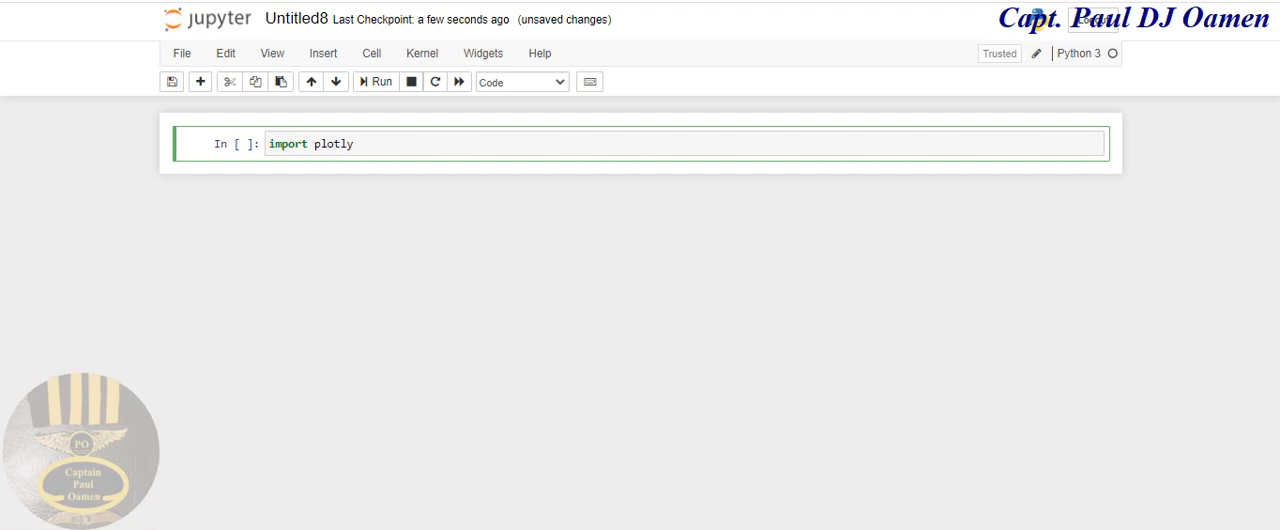
text(.)
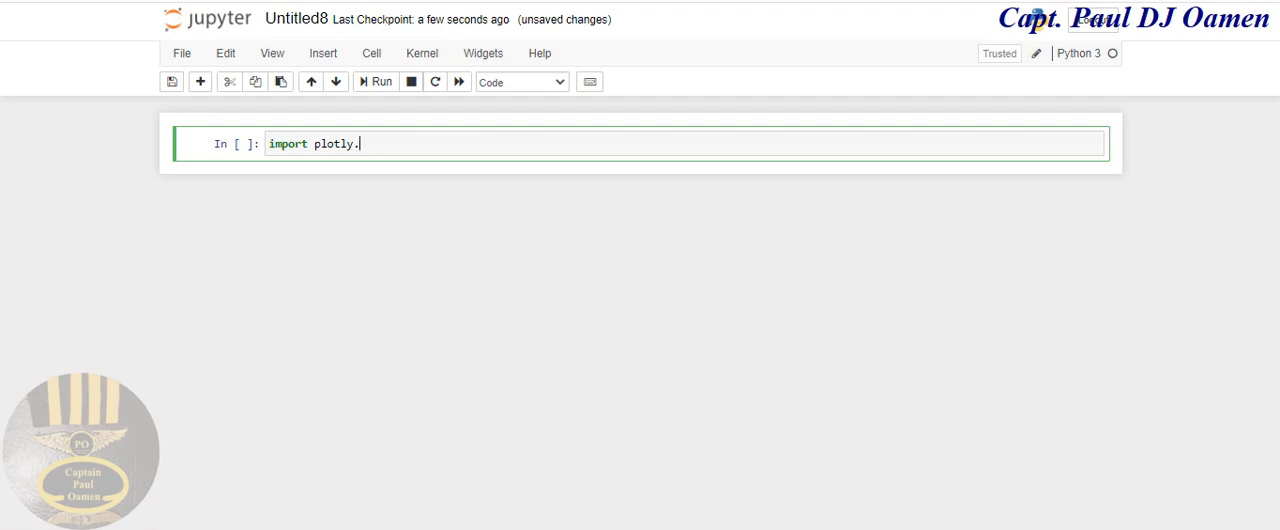
text(expre)
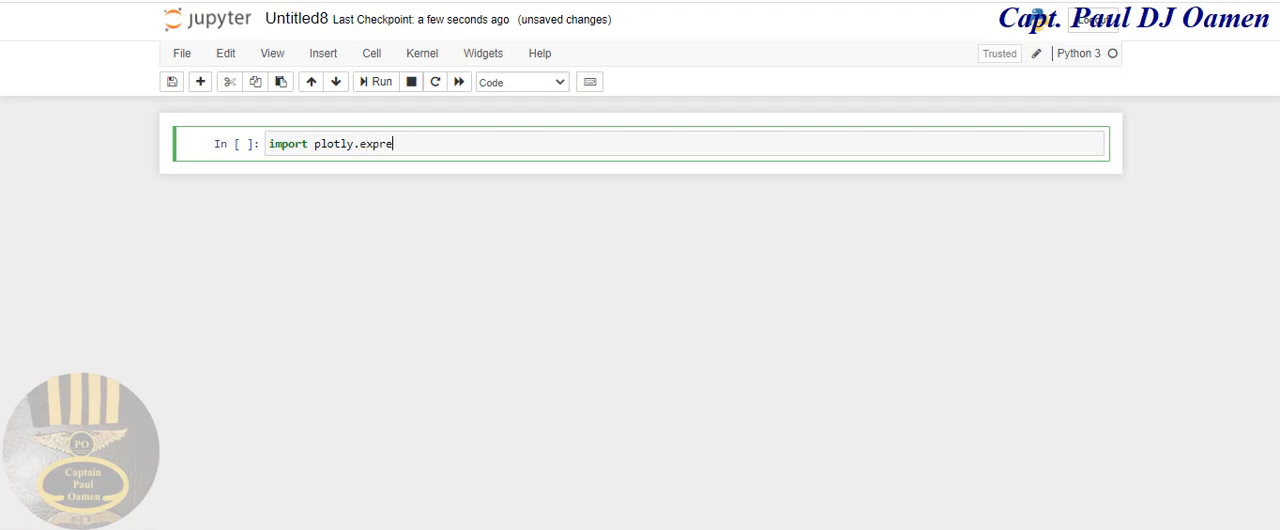
text(ss as)
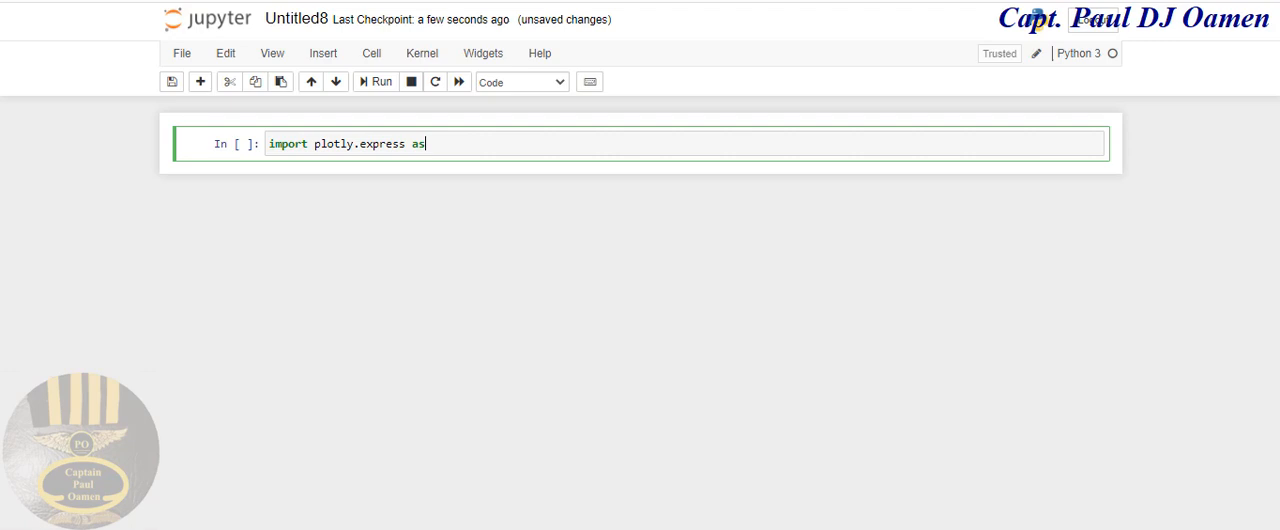
text(p)
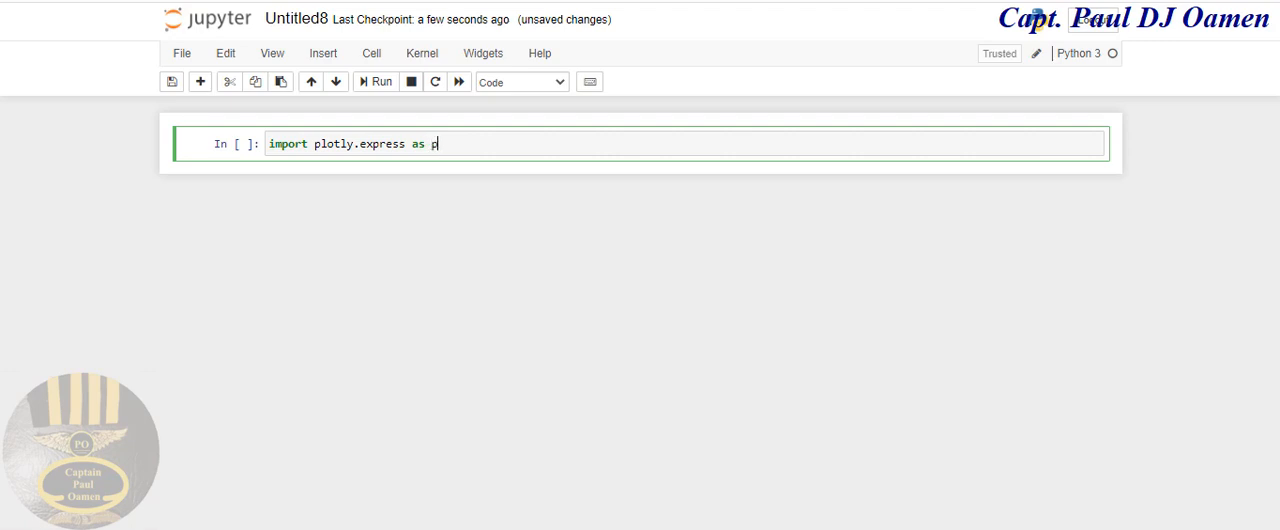
text(x)
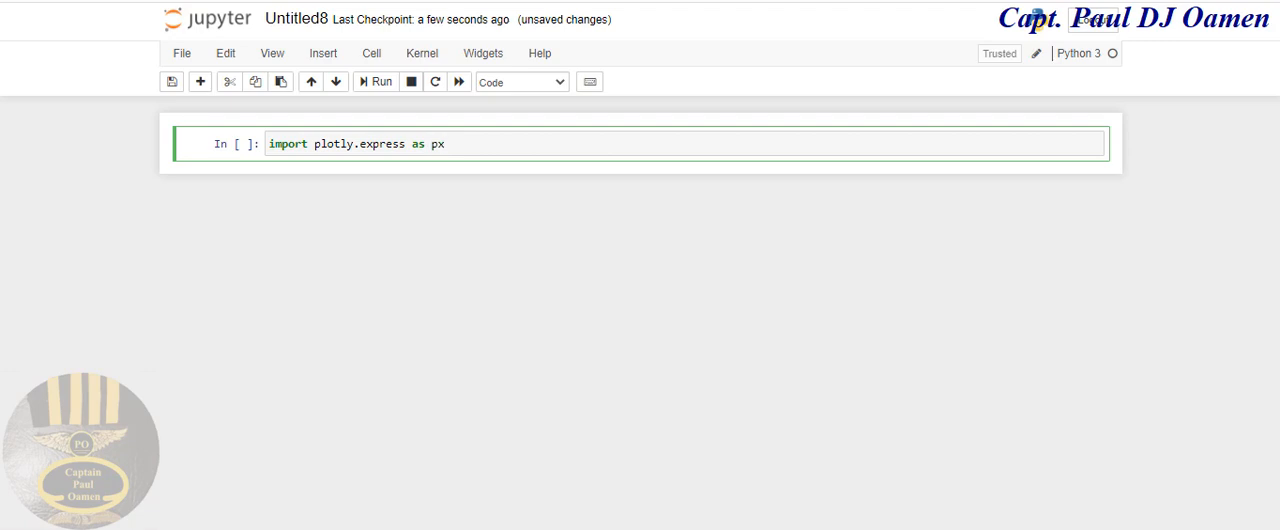
mouse_move(852, 421)
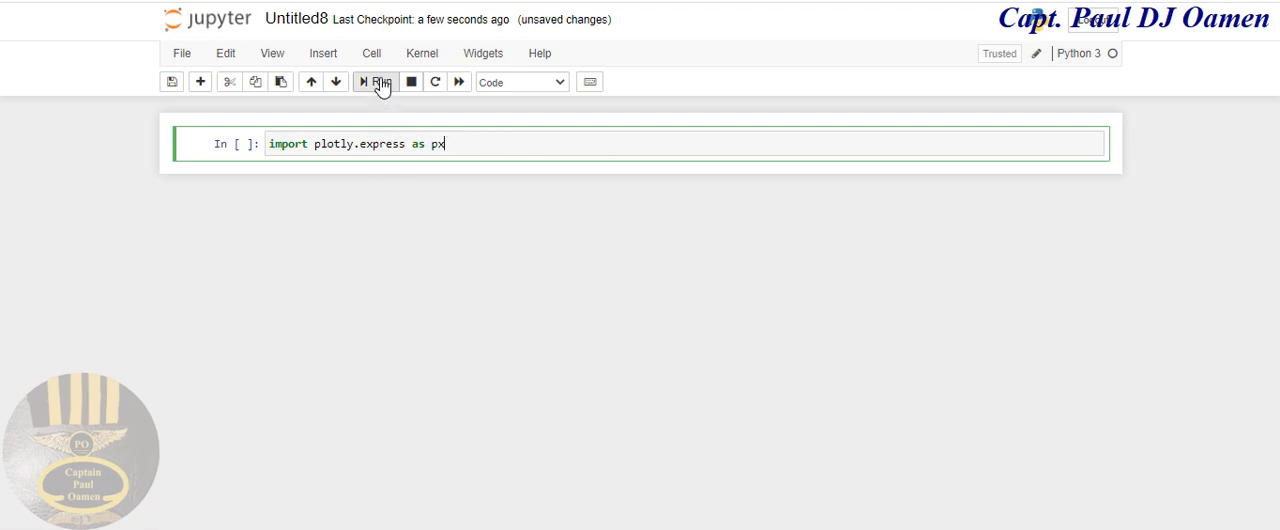
click(382, 82)
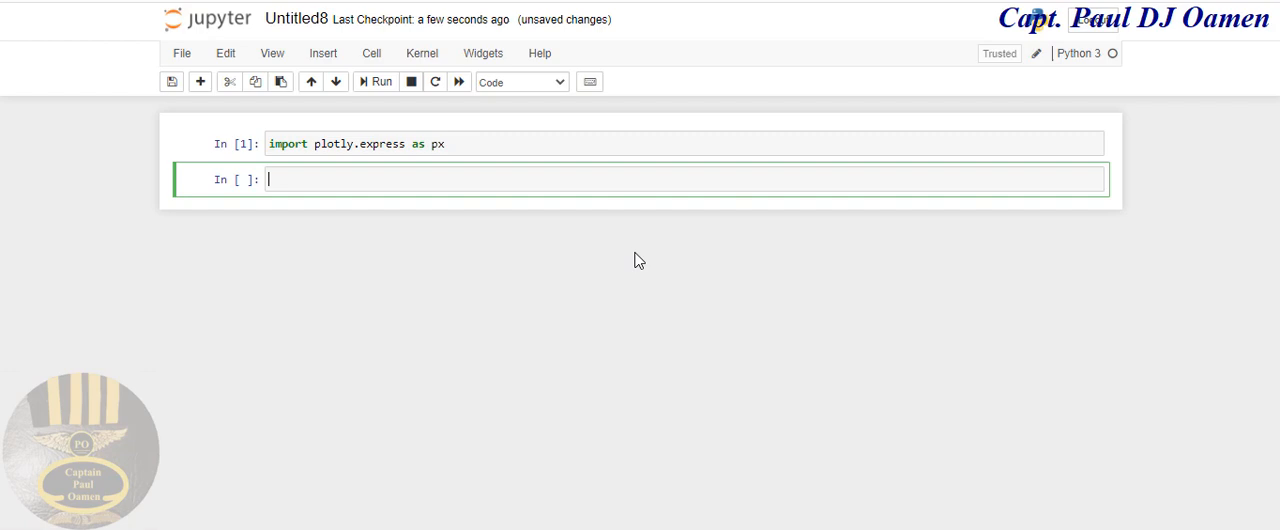
Step: Type 'country_pop = px.data.gapminder().' into the second cell
text(cd)
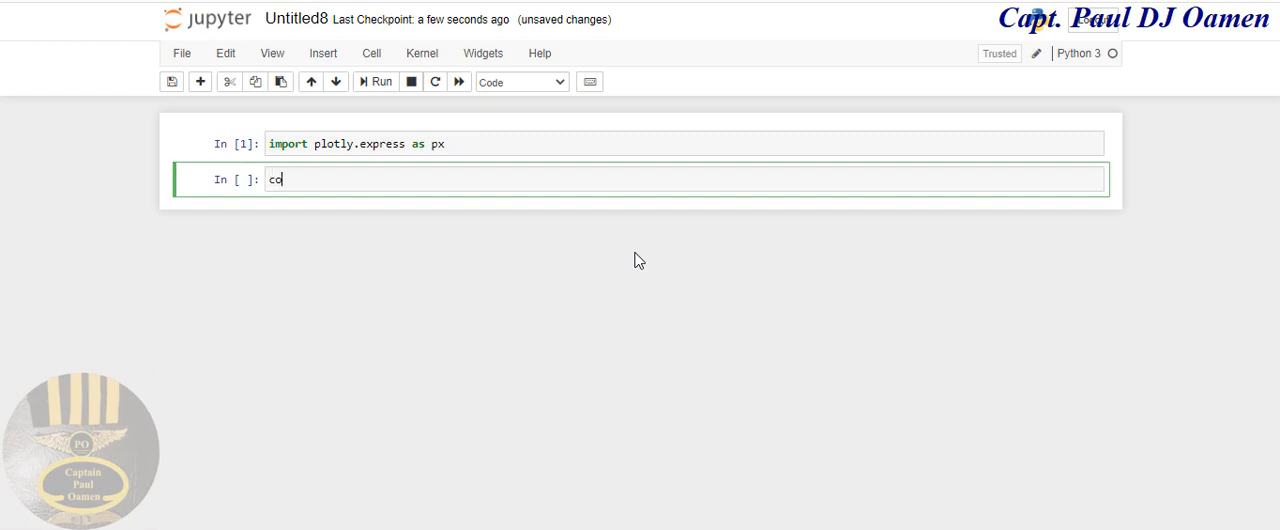
text(untry)
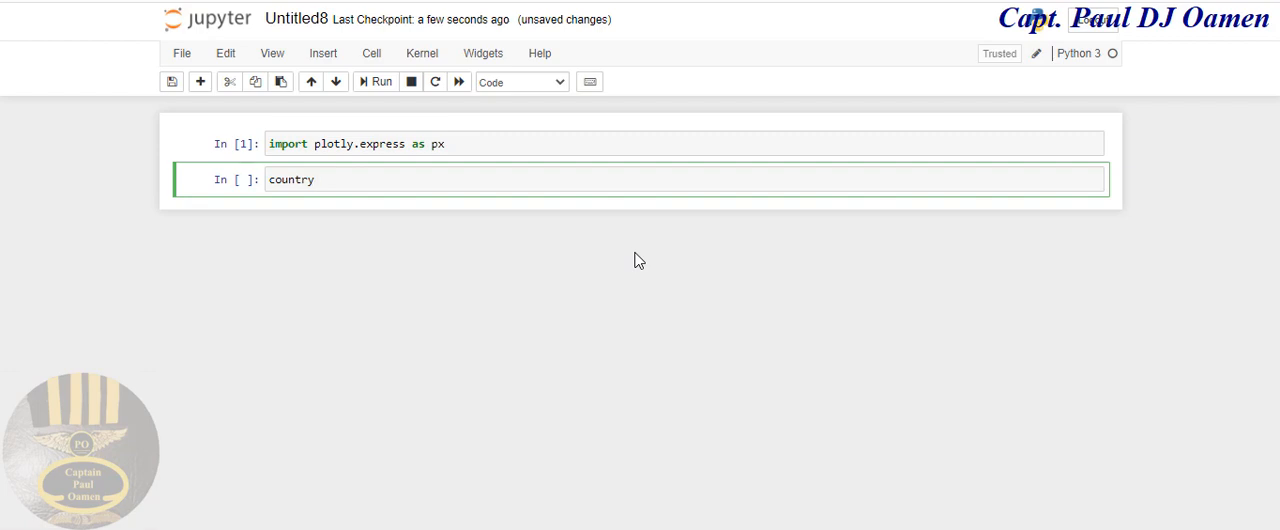
text(_pop)
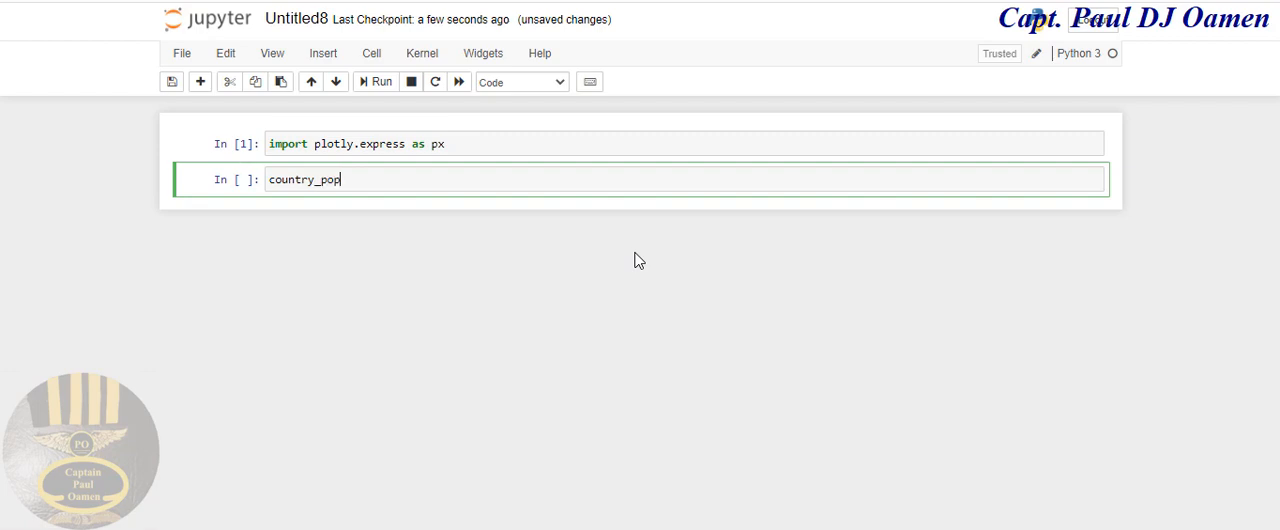
text(= px)
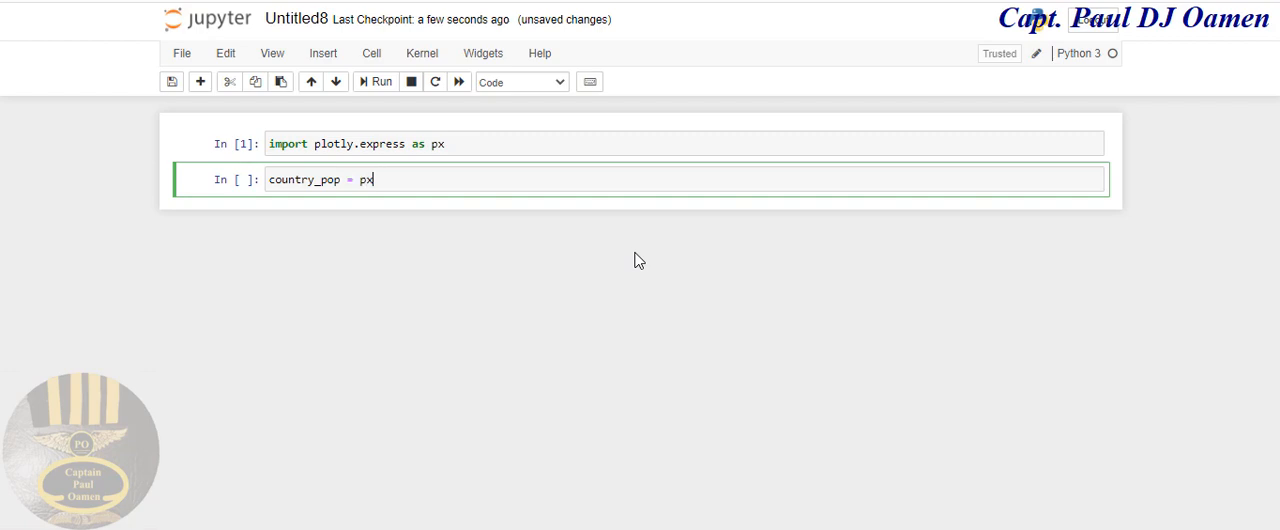
text(.)
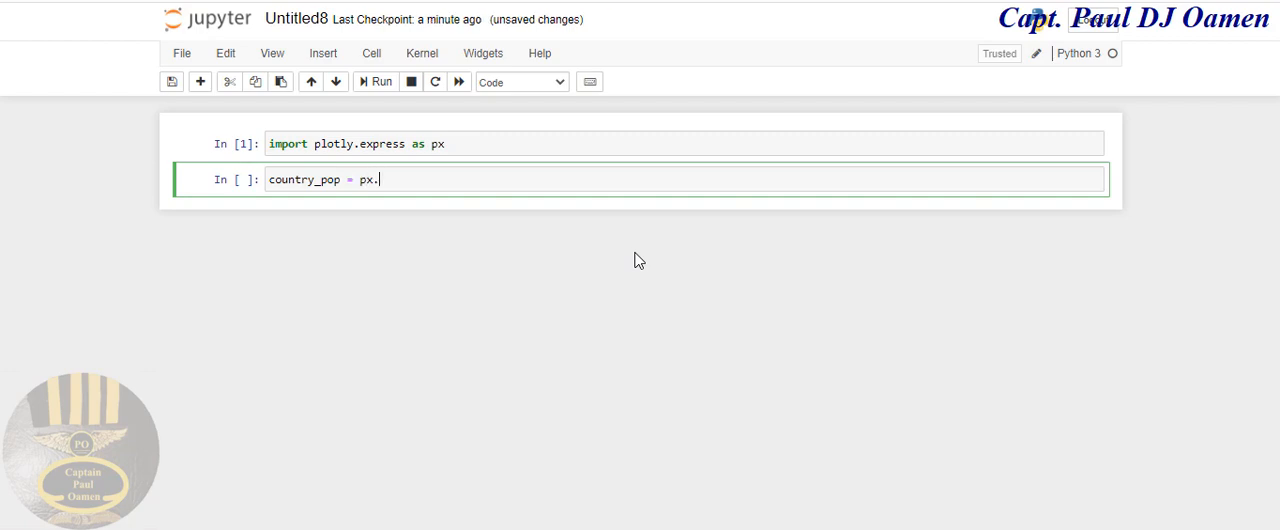
text(data)
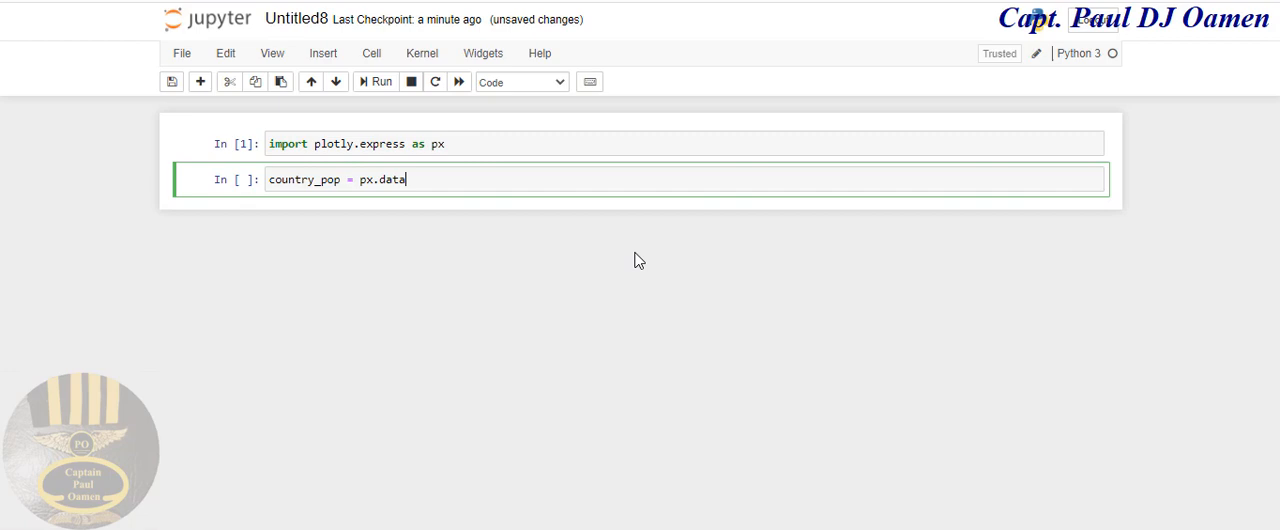
text(.)
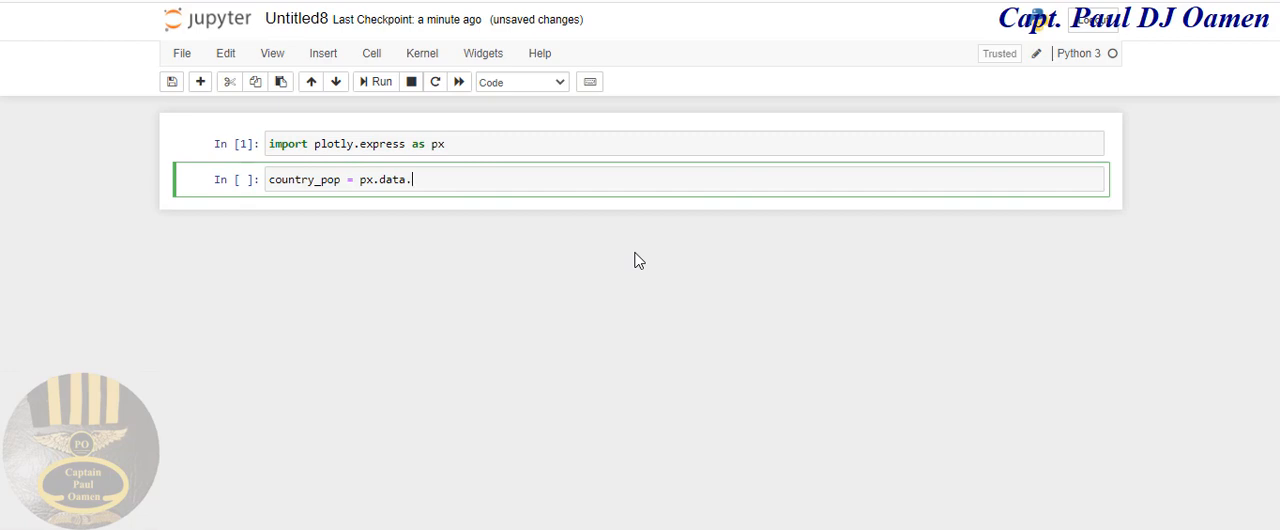
text(gga)
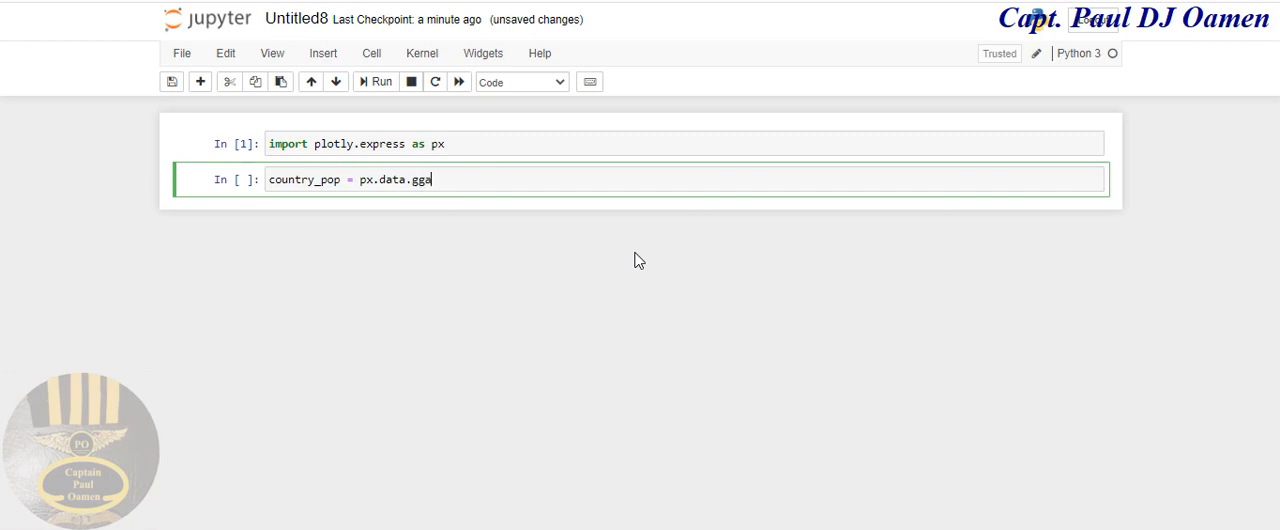
text(pm)
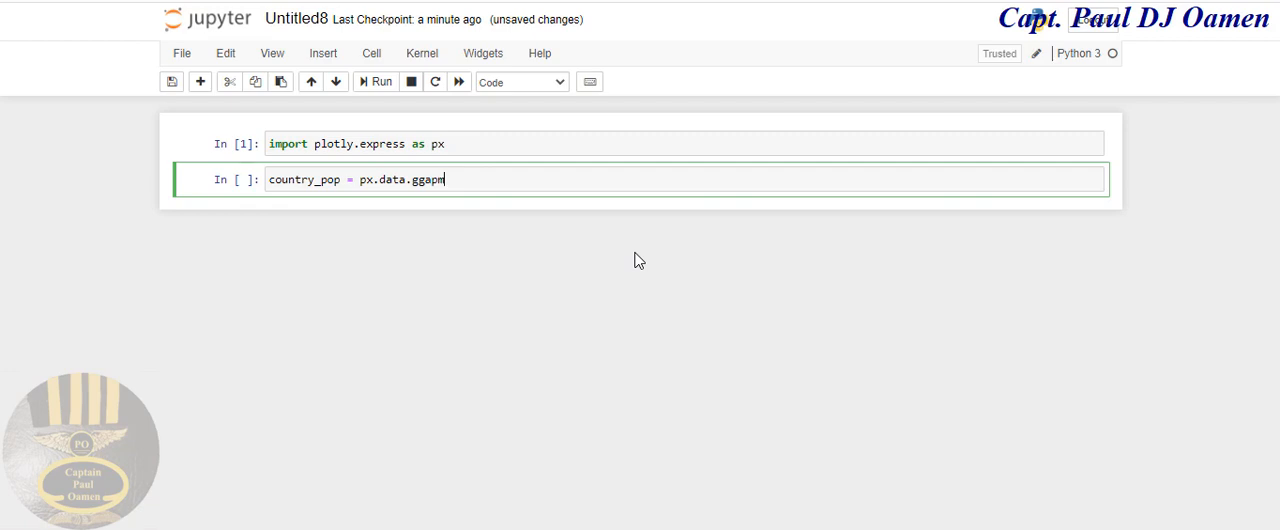
text(inder)
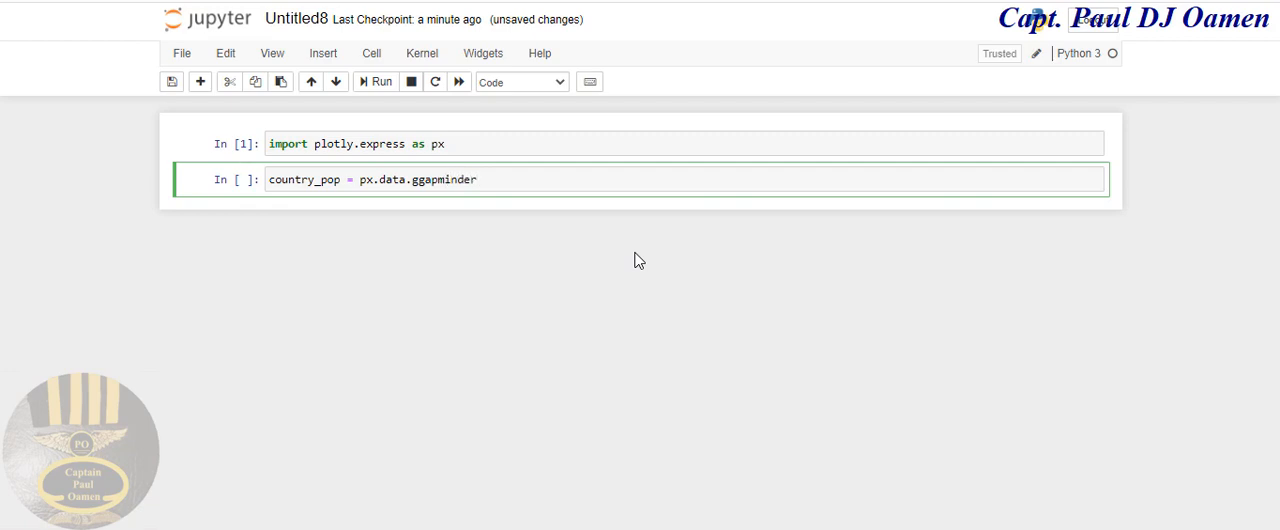
text(())
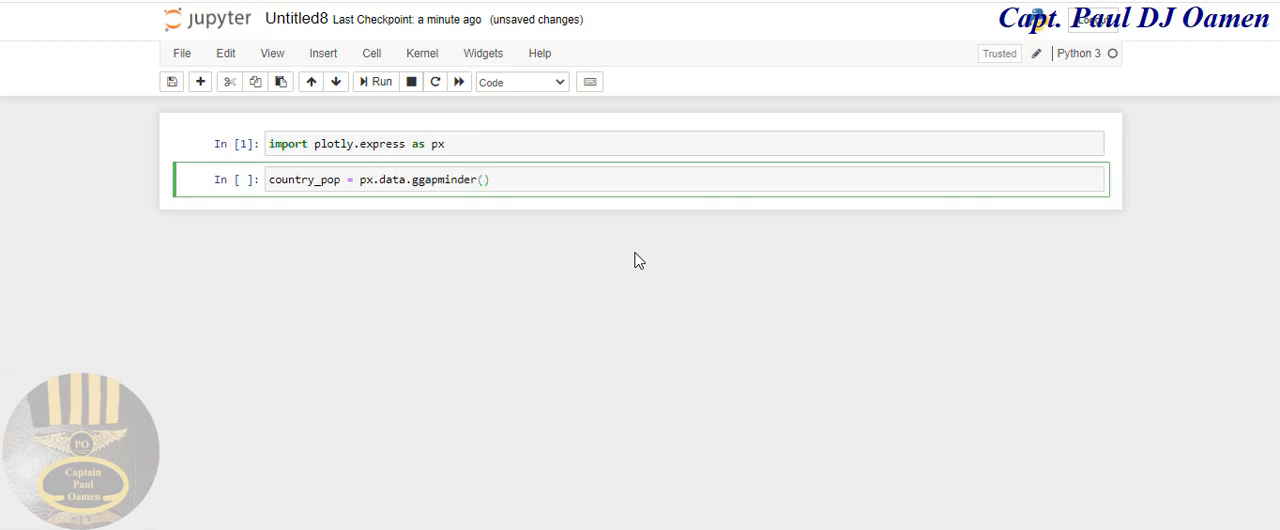
text(.)
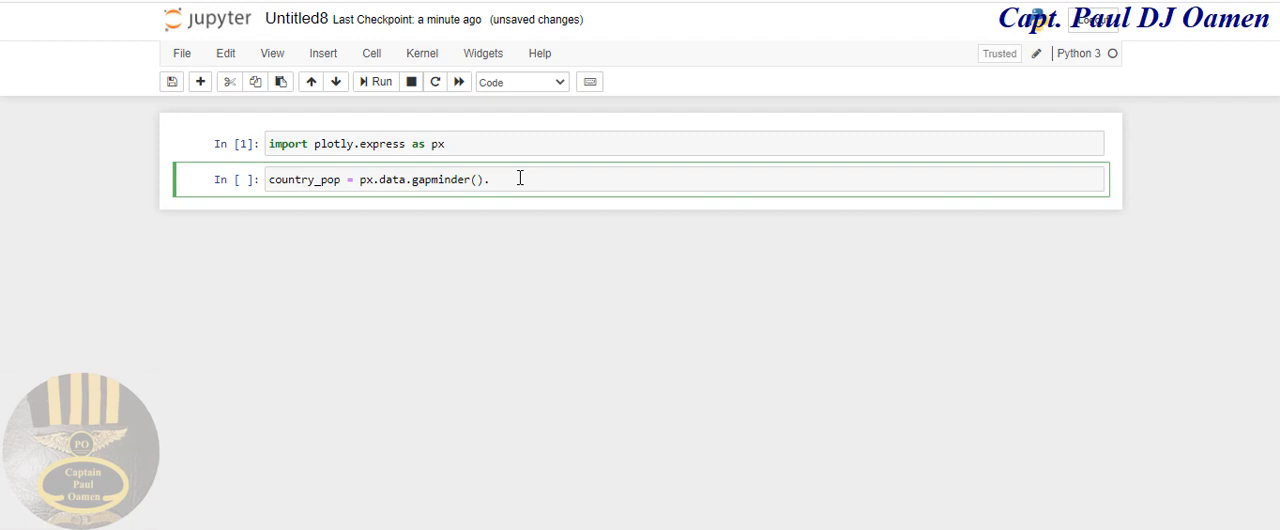
mouse_move(597, 205)
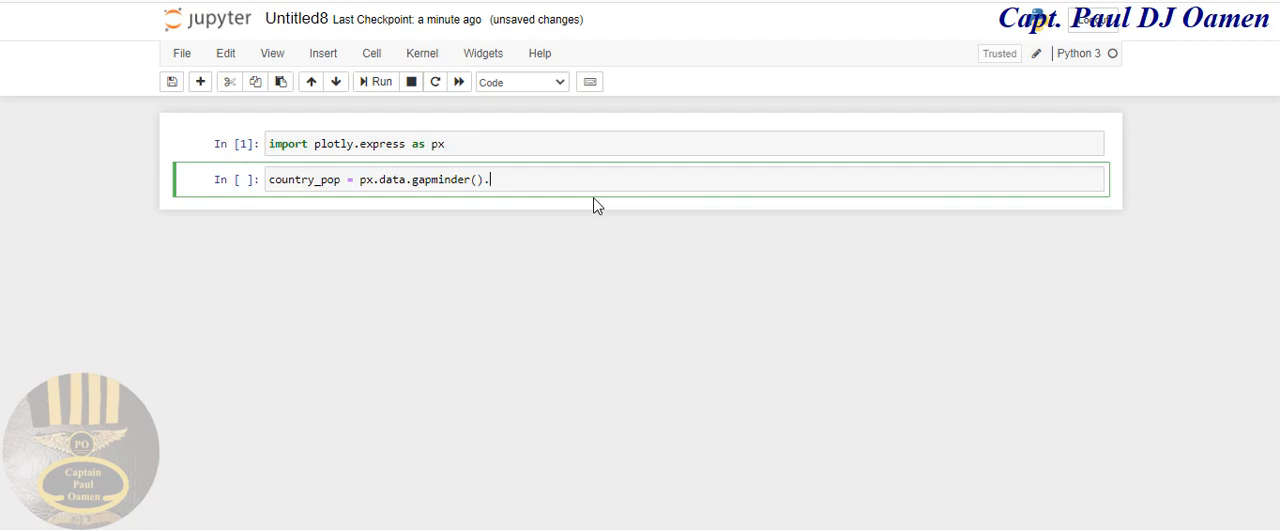
Step: Append a query( call with the condition 'country ==' to the gapminder line
text(quer)
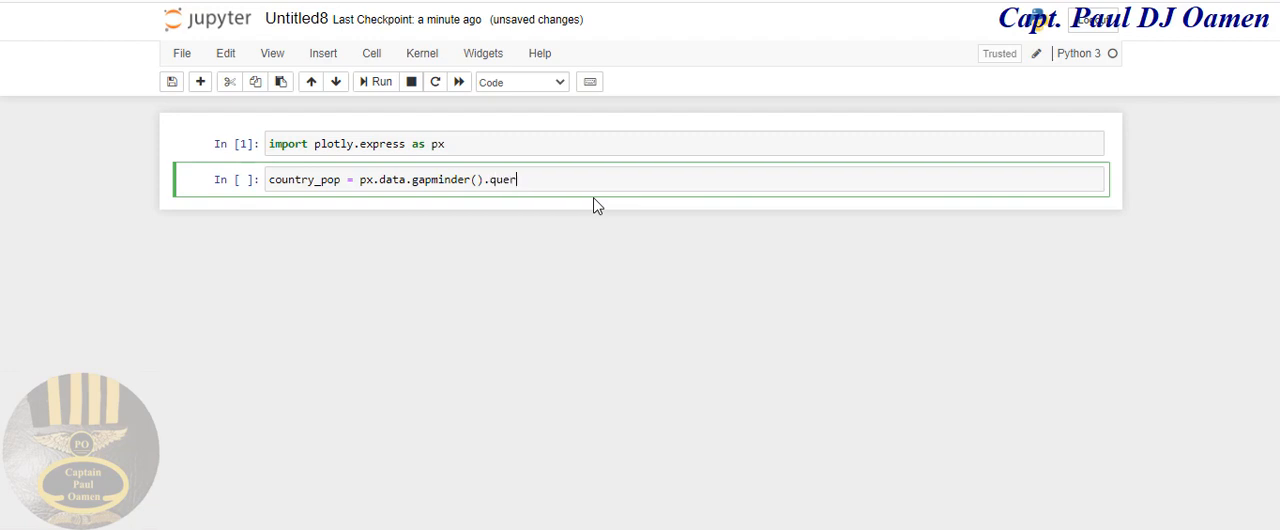
text(y)
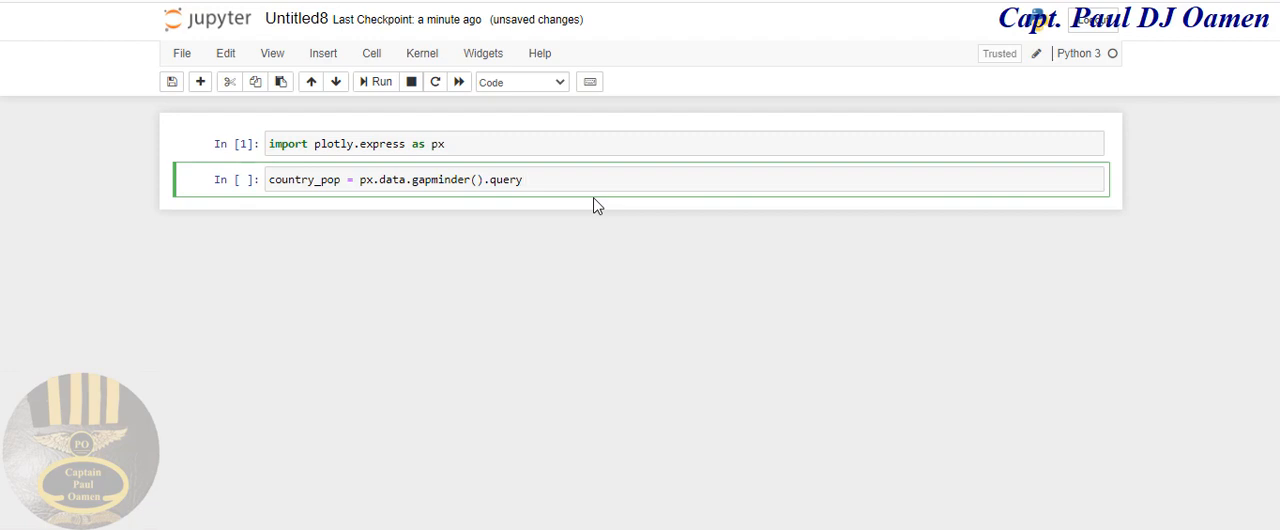
text(())
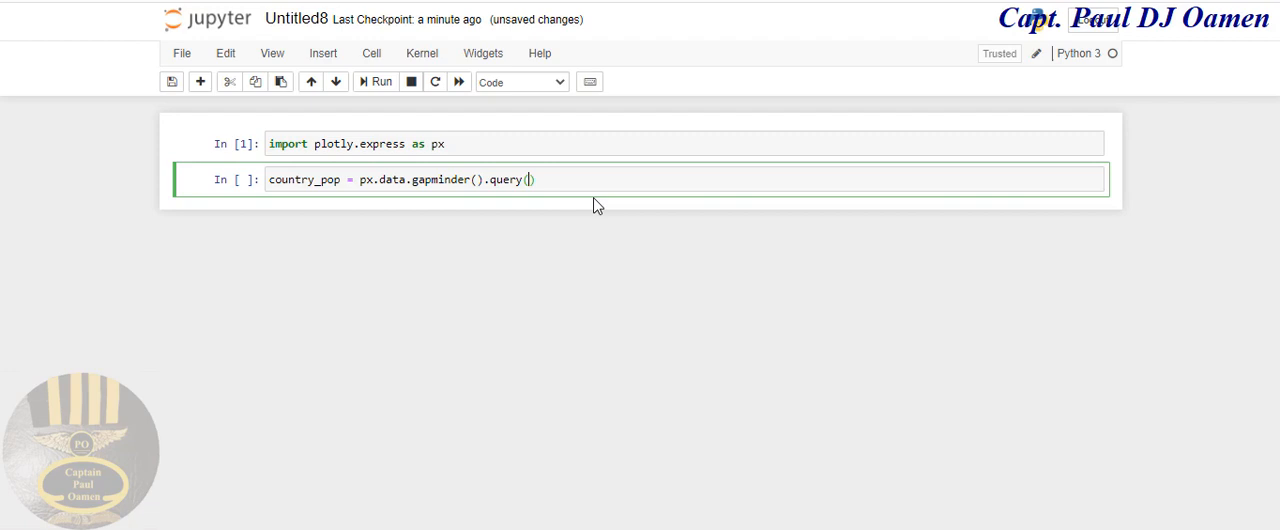
text(c)
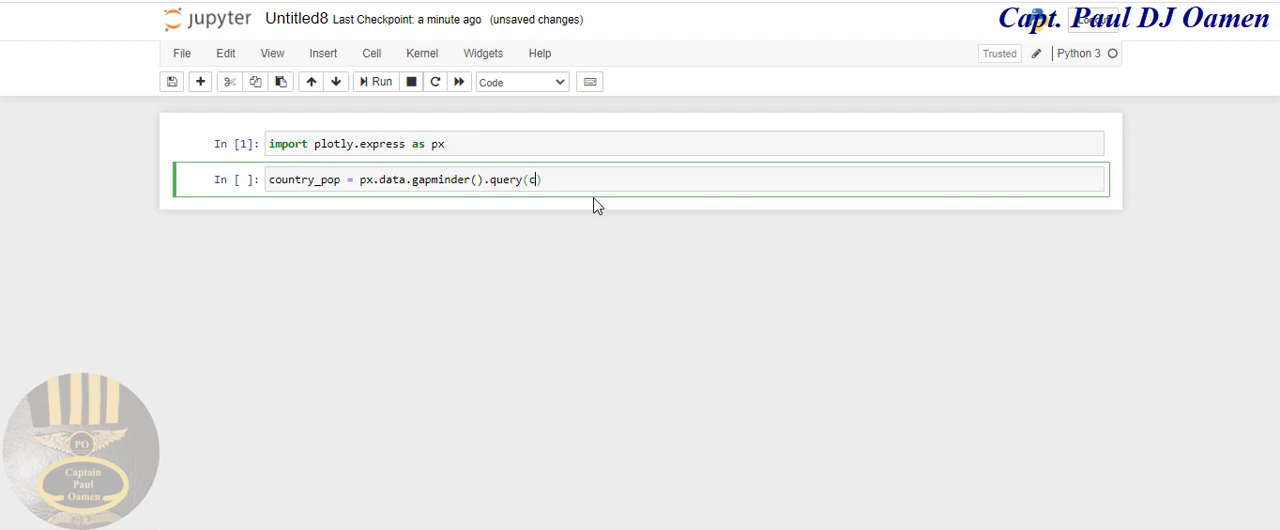
text(ountry)
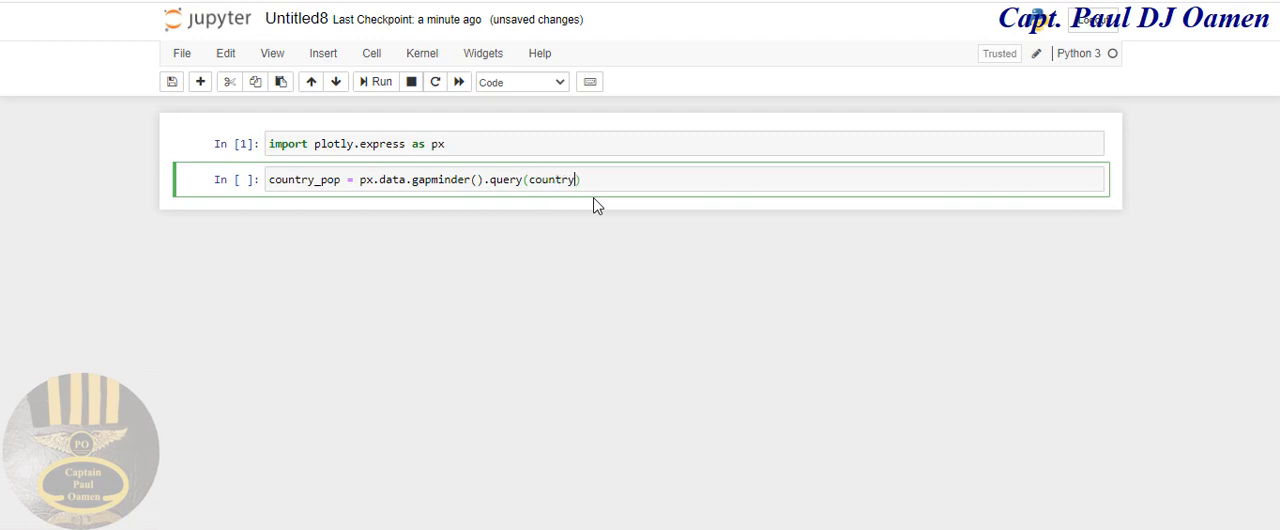
text(==)
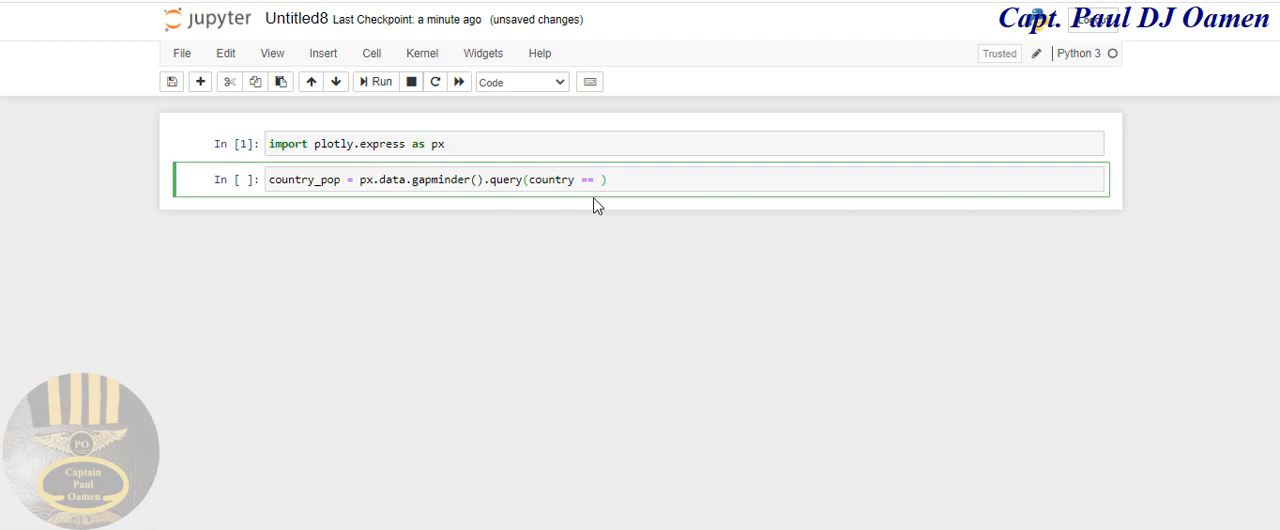
Step: Complete the query with 'United Kingdom' in quotes, then start a new line
text('')
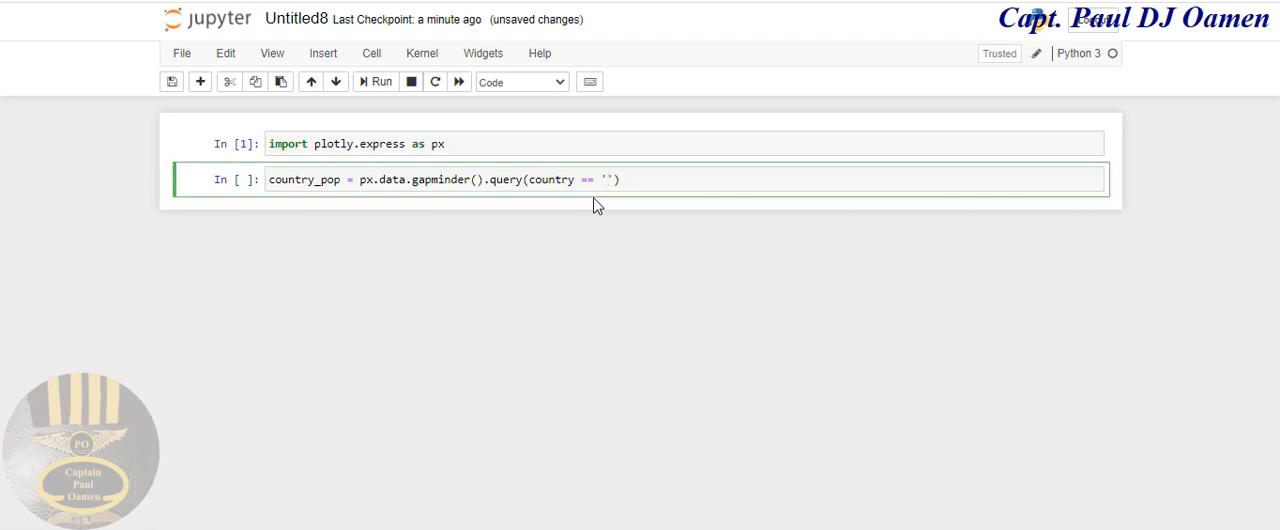
text(U)
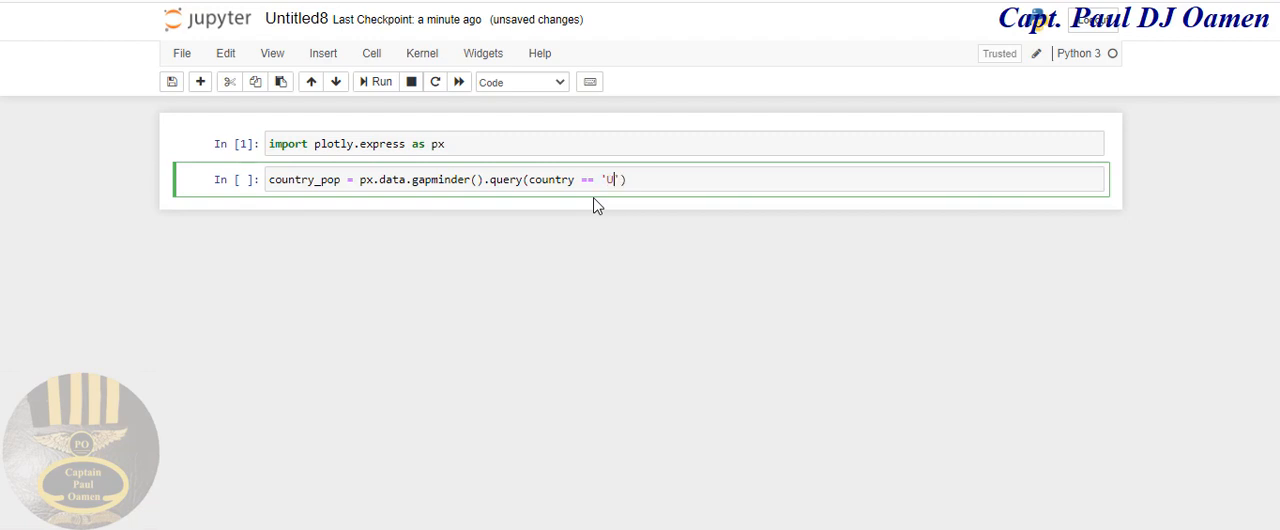
text(nited Ki)
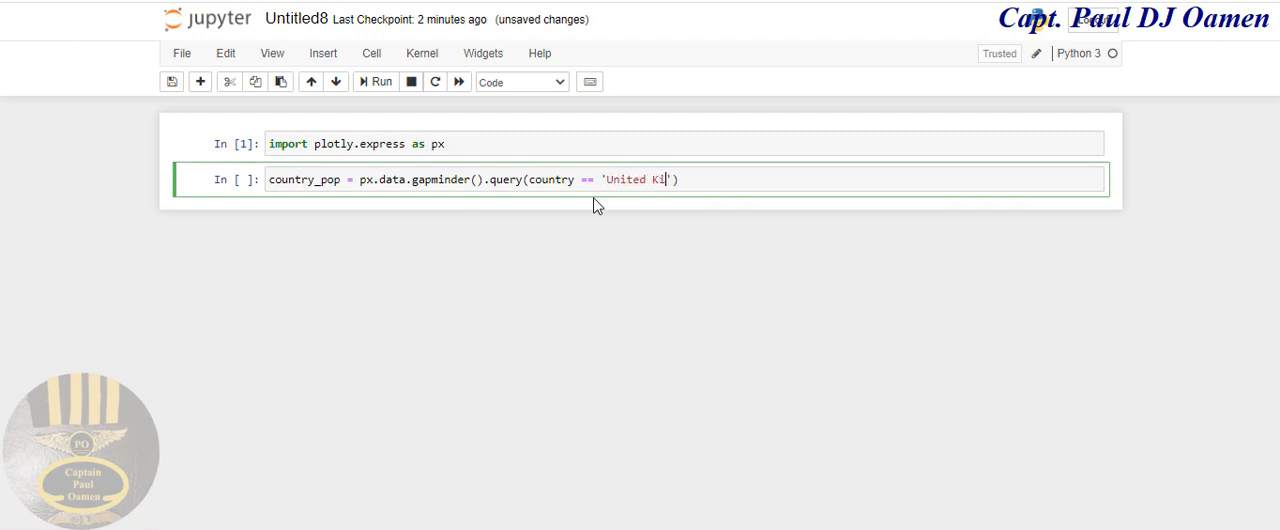
text(ngdon)
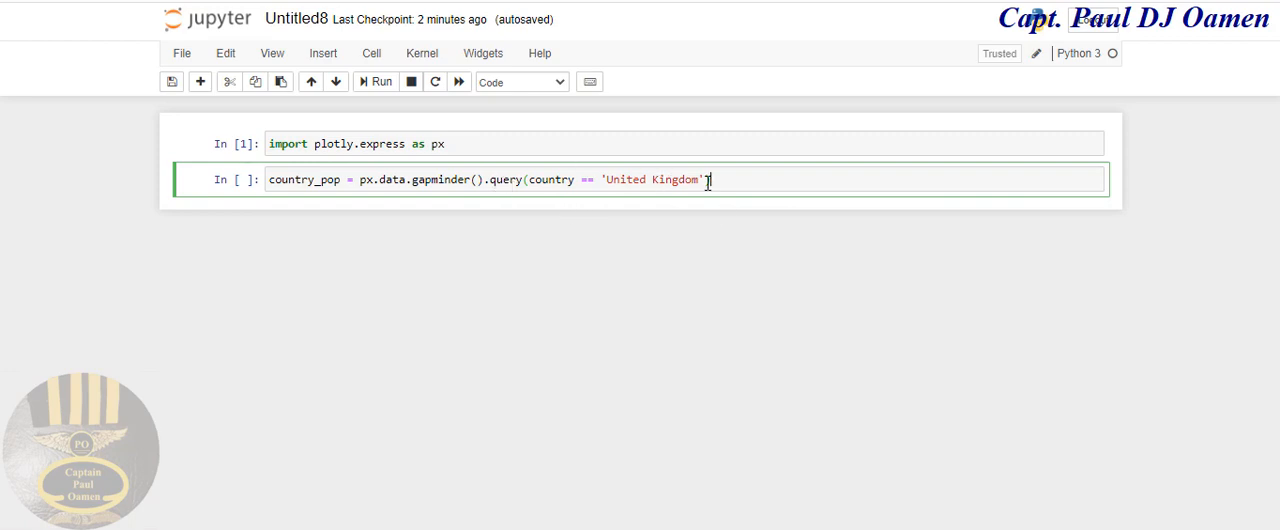
text())
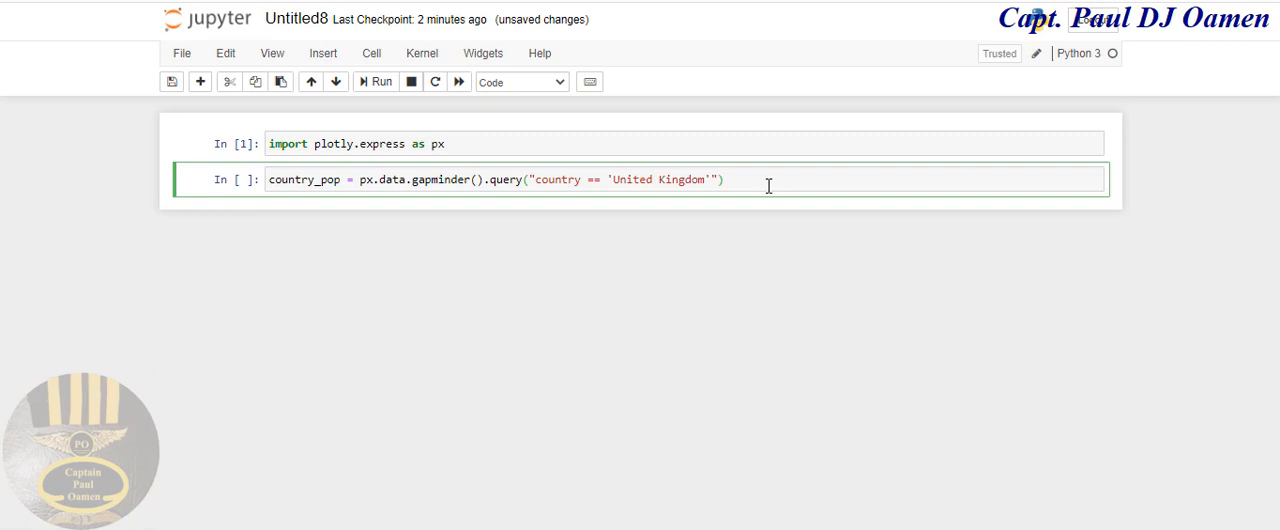
key(Enter)
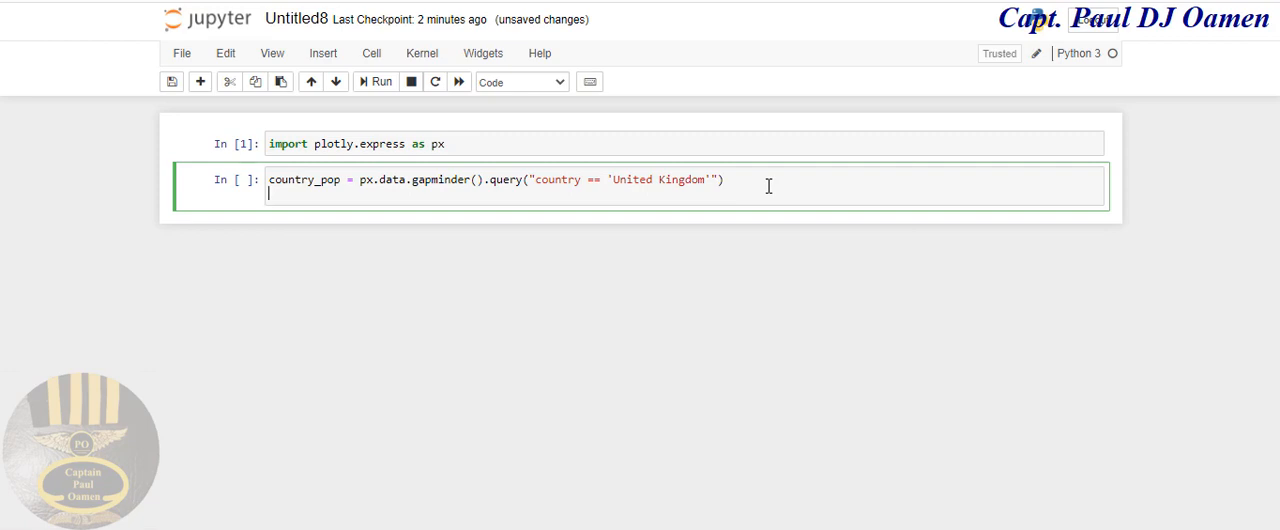
Step: Type 'db = px.bar(country_pop, x = 'year' on the cell's second line
text(db =)
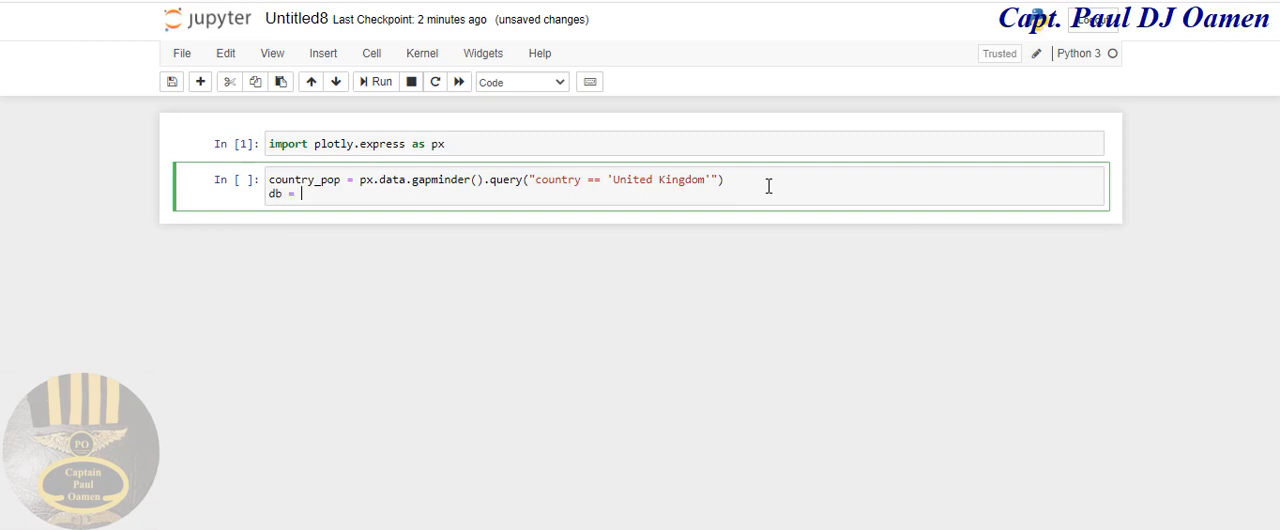
text(px)
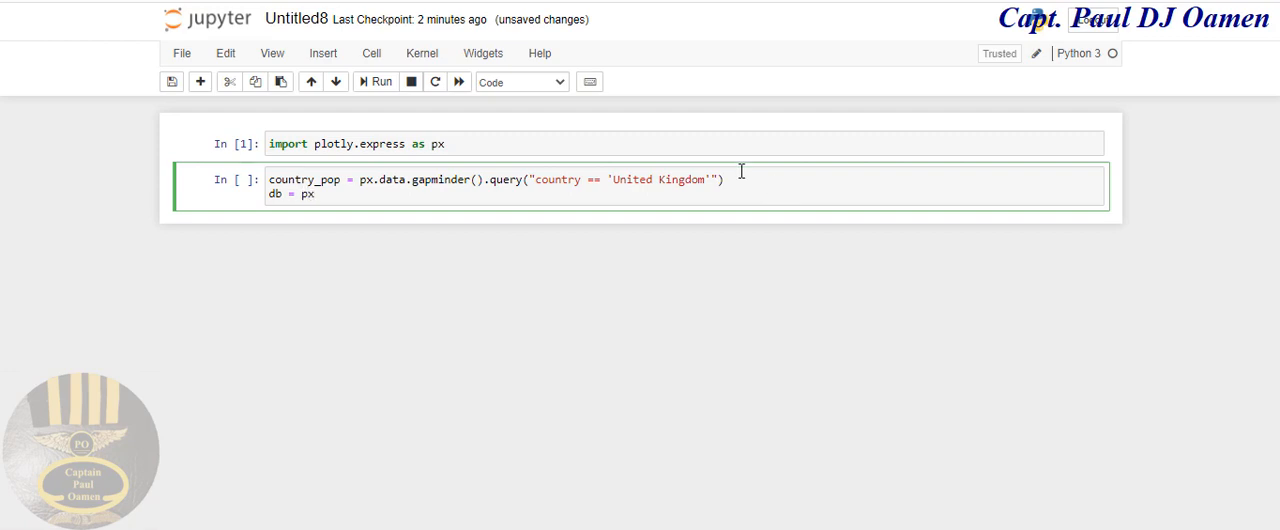
mouse_move(560, 282)
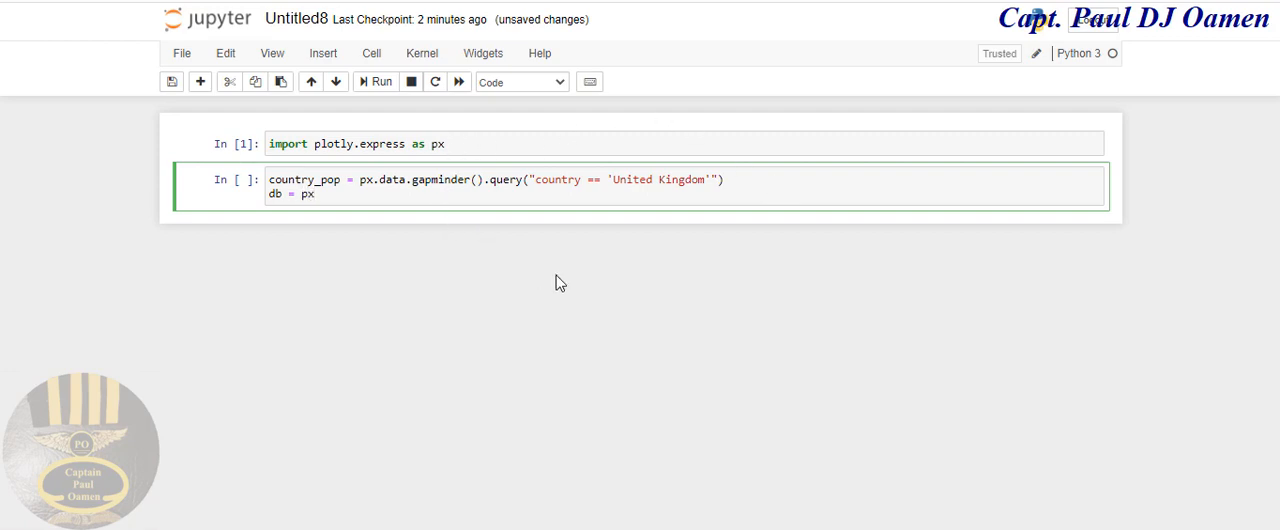
text(bar)
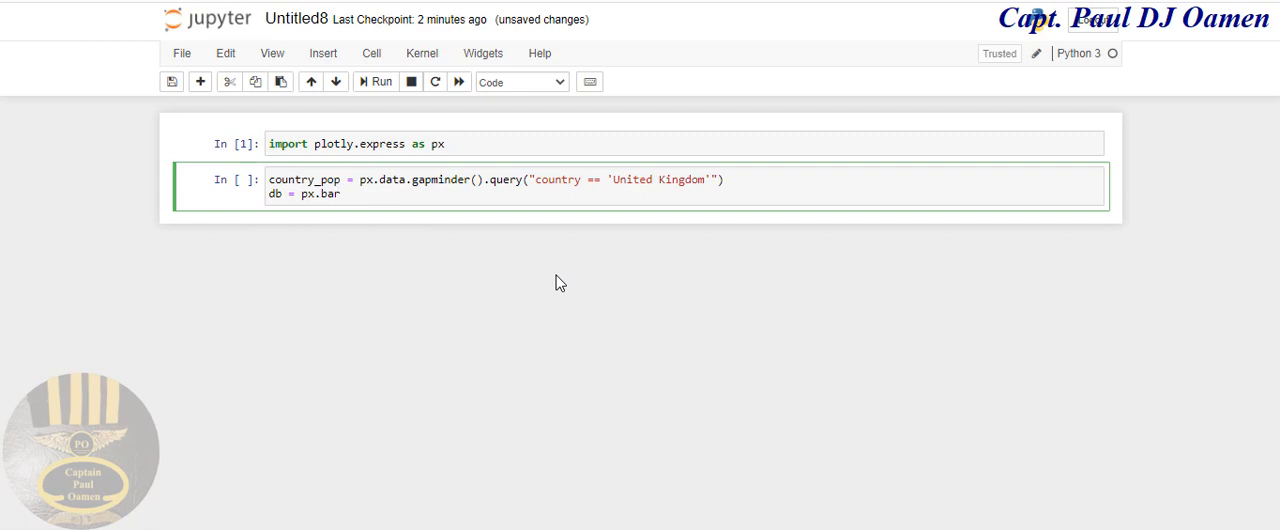
text(())
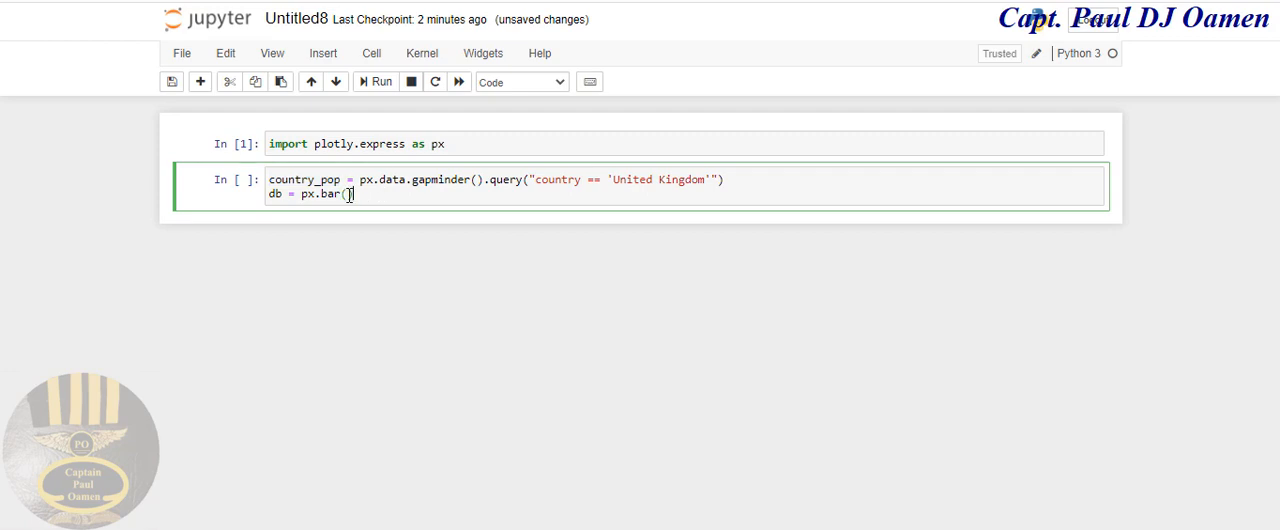
text(country_pop)
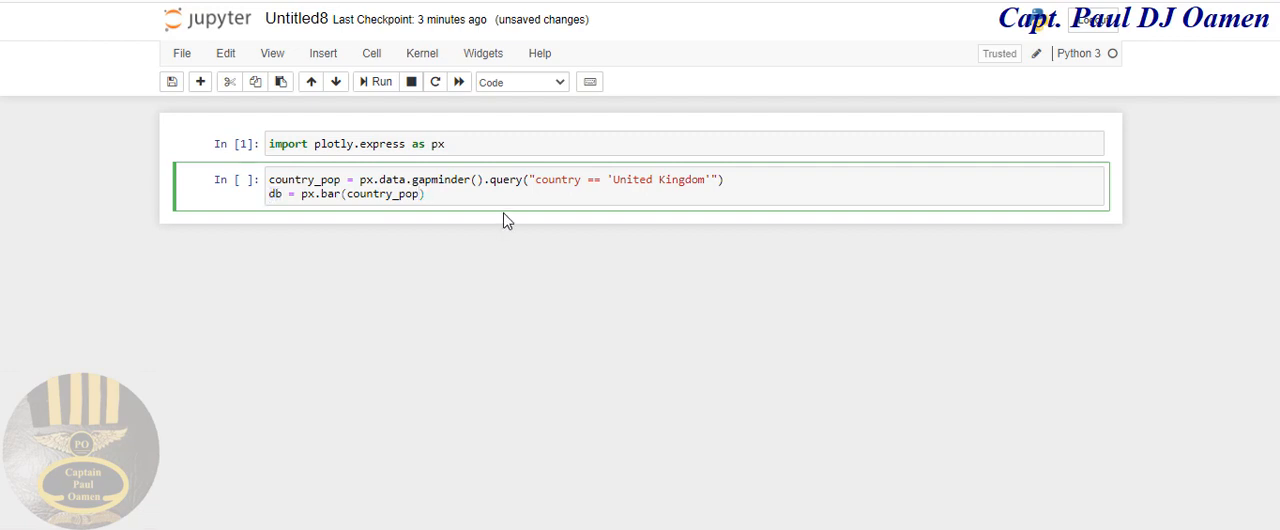
text(,)
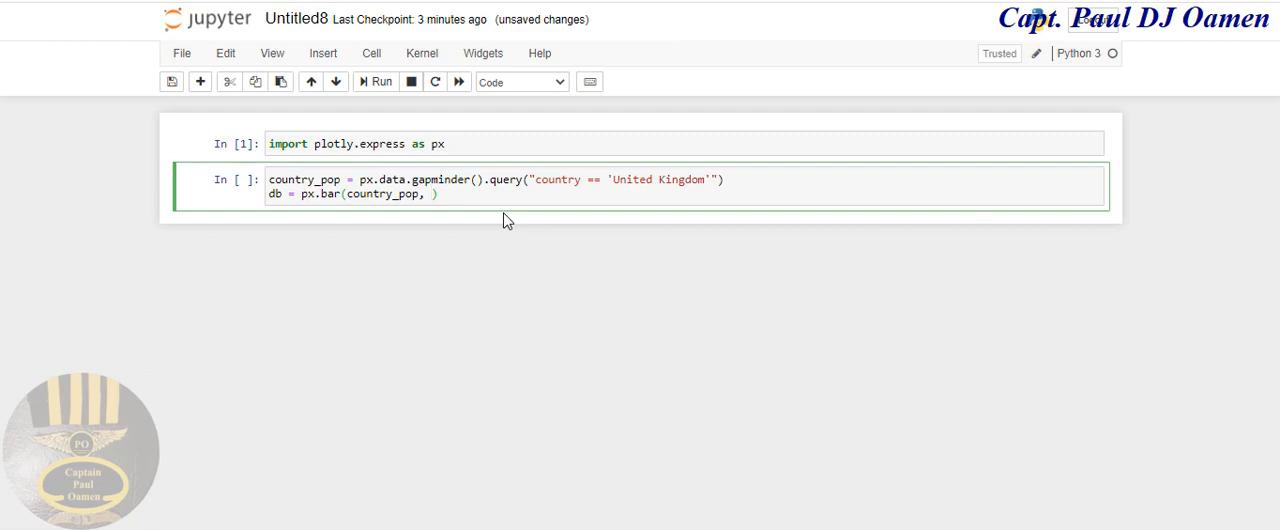
text(x =)
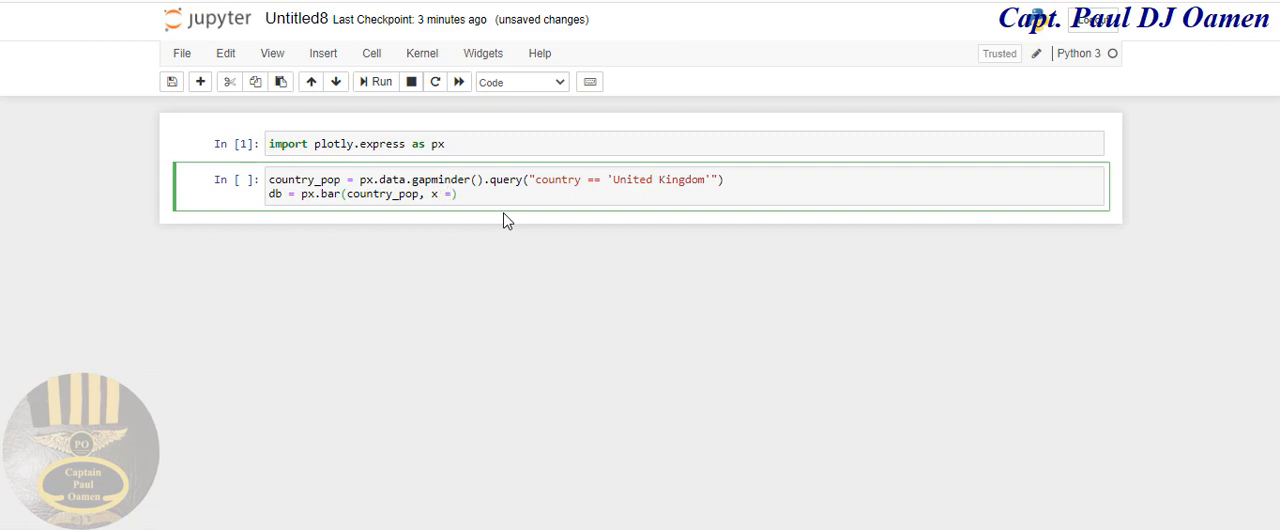
text('')
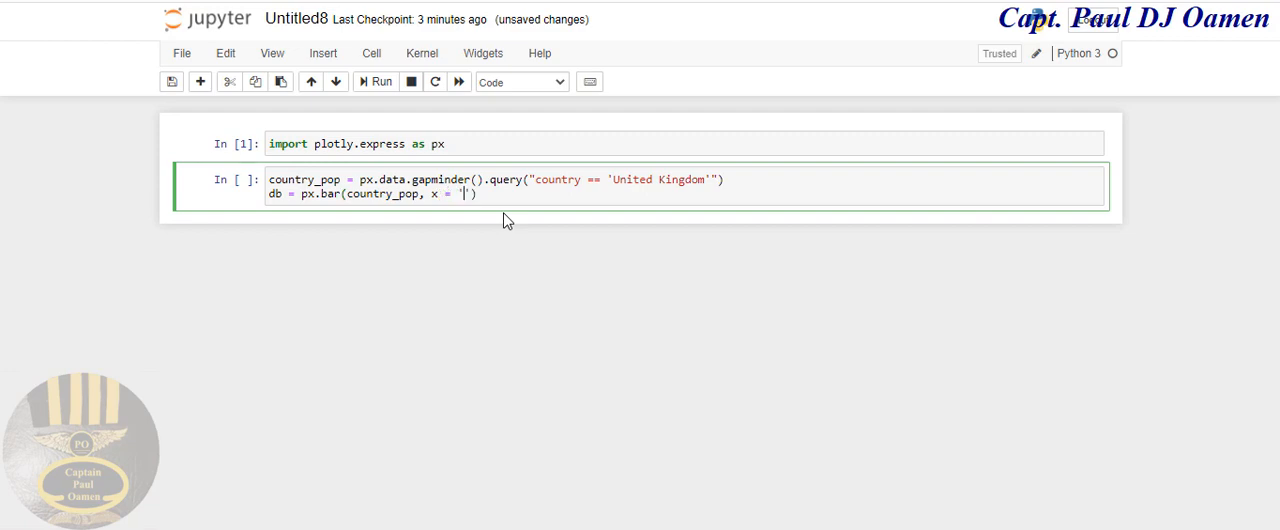
text(year,)
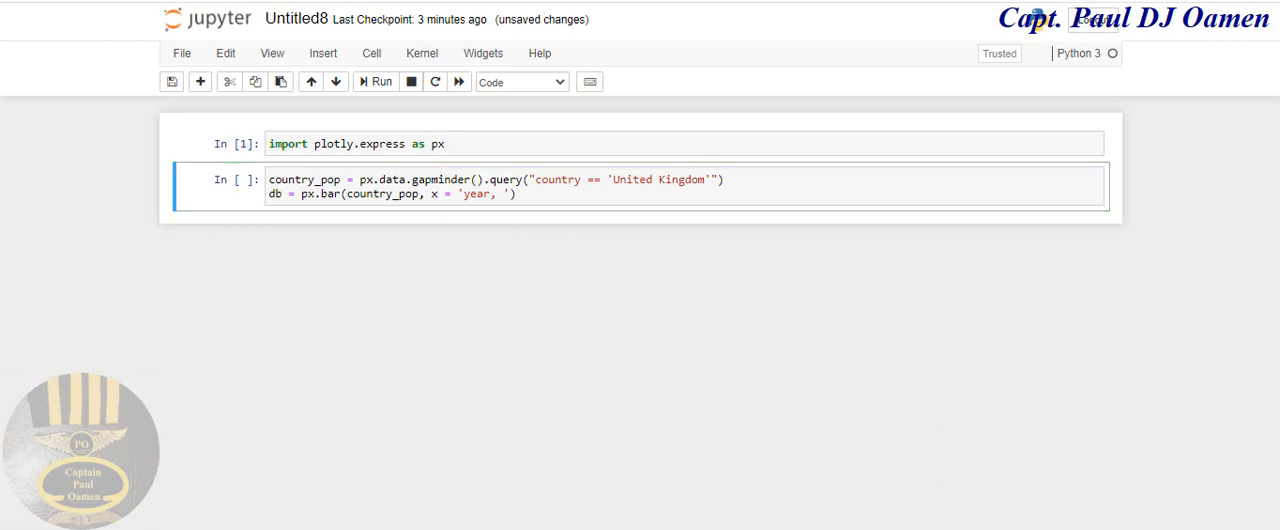
Step: Add y='population' to the bar call, add a db.show line, and close year's quote
click(505, 193)
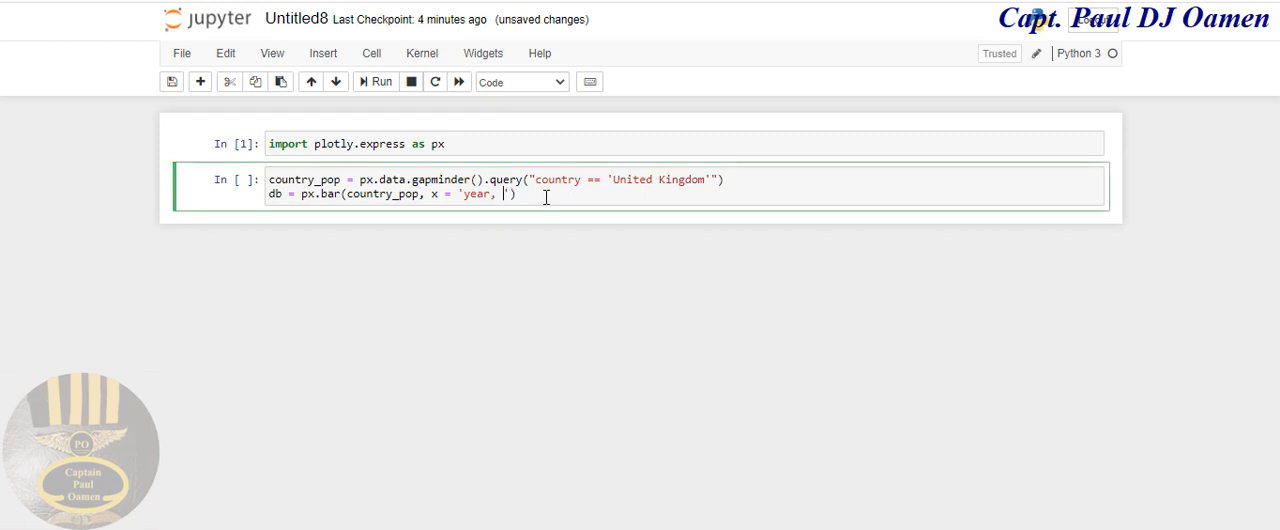
text(y)
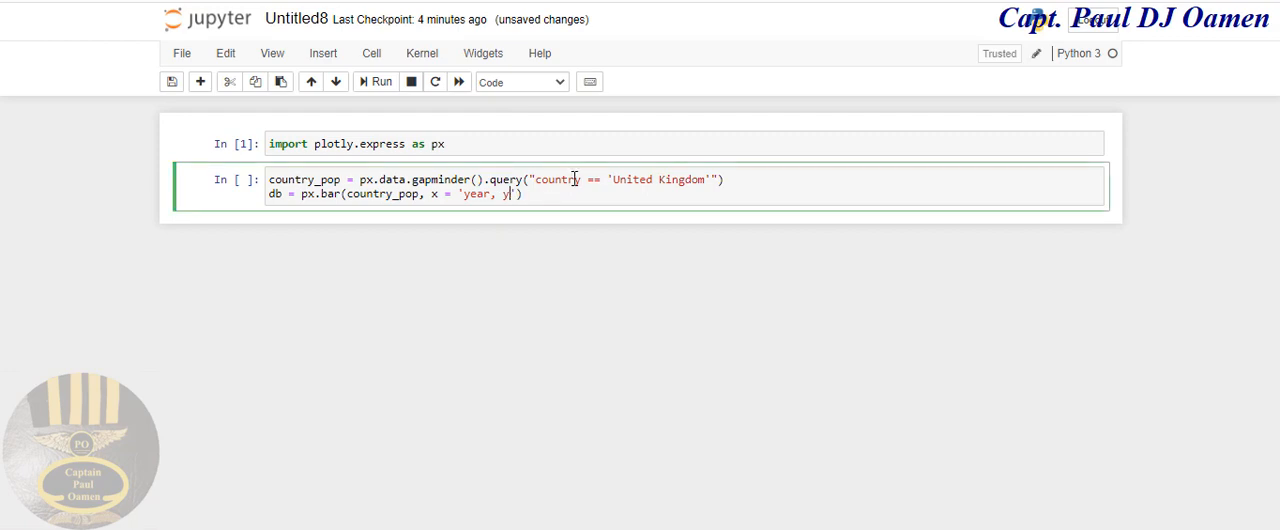
text(='population)
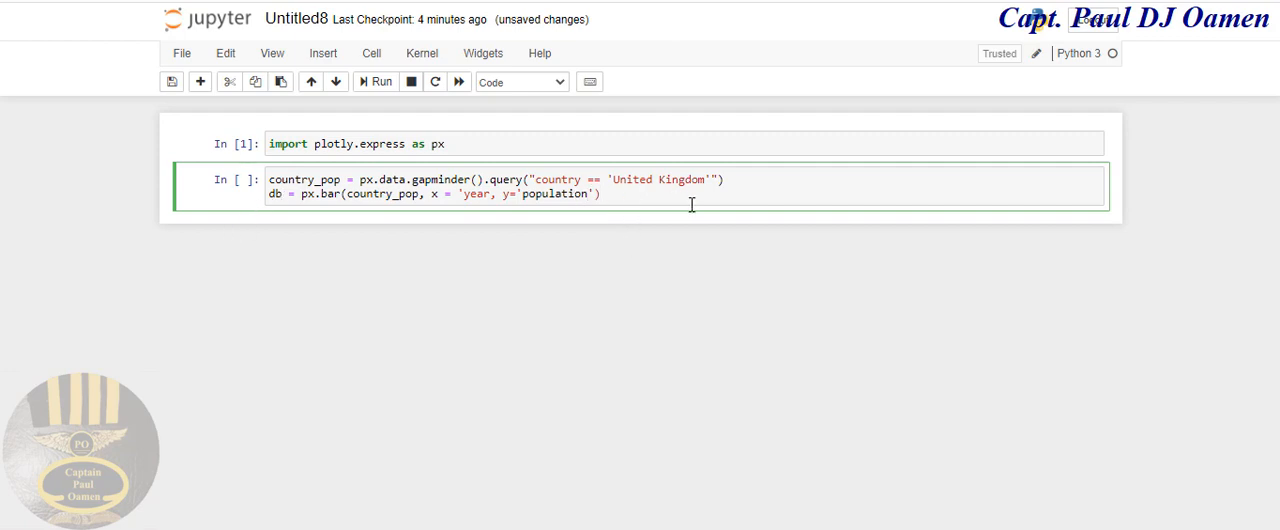
text(db)
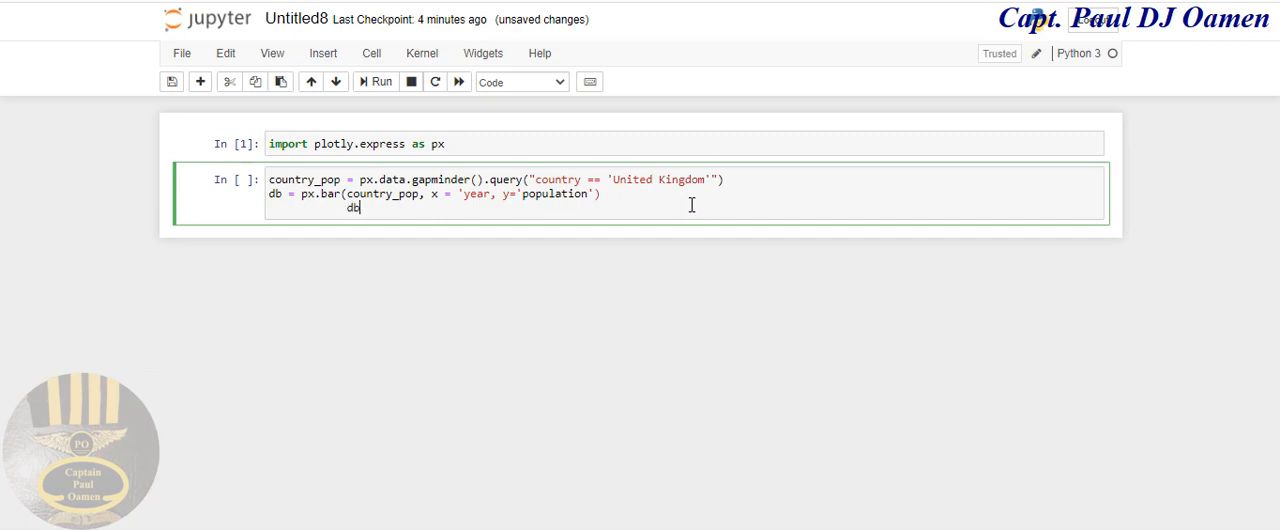
text(.show)
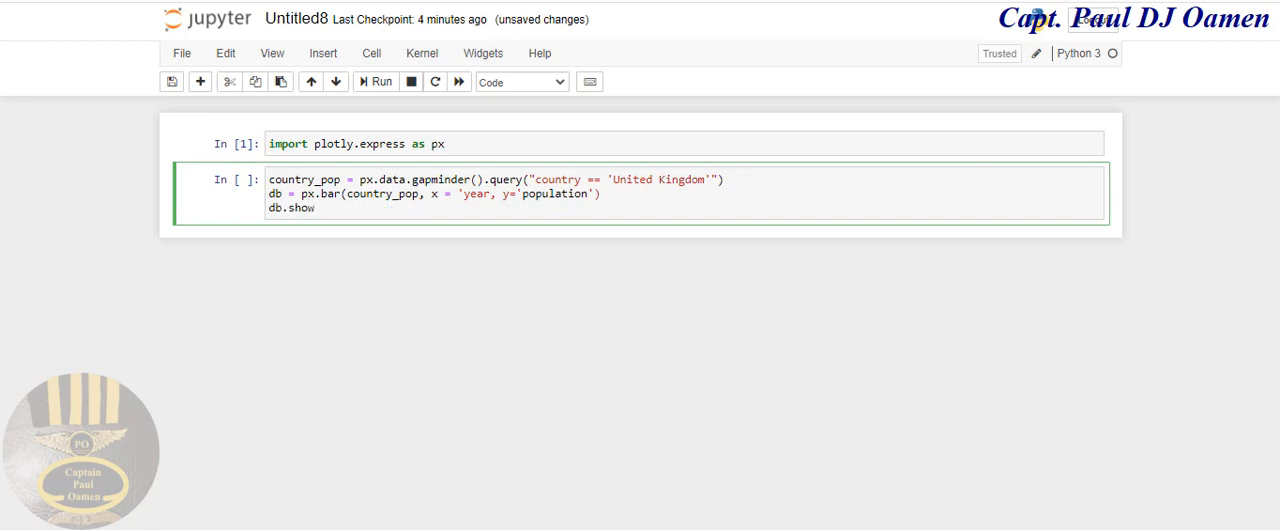
click(481, 178)
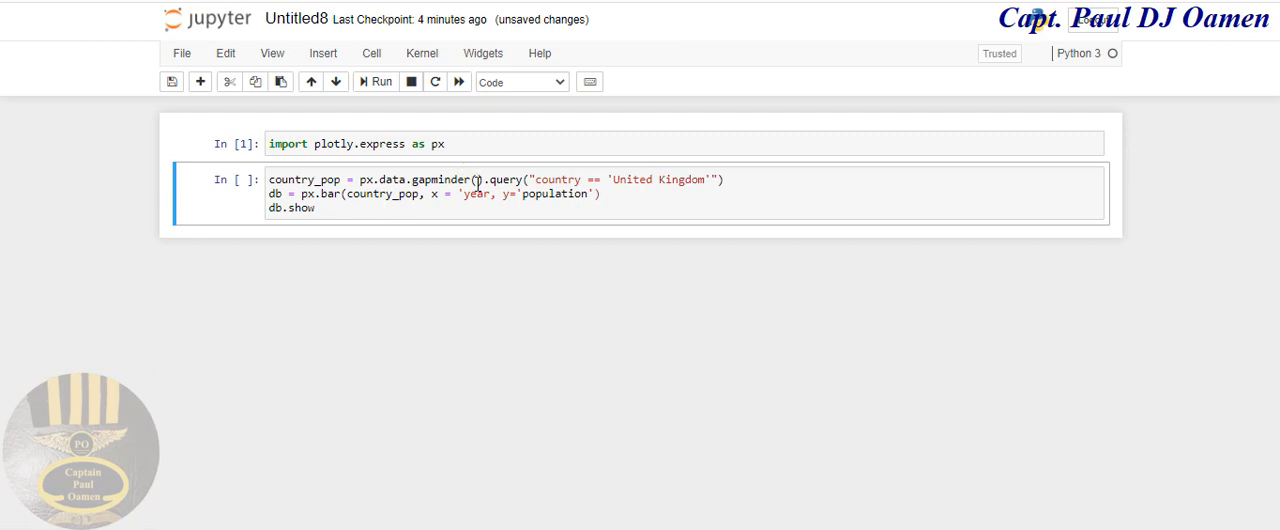
click(499, 194)
text(')
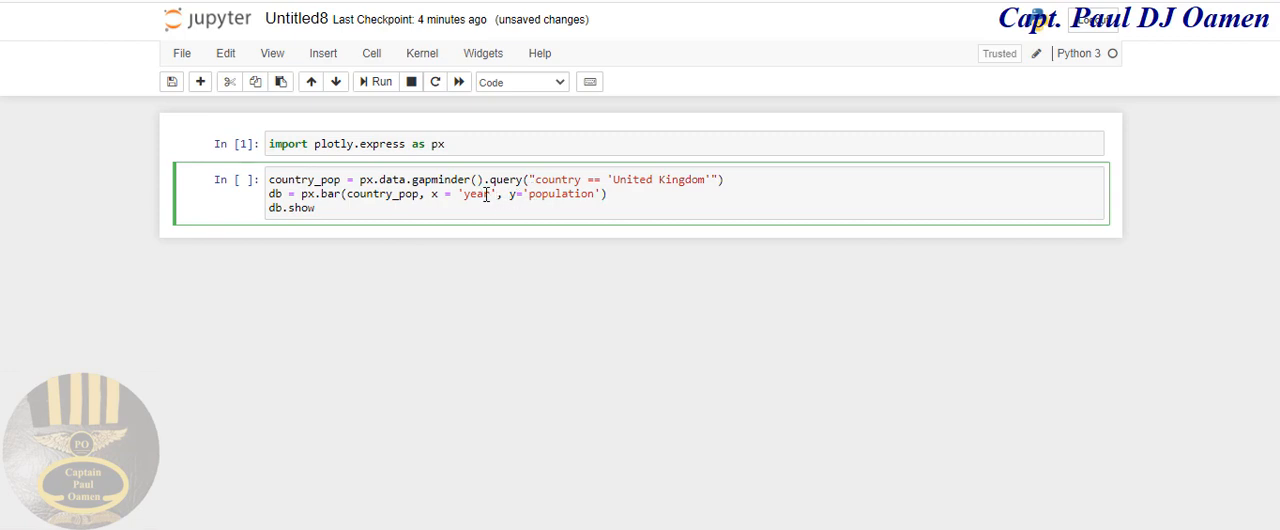
mouse_move(565, 193)
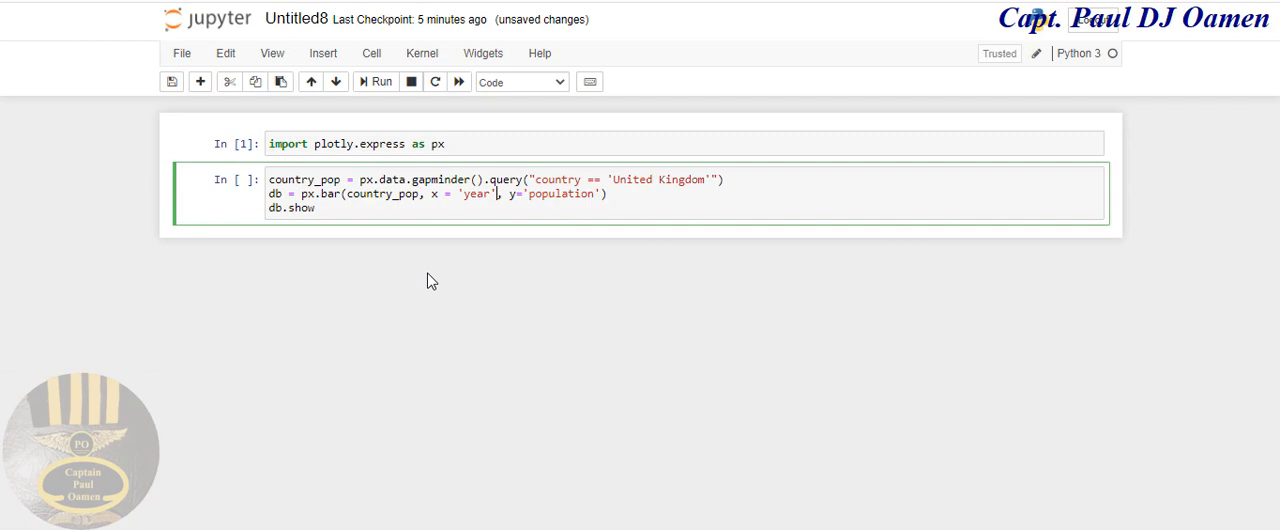
mouse_move(372, 97)
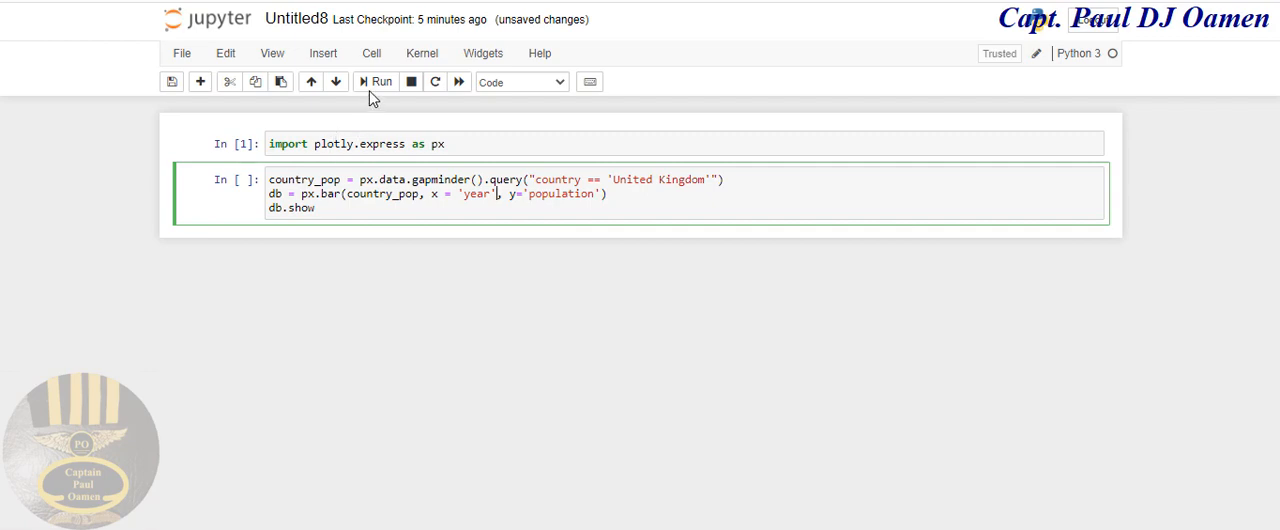
mouse_move(379, 88)
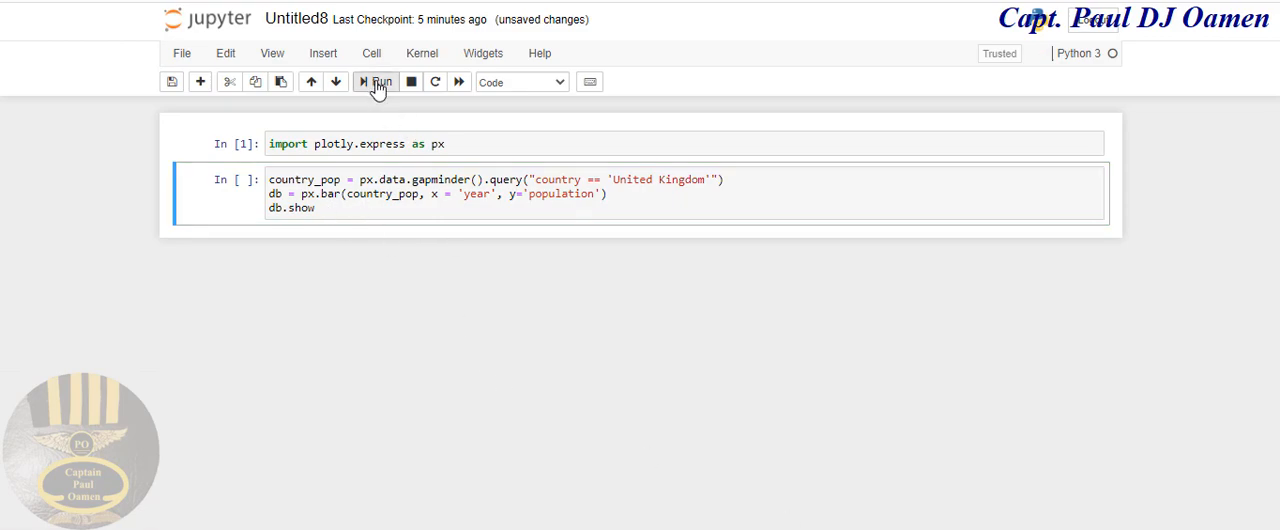
Step: Run the chart cell and inspect the ValueError saying gapminder expects 'pop', not 'population'
click(380, 82)
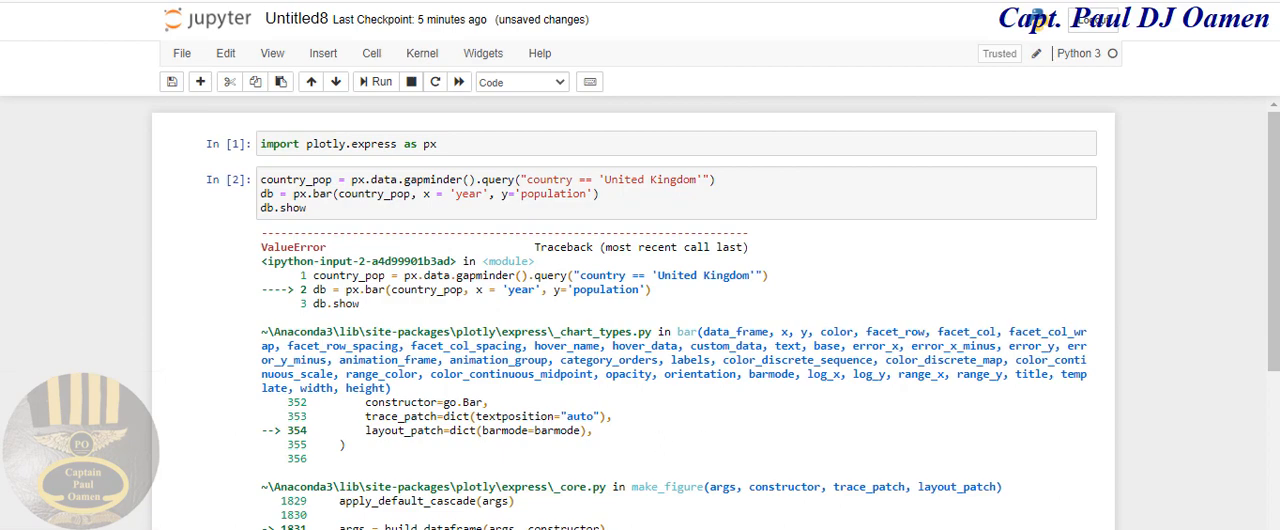
scroll(down, 3)
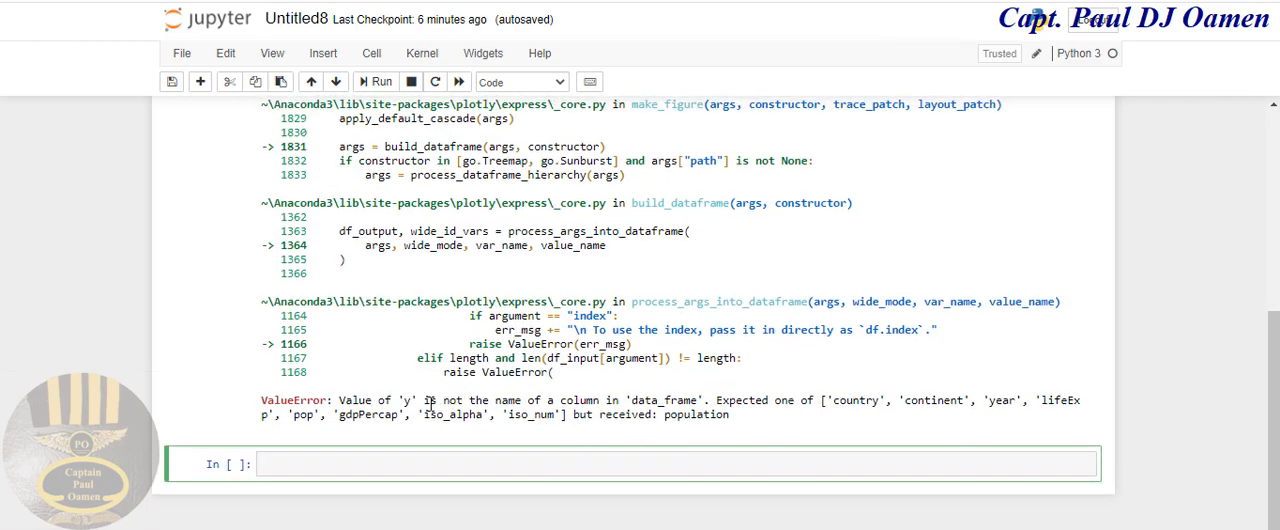
mouse_move(701, 400)
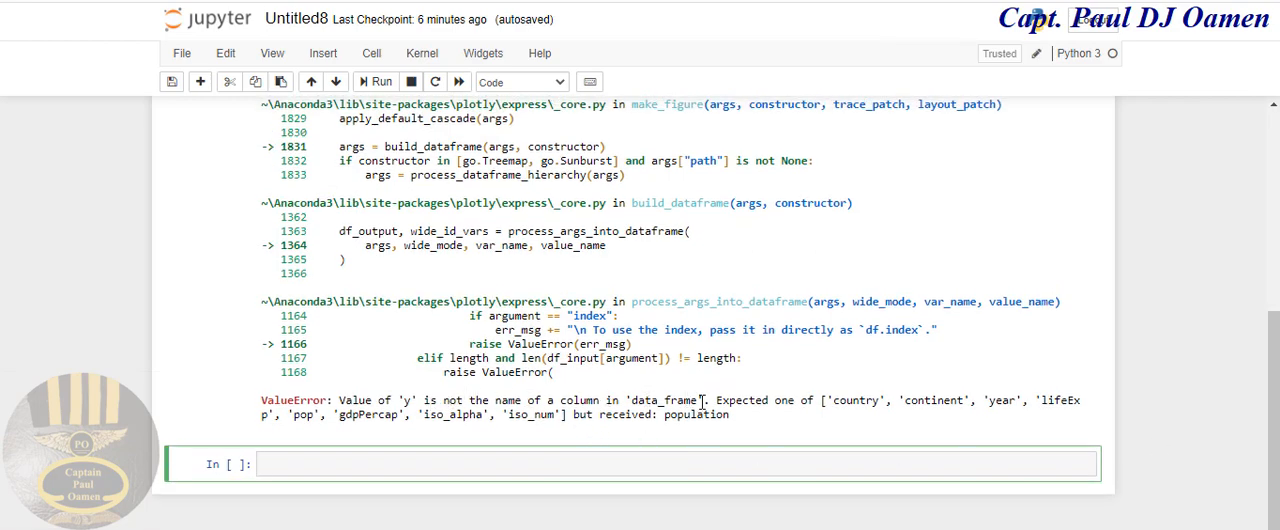
double_click(662, 400)
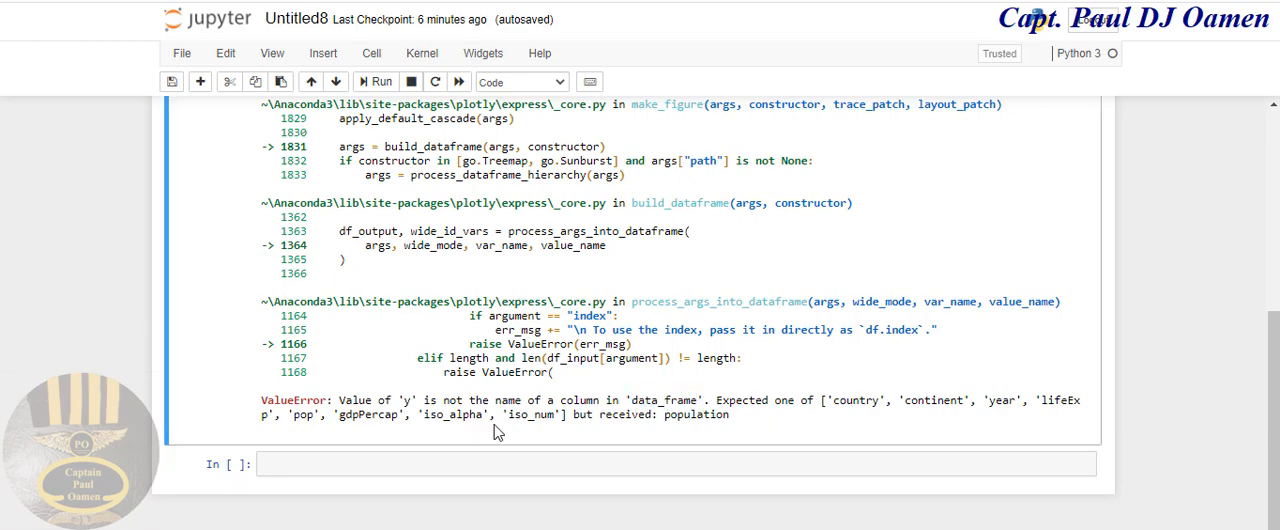
double_click(698, 414)
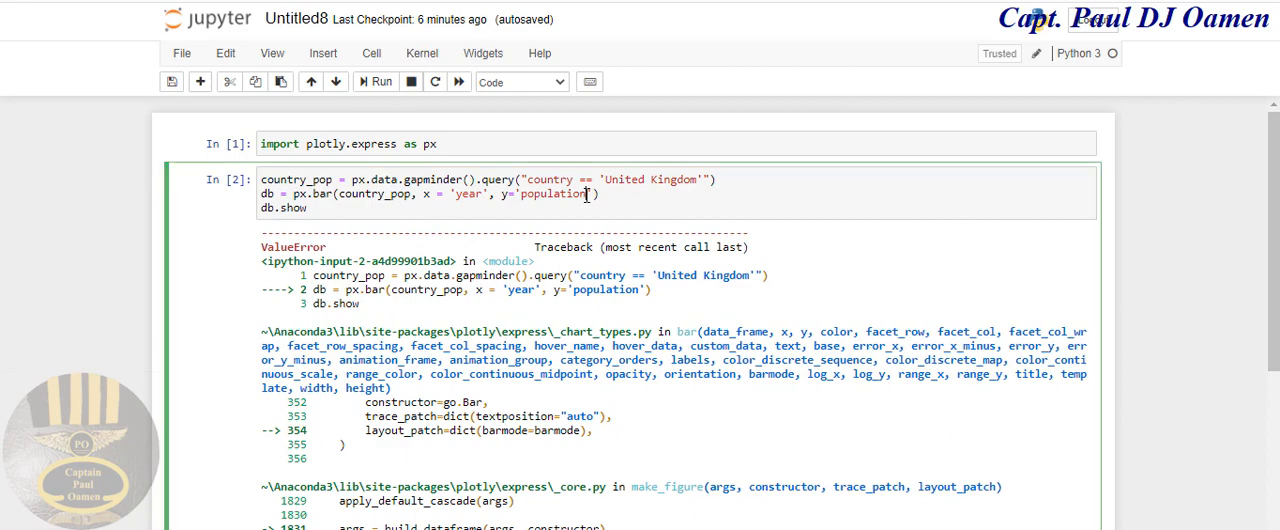
key(BackSpace)
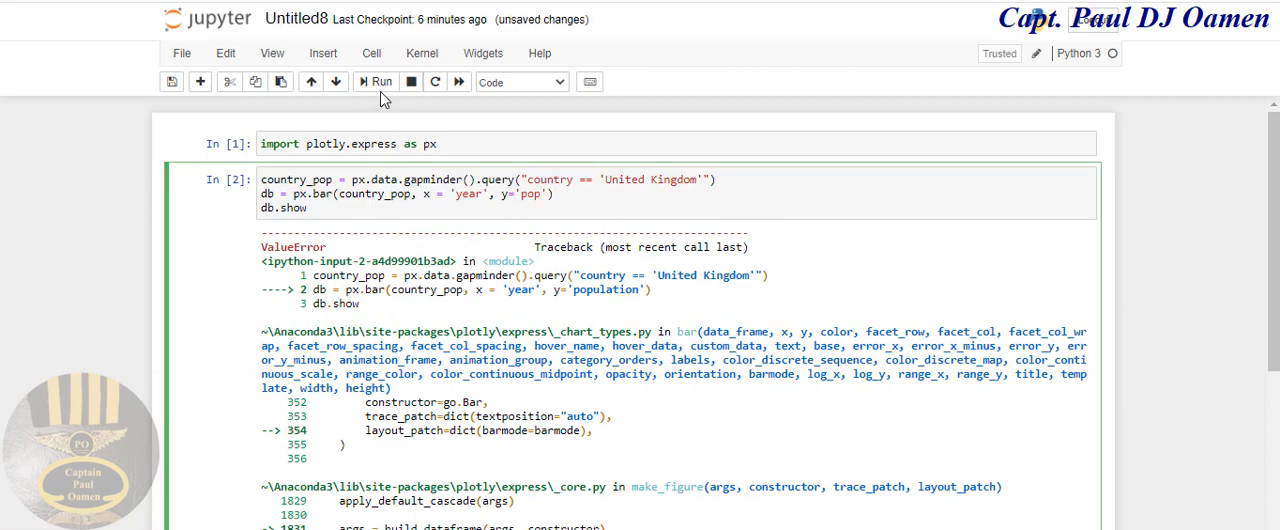
click(376, 82)
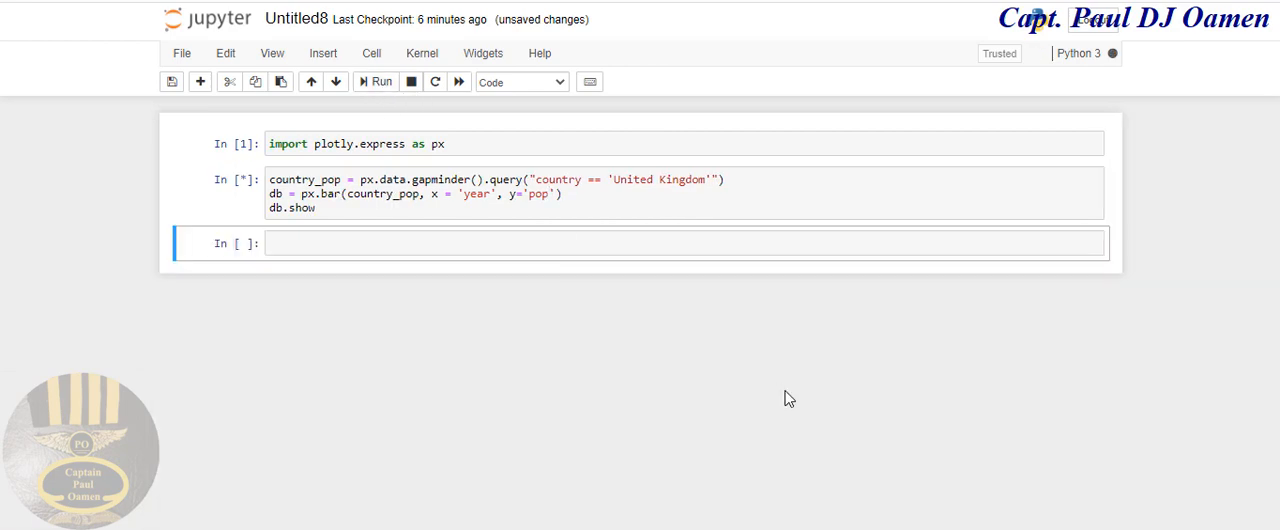
click(375, 82)
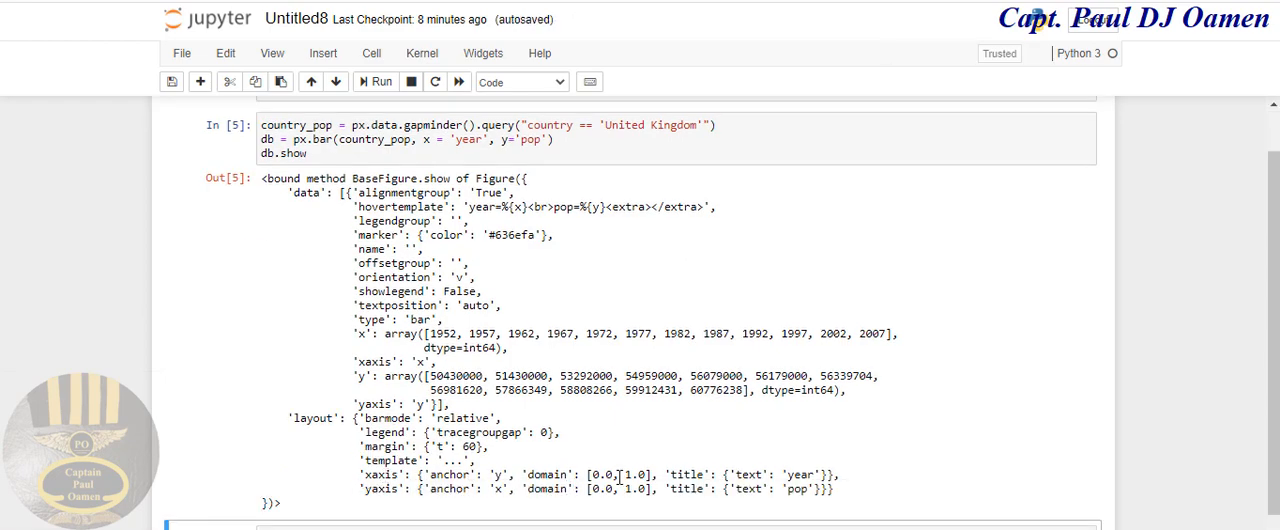
mouse_move(513, 407)
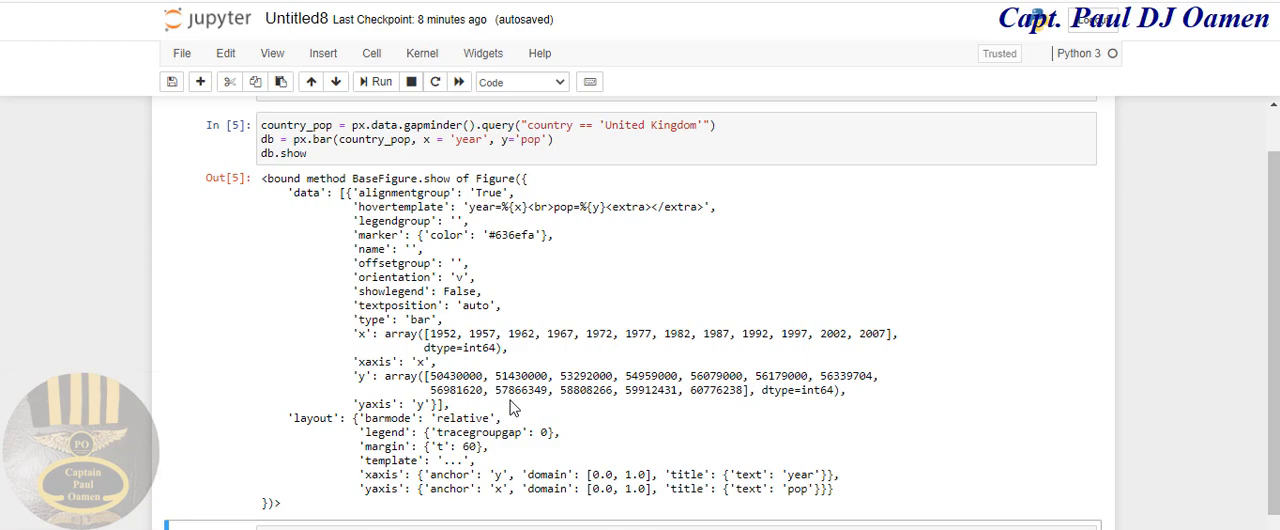
double_click(448, 333)
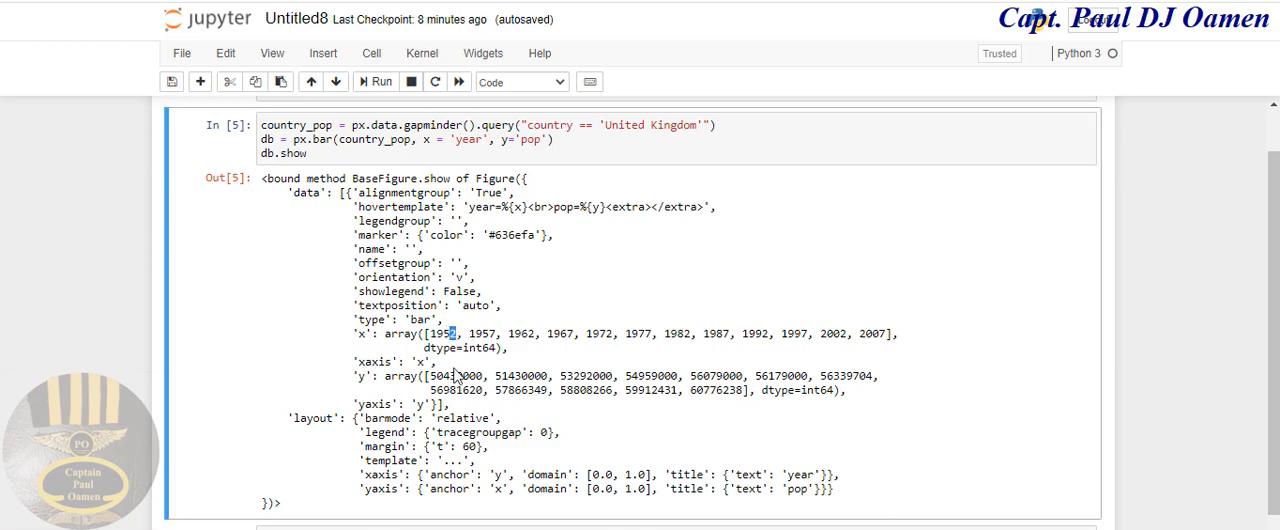
mouse_move(510, 358)
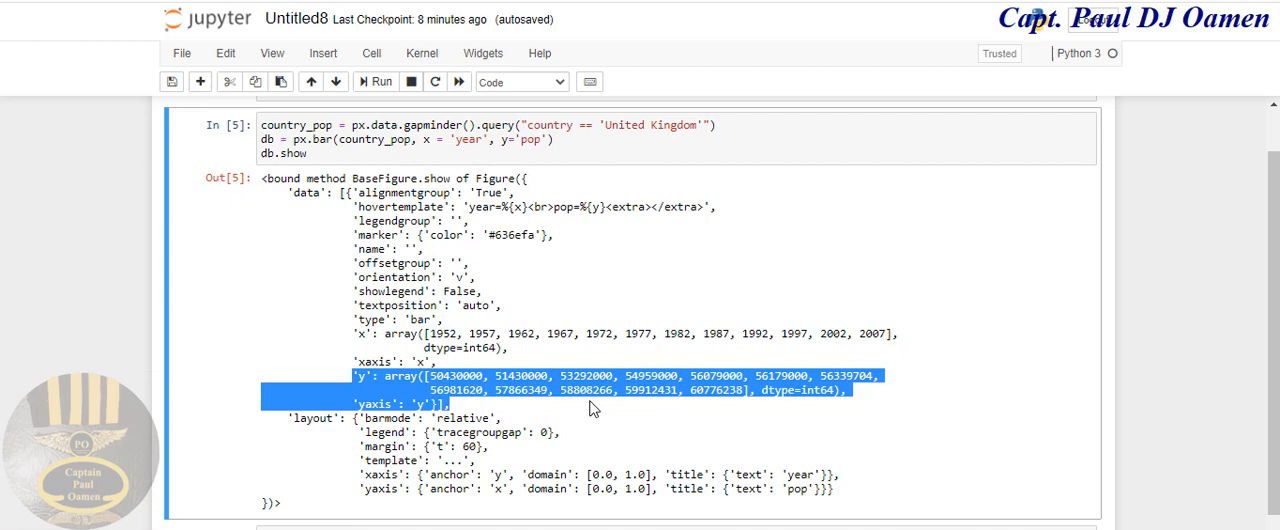
mouse_move(670, 420)
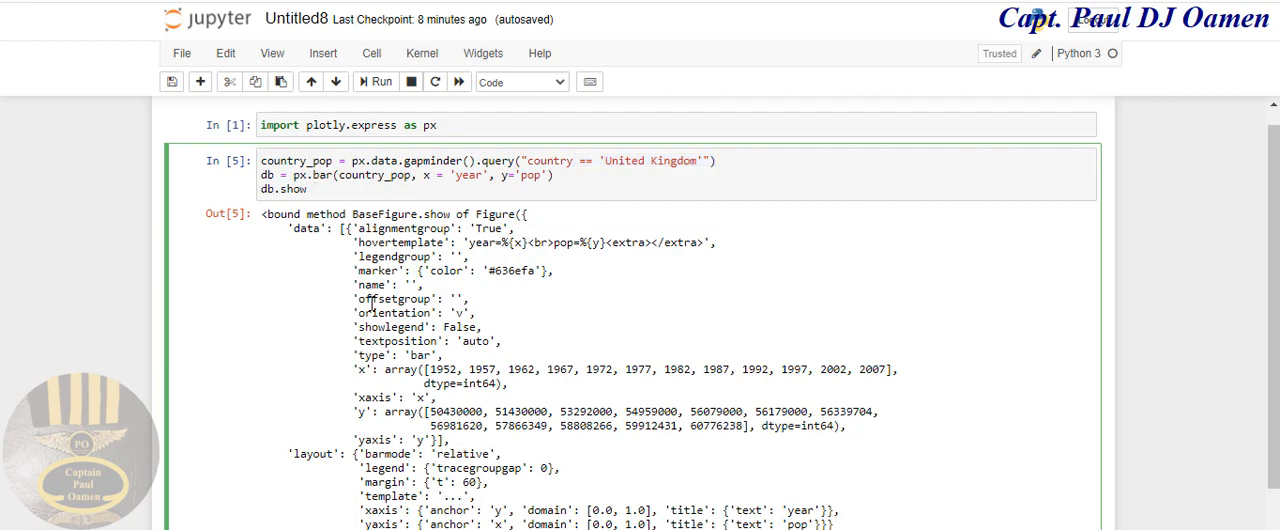
Step: Call db.show() with parentheses and rerun the cell to render the UK bar chart
text(())
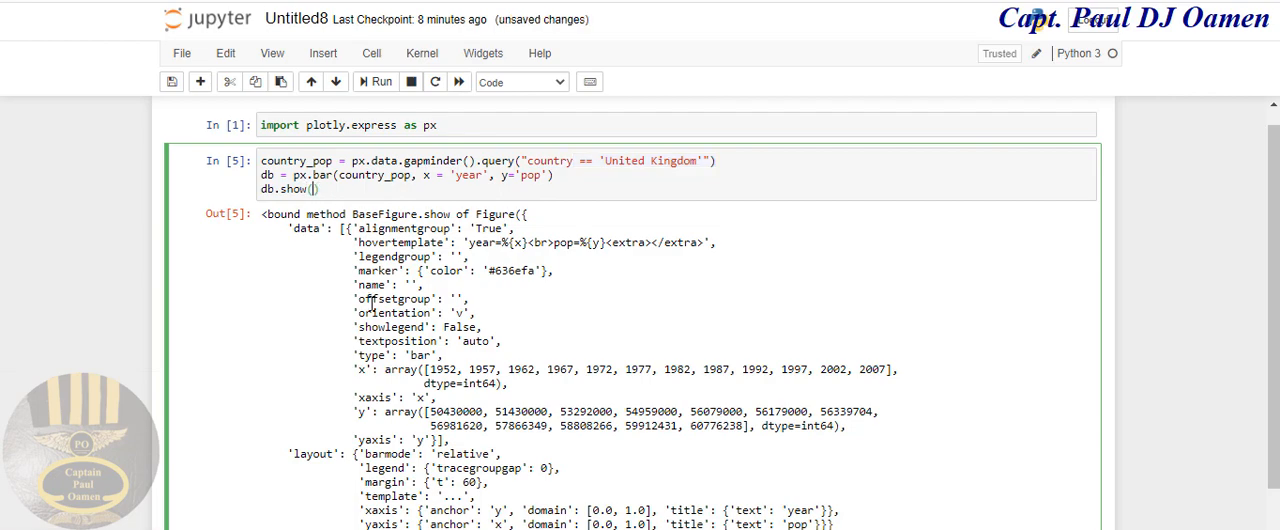
mouse_move(314, 297)
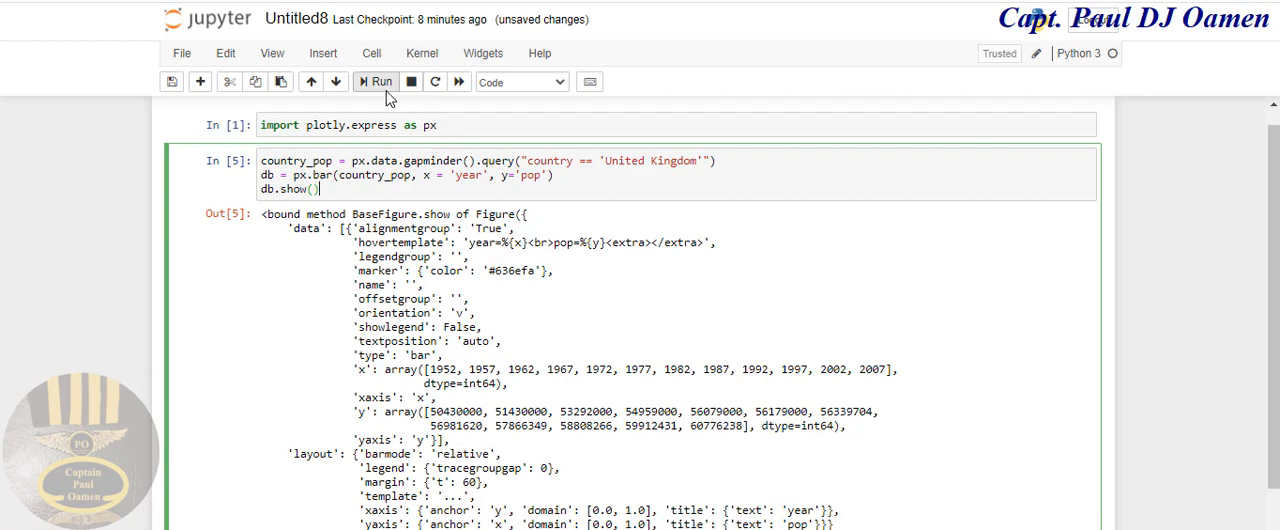
click(379, 82)
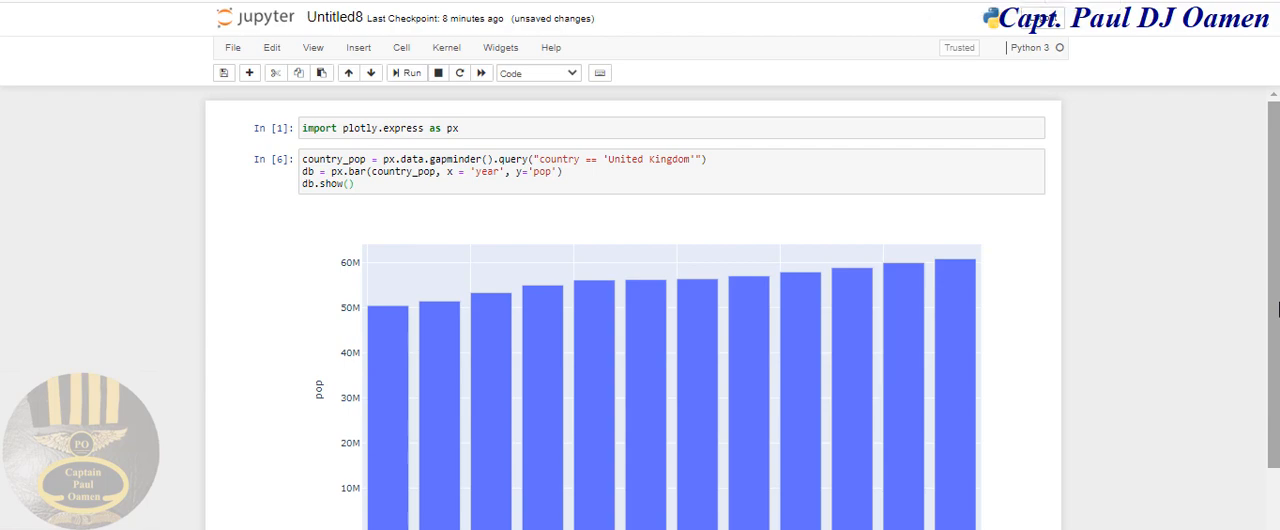
mouse_move(763, 252)
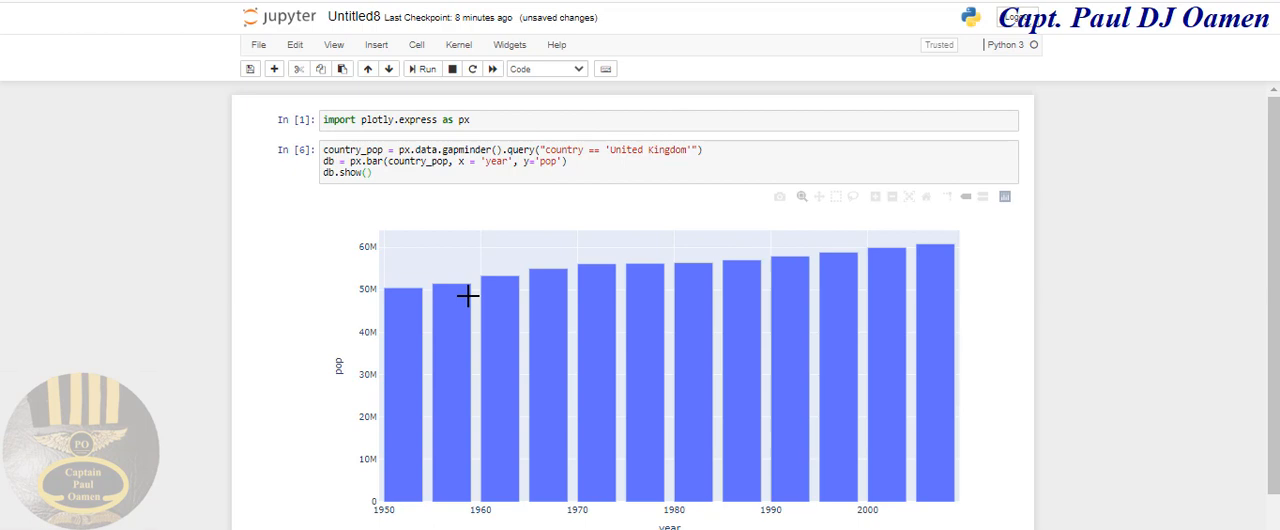
mouse_move(383, 327)
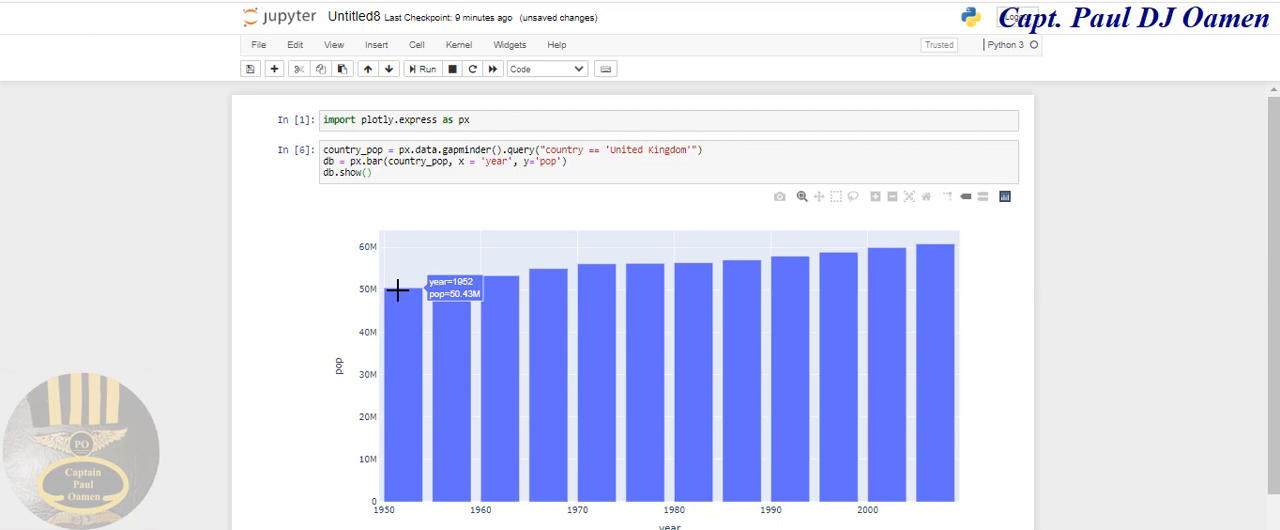
mouse_move(461, 291)
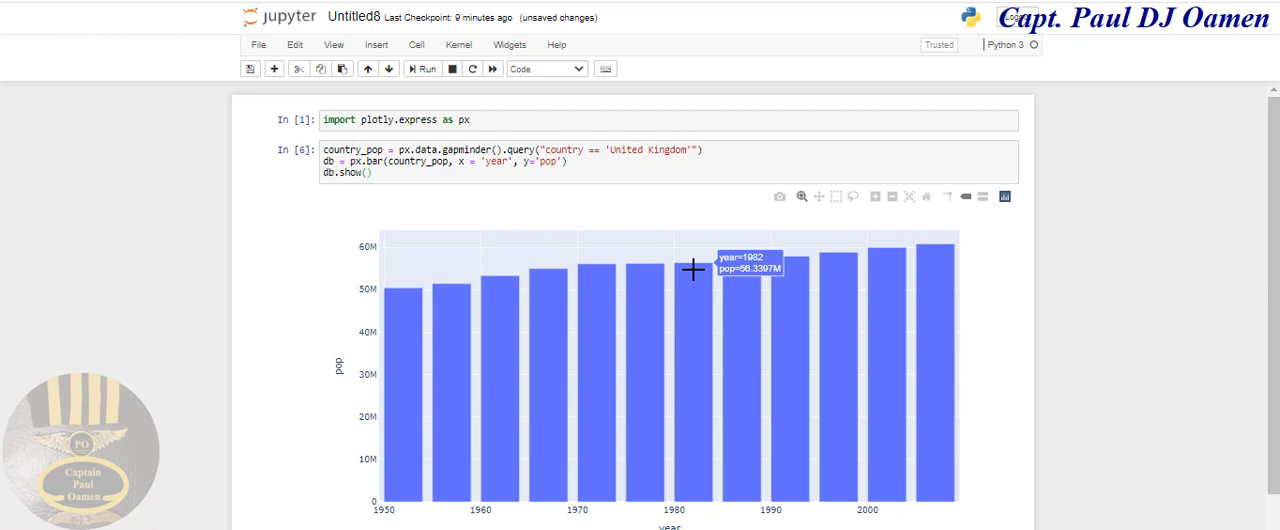
mouse_move(735, 385)
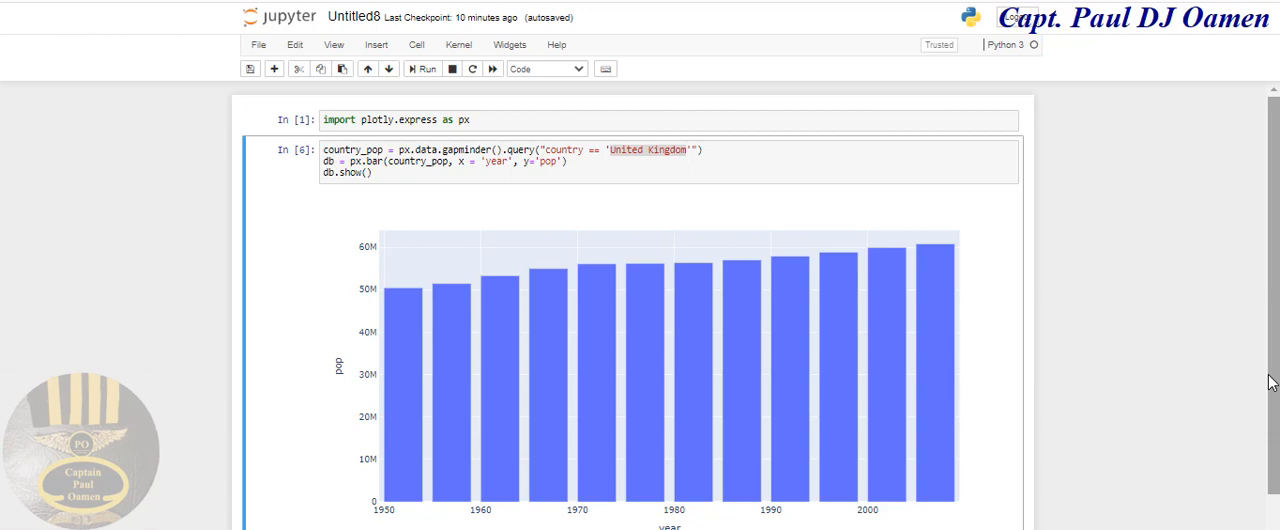
Step: Change the query country to 'South Africa' and rerun the cell to chart its population
click(733, 160)
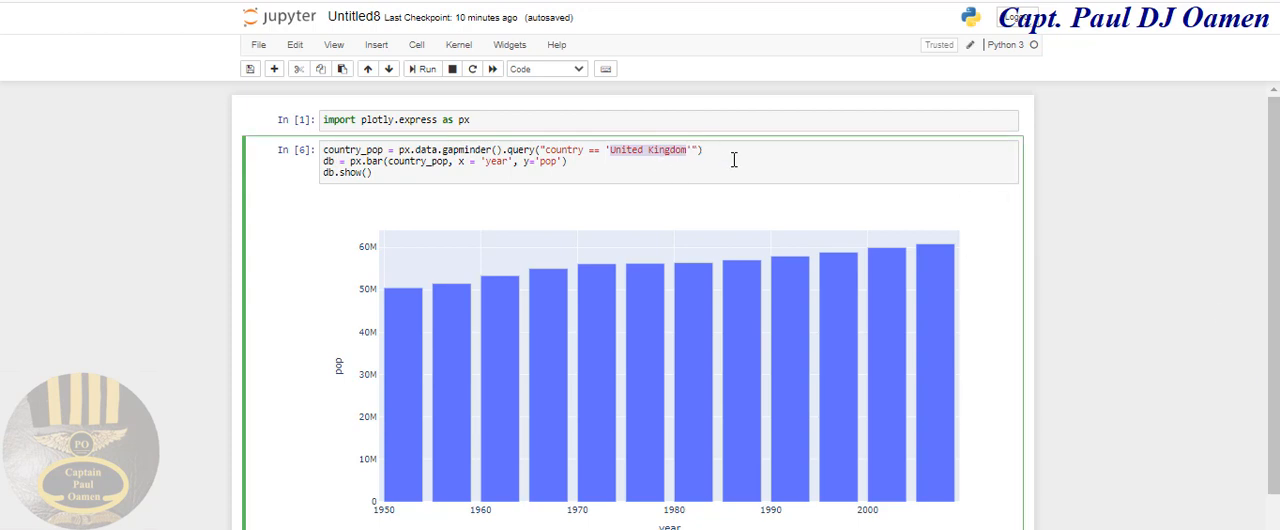
text(Sou)
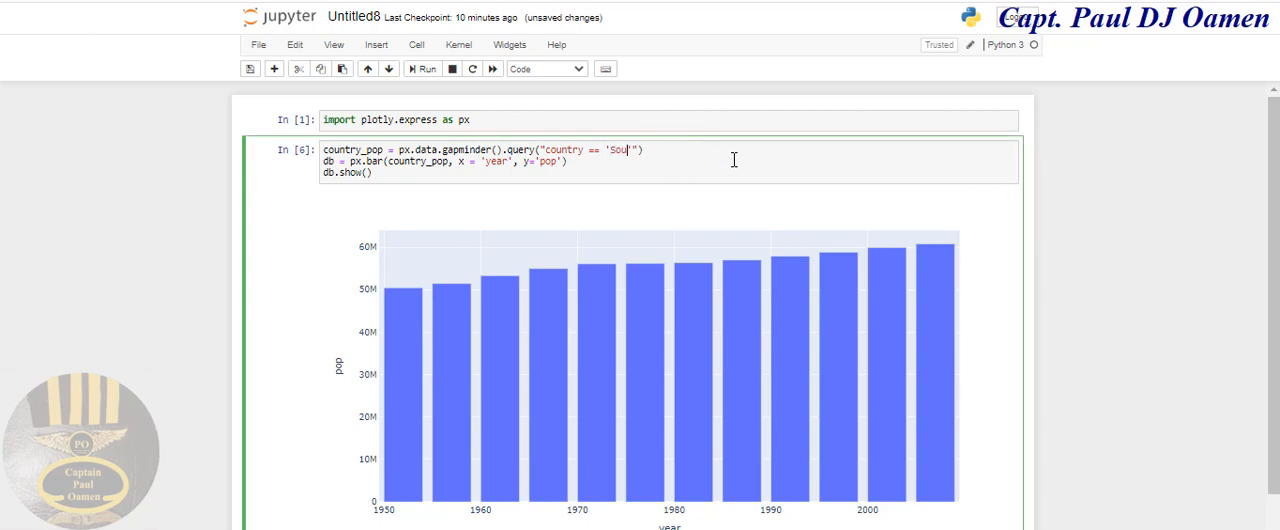
text(t)
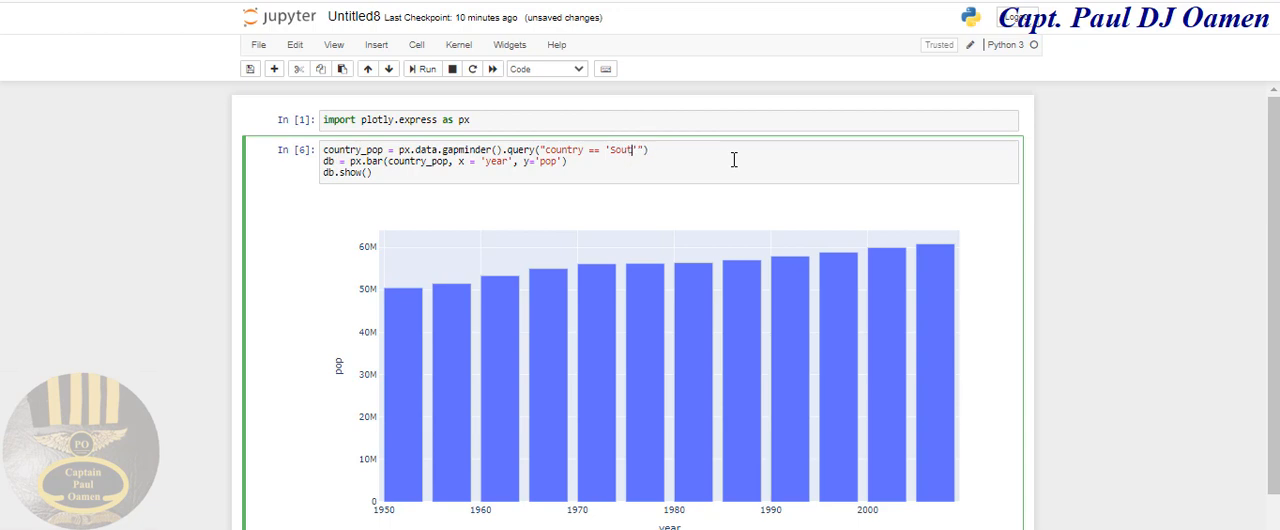
text(h)
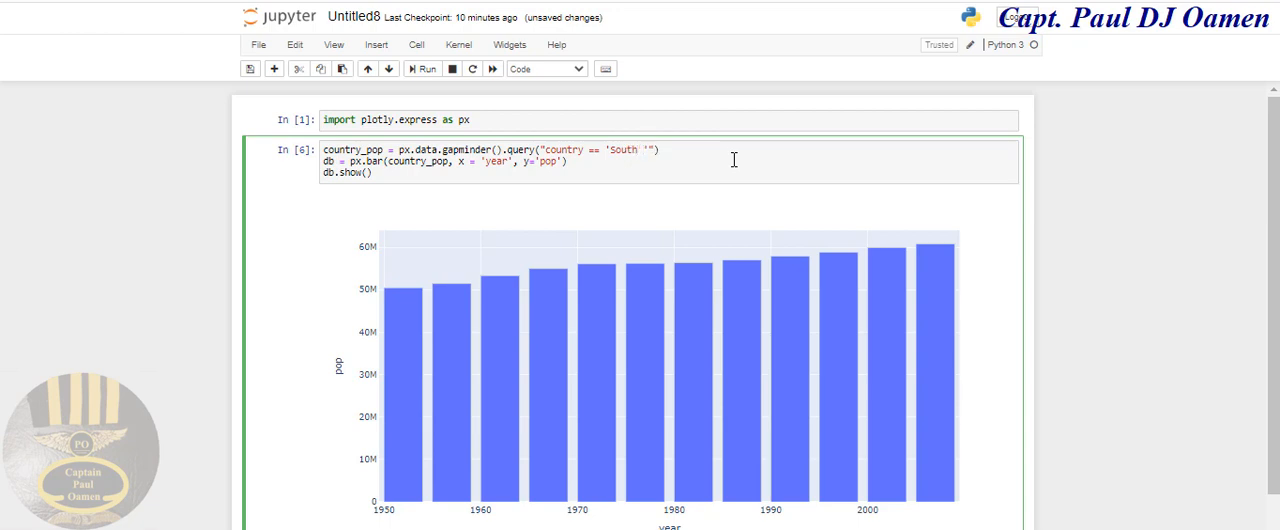
text(Africa)
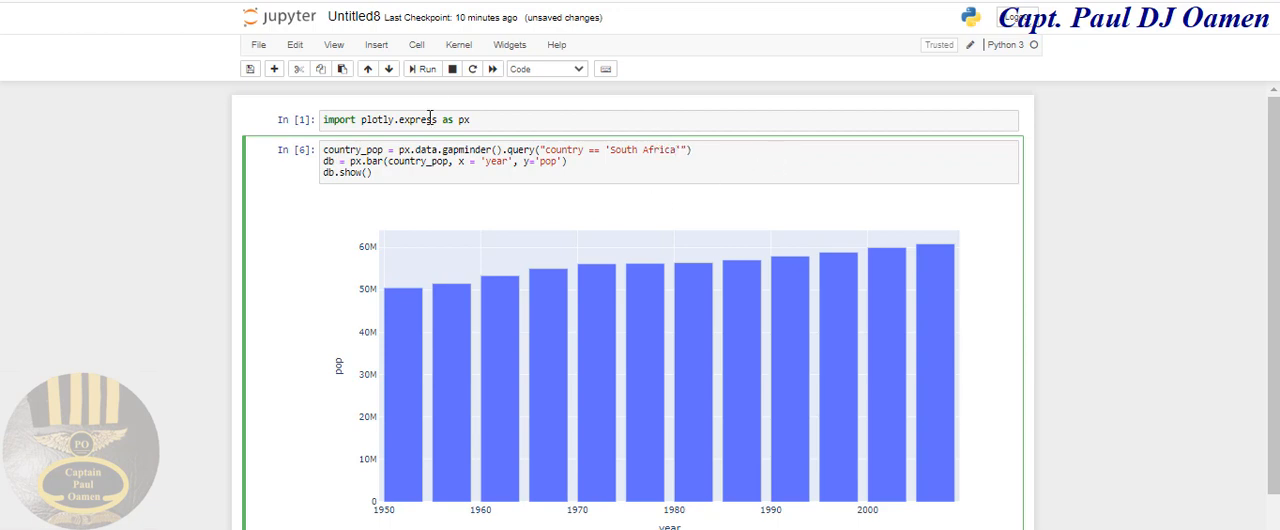
click(414, 69)
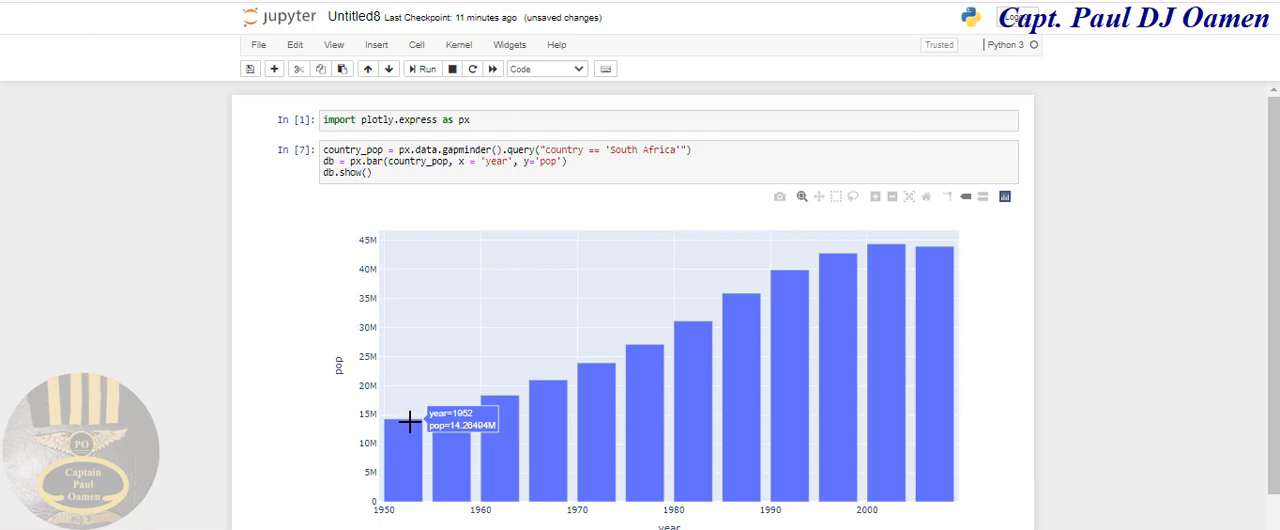
mouse_move(888, 261)
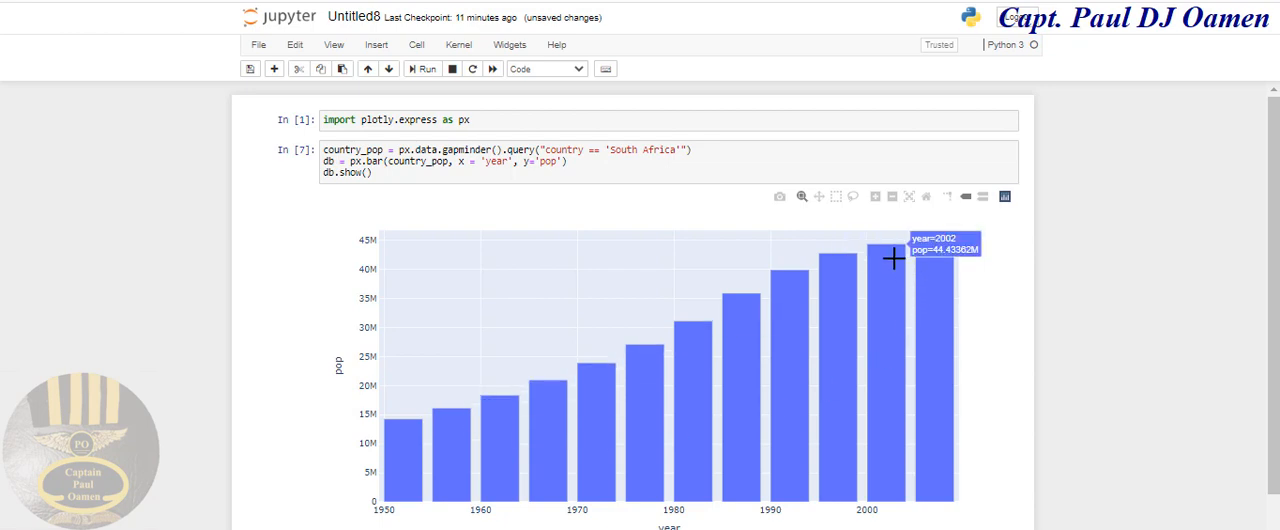
mouse_move(883, 246)
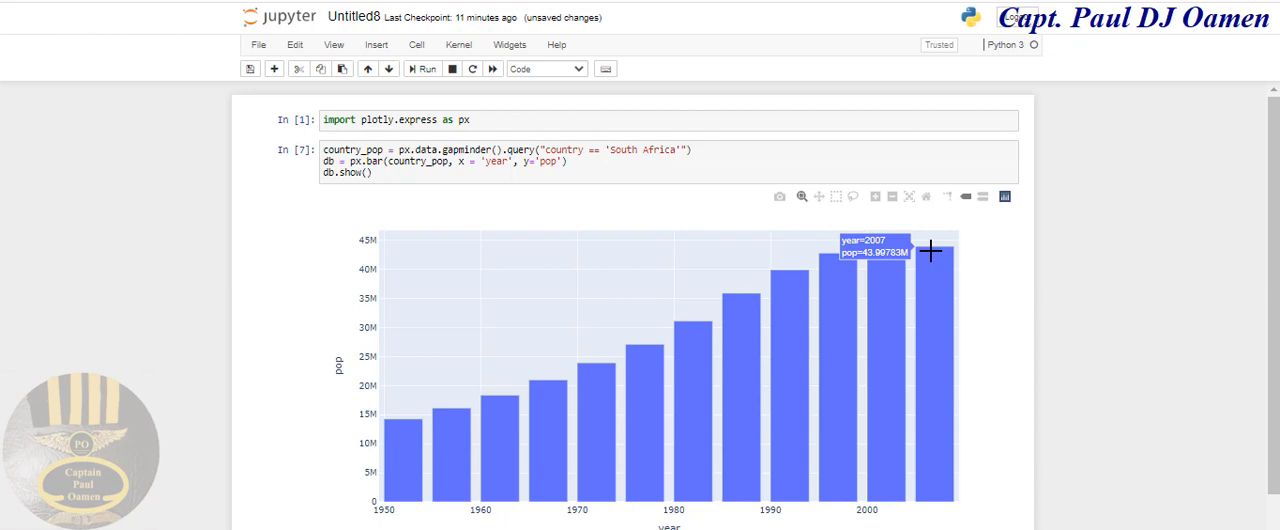
mouse_move(961, 373)
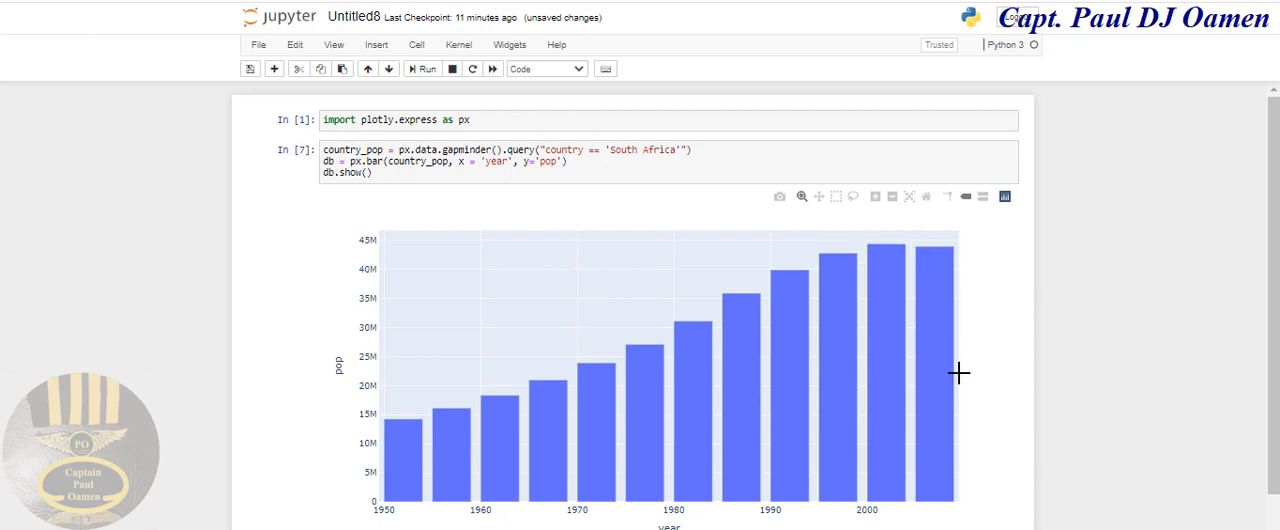
mouse_move(634, 247)
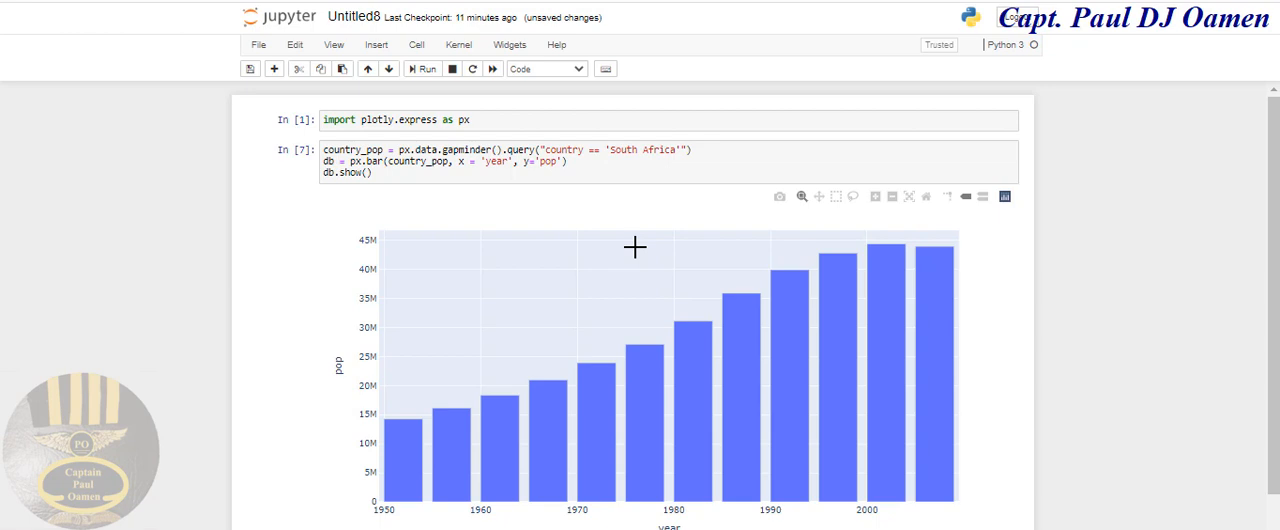
mouse_move(690, 172)
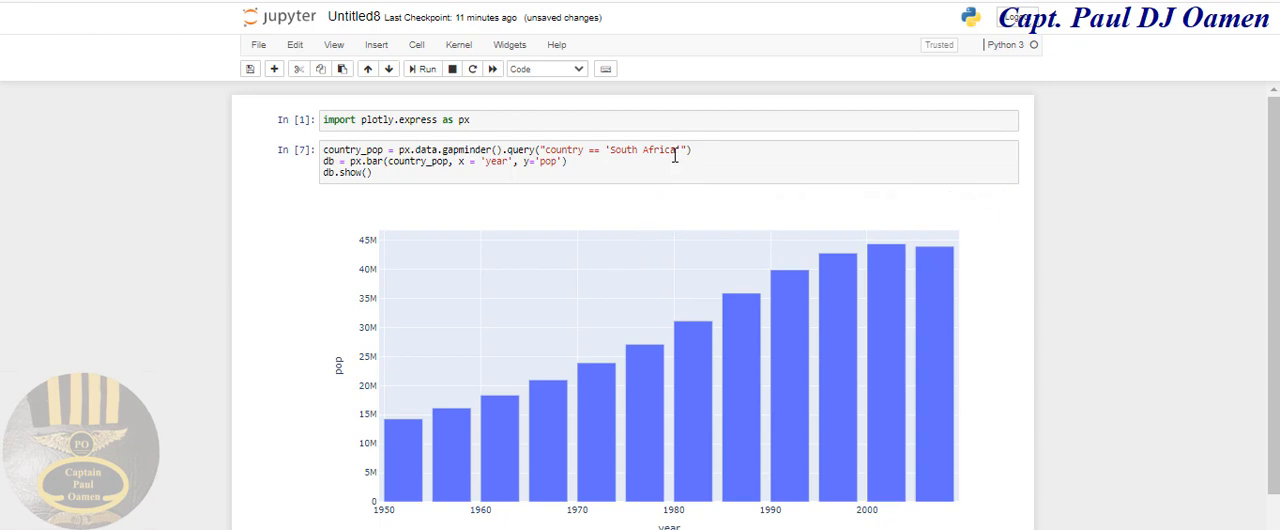
Step: Change the query country to 'Australia' and rerun the cell to chart its population
click(658, 150)
text(A)
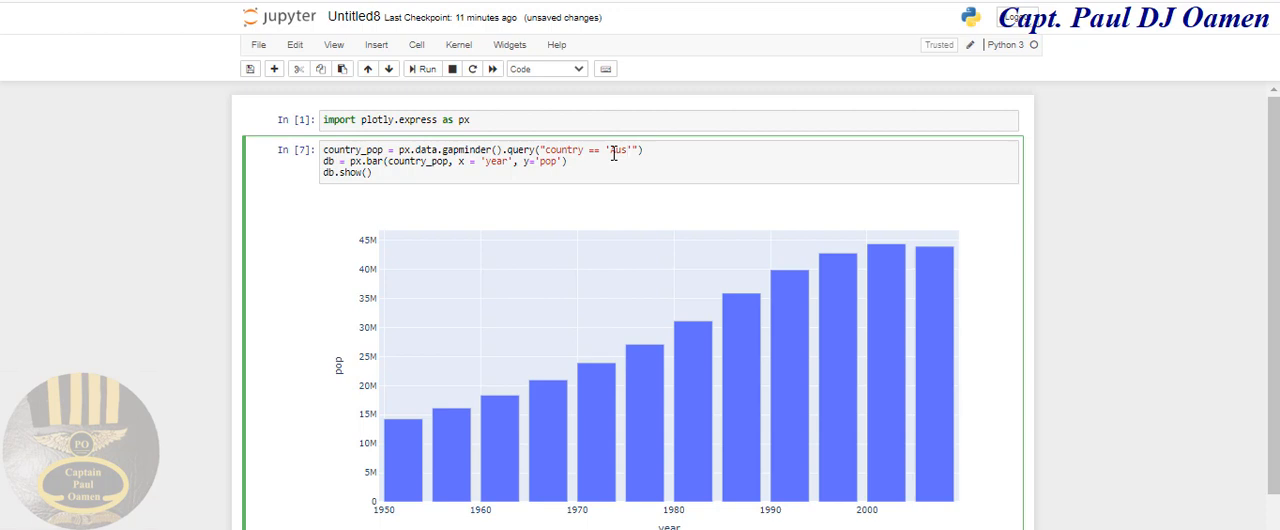
text(ustralia)
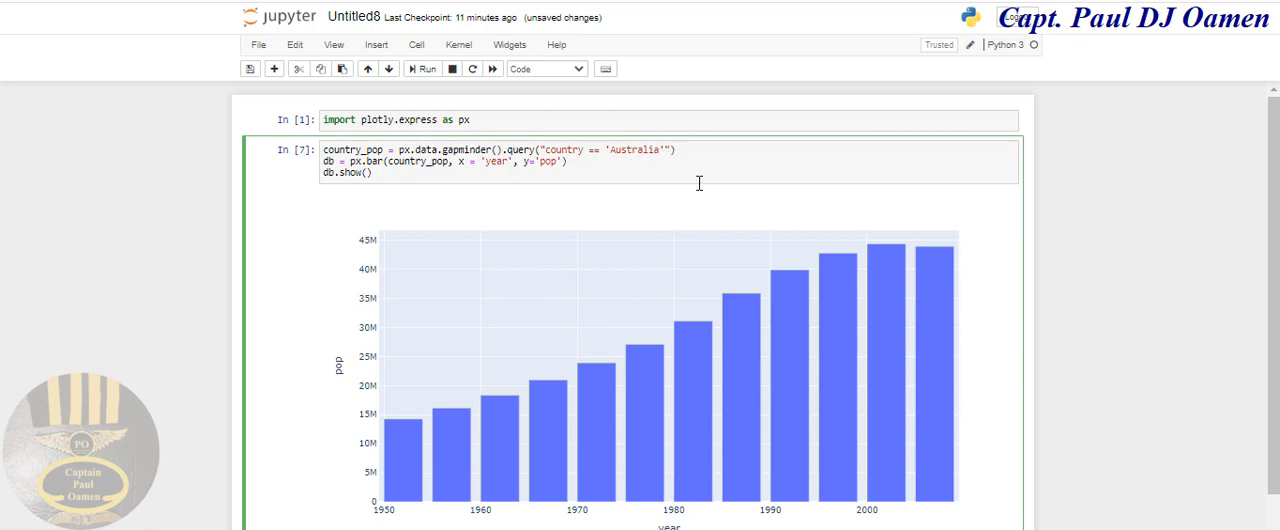
mouse_move(617, 172)
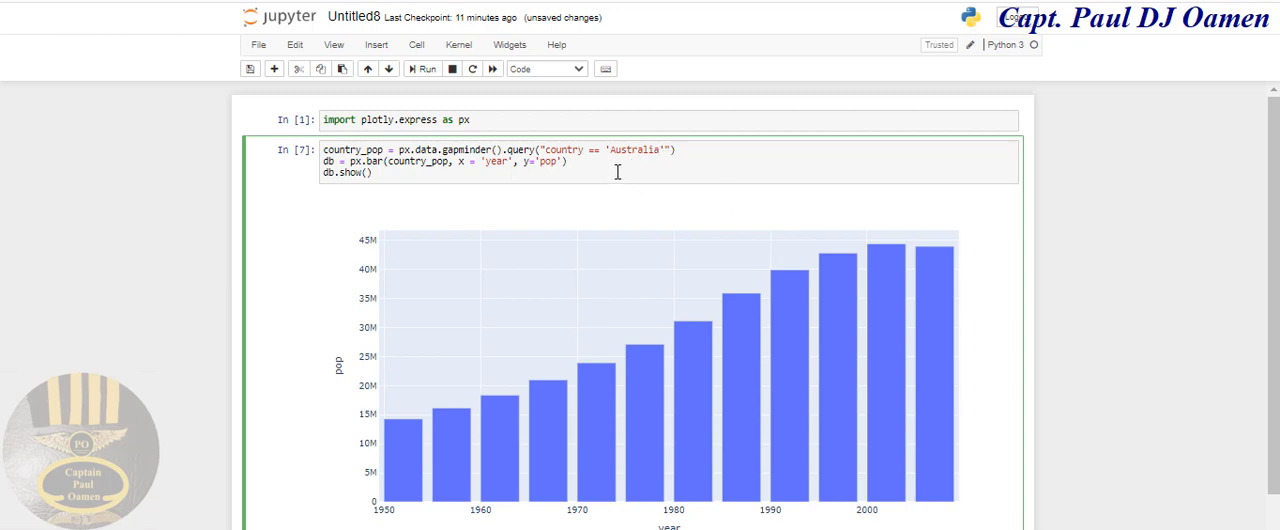
click(423, 68)
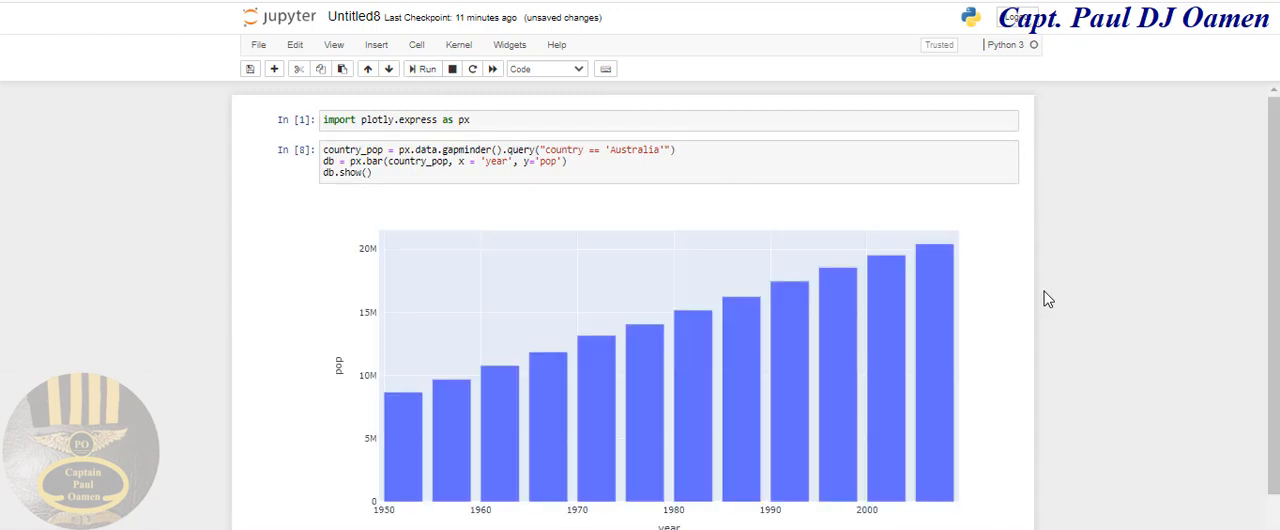
mouse_move(398, 402)
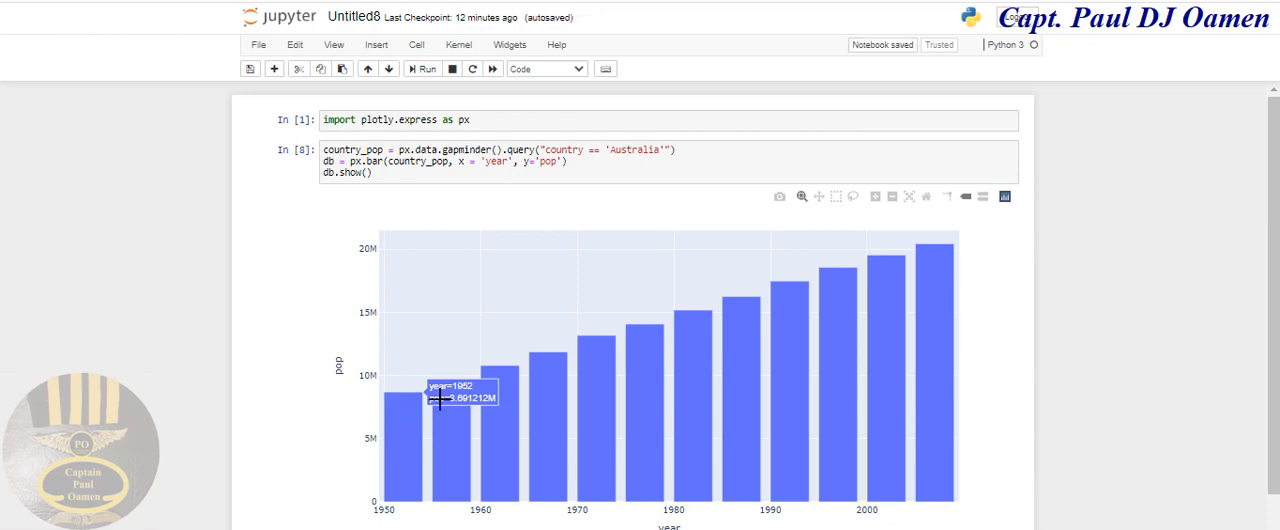
mouse_move(937, 247)
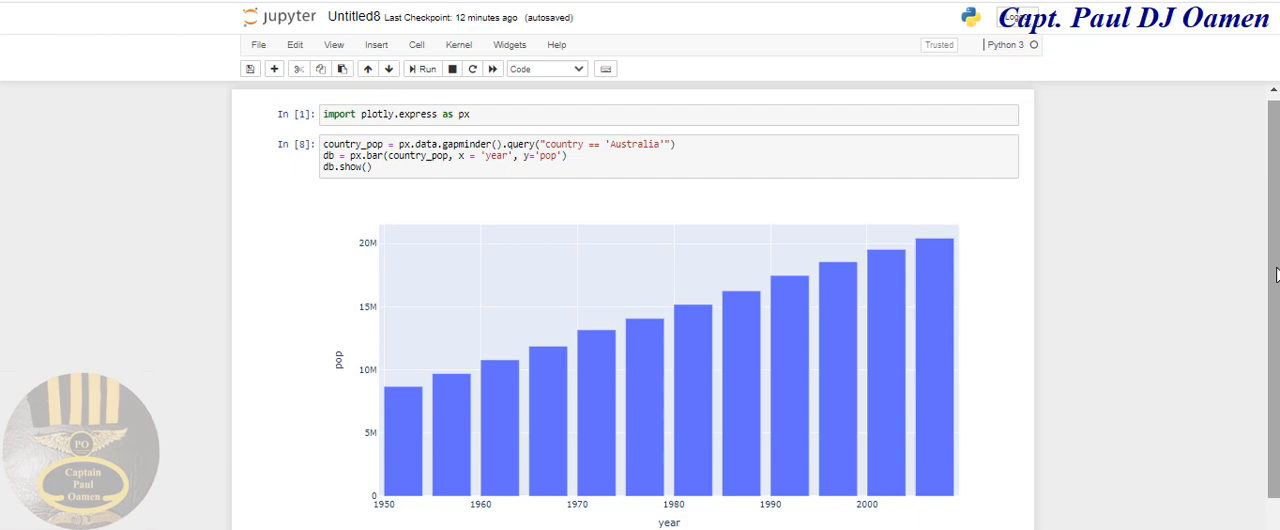
mouse_move(1236, 366)
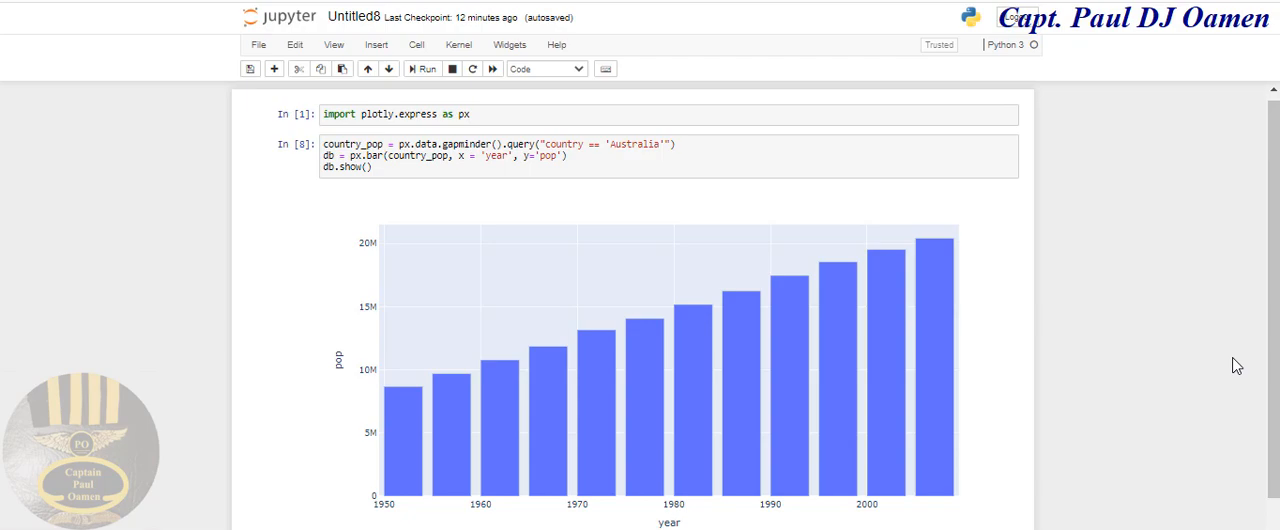